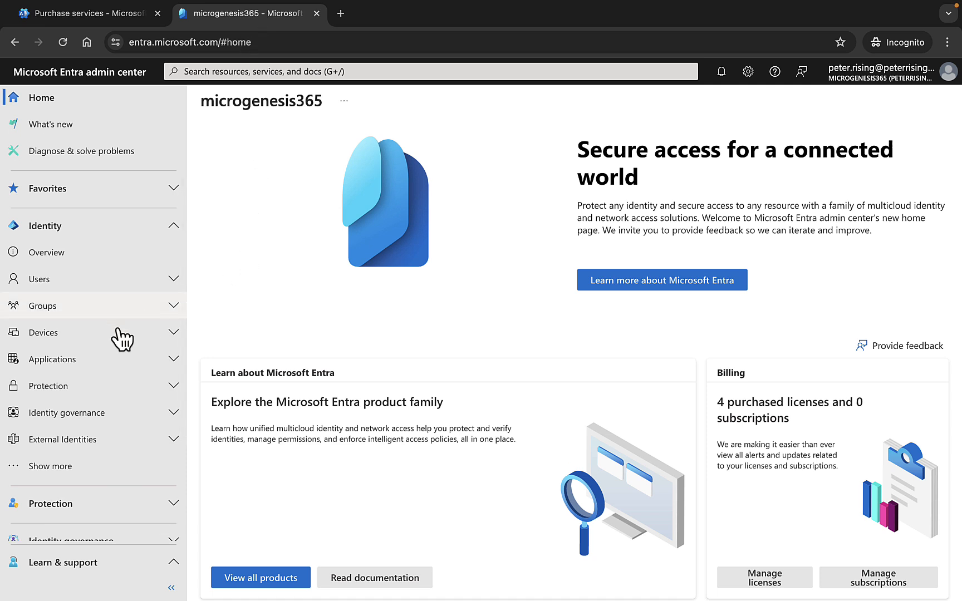
Expand Global Secure Access (Preview) and Secure in the left nav to reach Web content filtering policies.
scroll(down, 3)
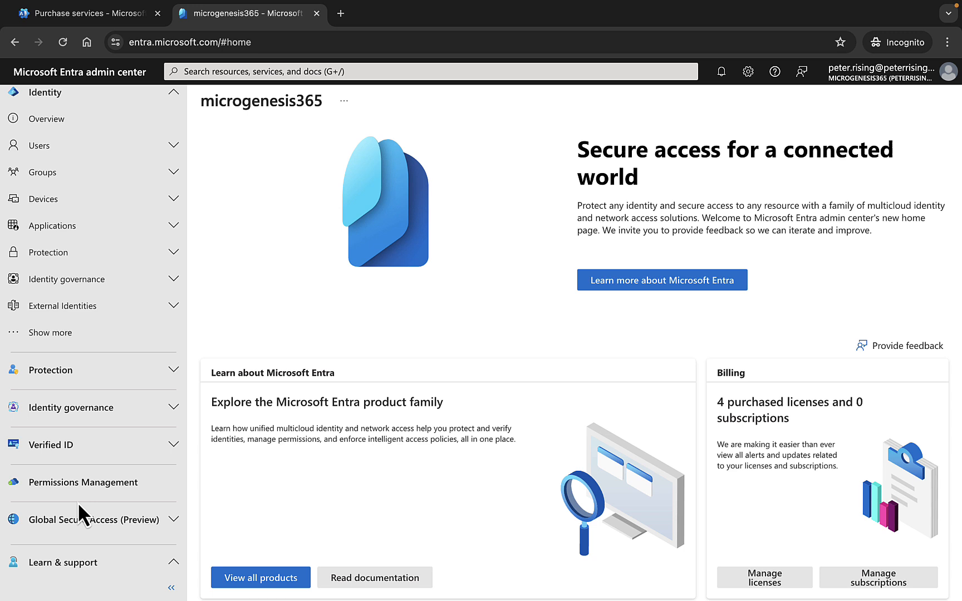
click(87, 519)
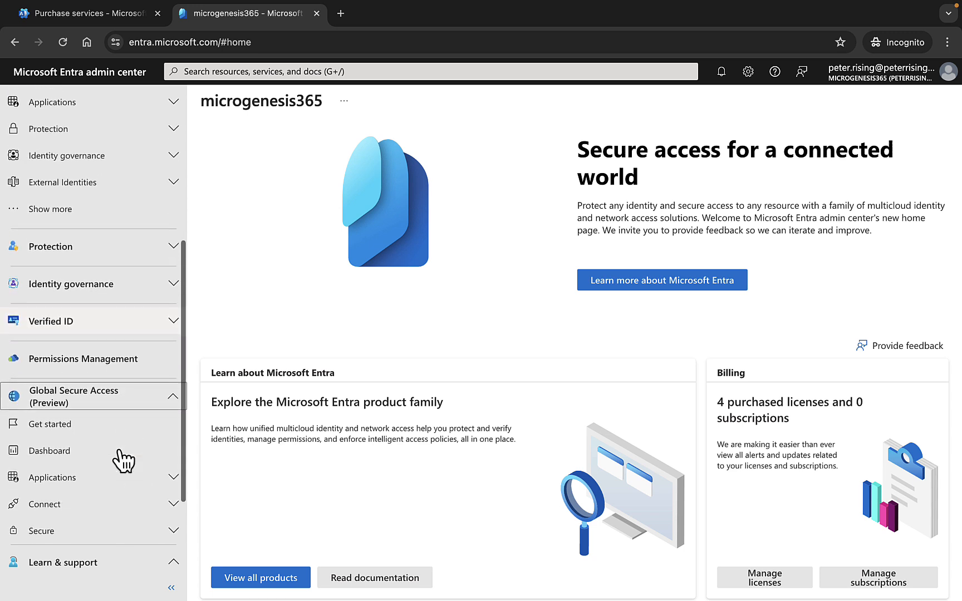
scroll(down, 3)
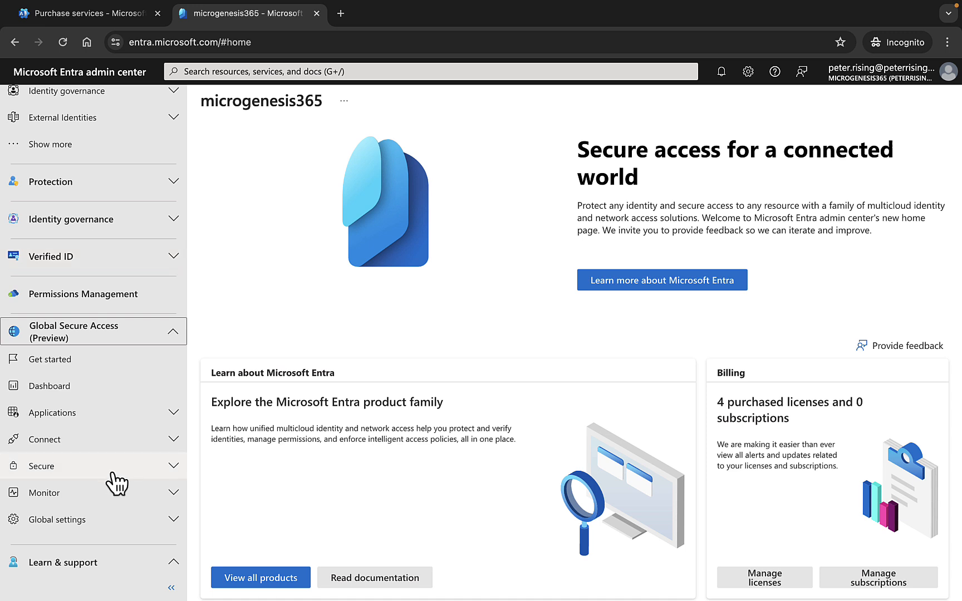
mouse_move(172, 526)
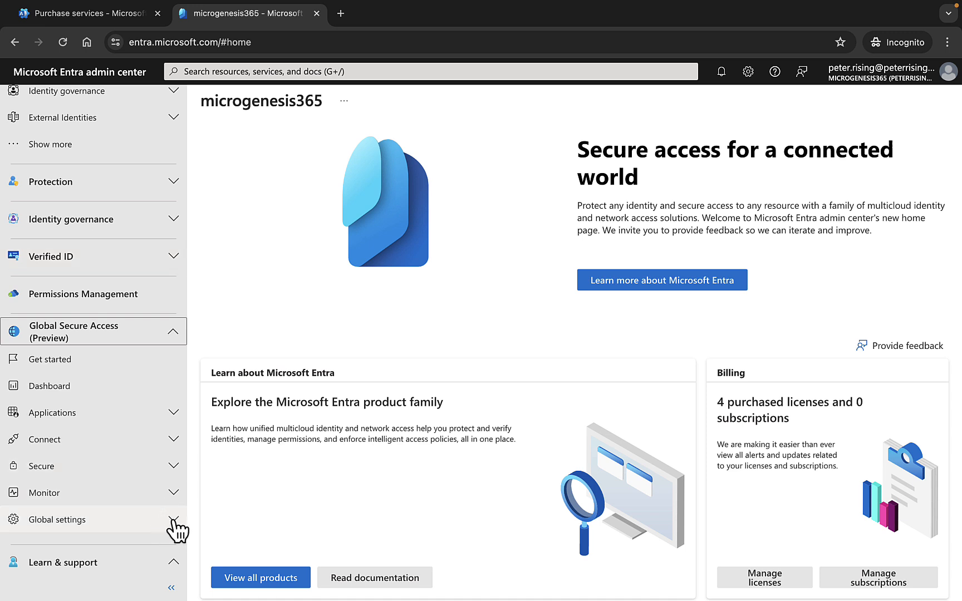
click(56, 519)
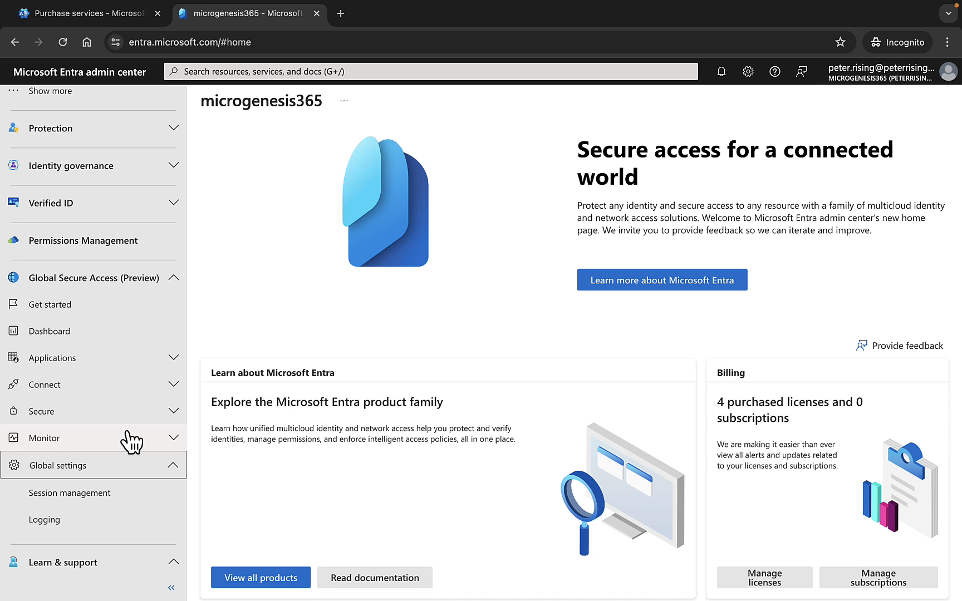
click(41, 411)
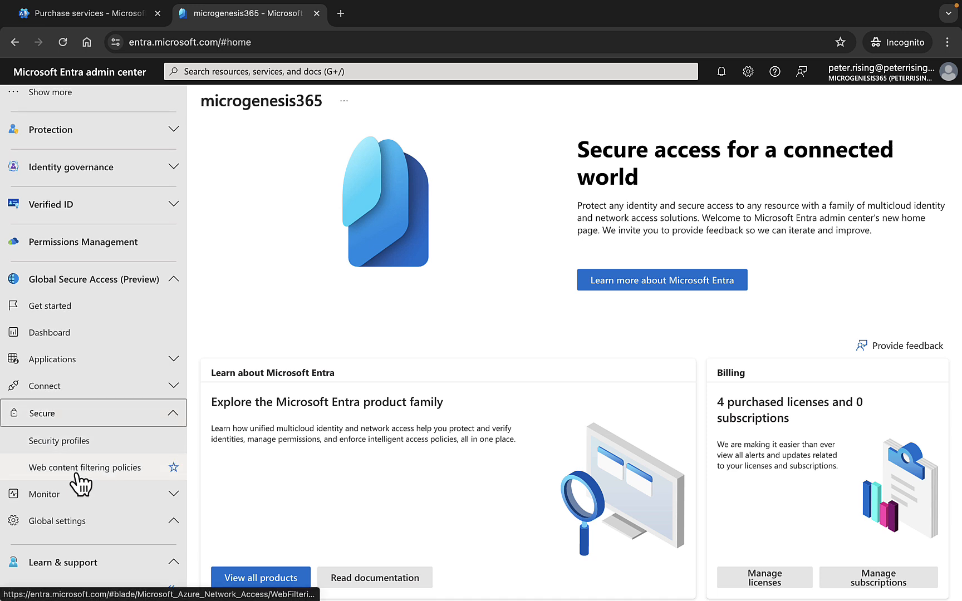
mouse_move(84, 478)
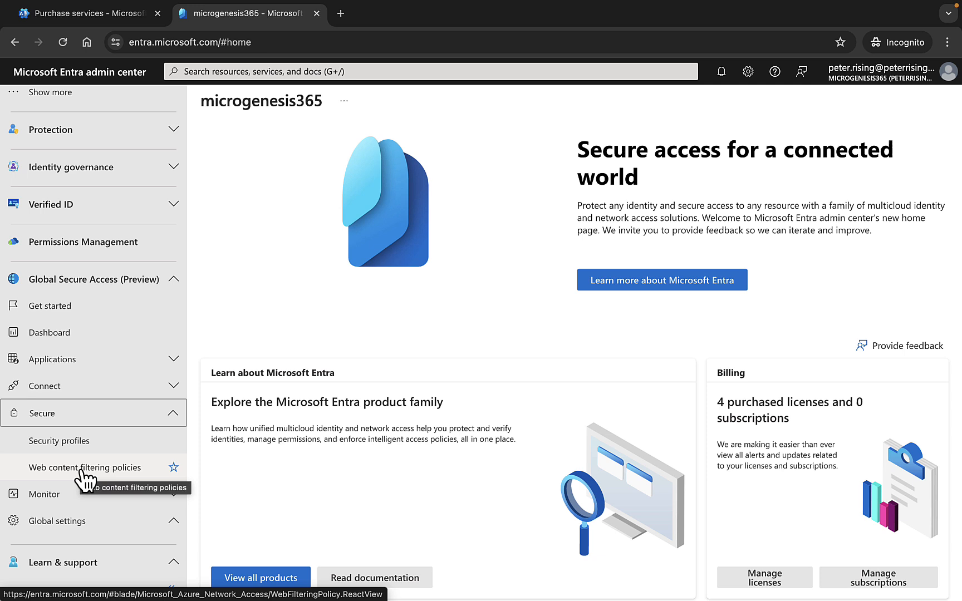
click(84, 467)
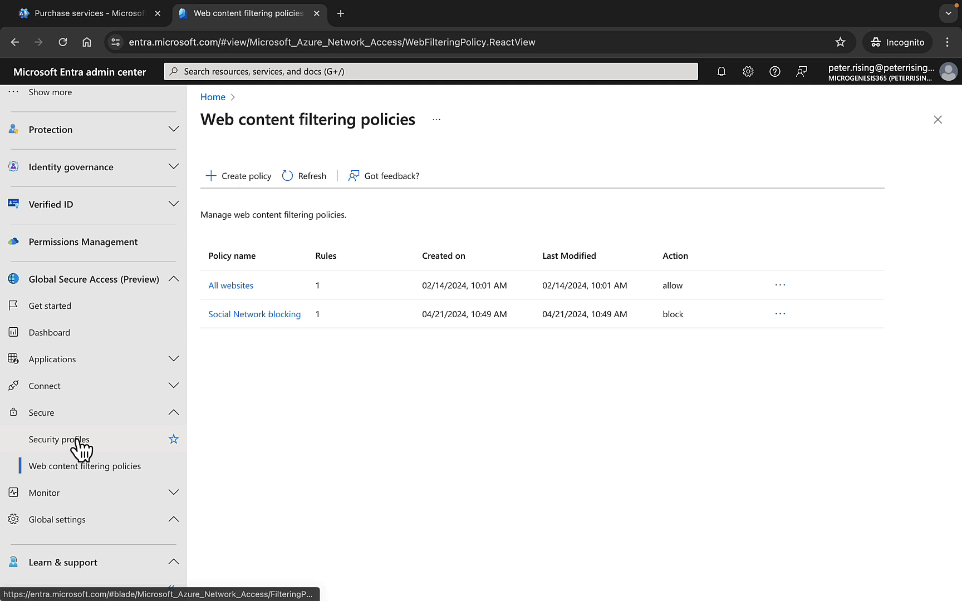
View the Security profiles list showing the enabled Social blocking profile.
click(58, 439)
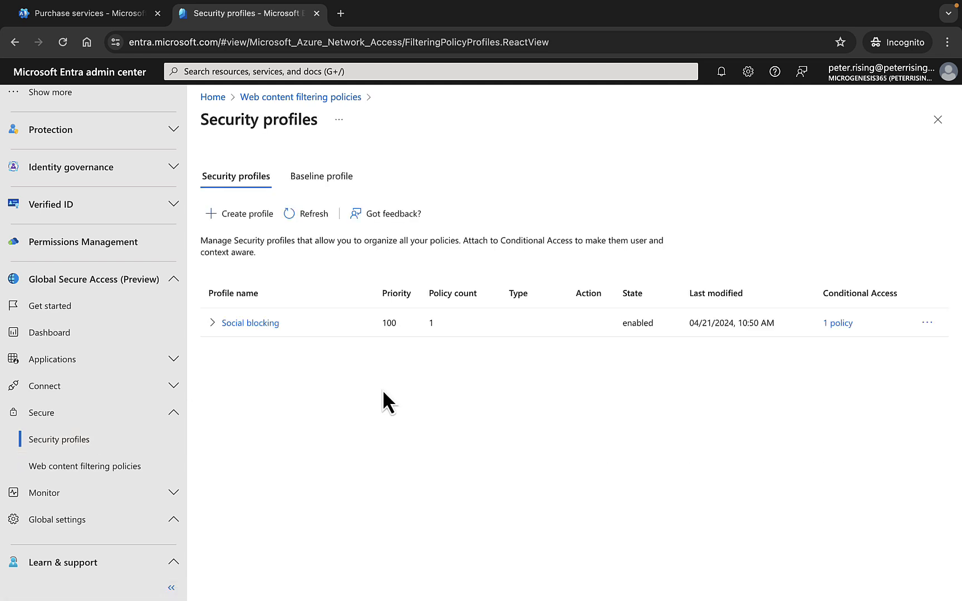
mouse_move(261, 238)
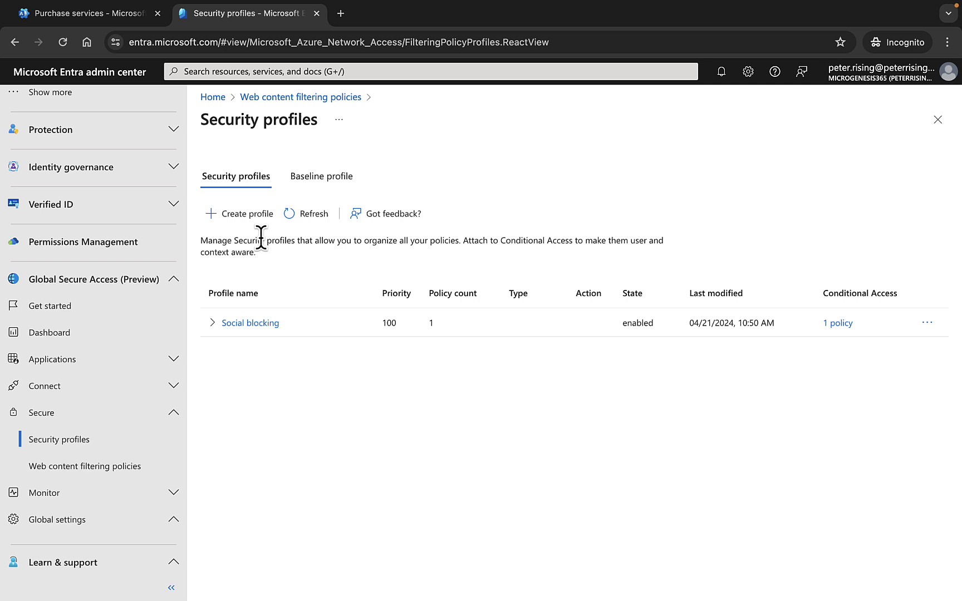
mouse_move(333, 400)
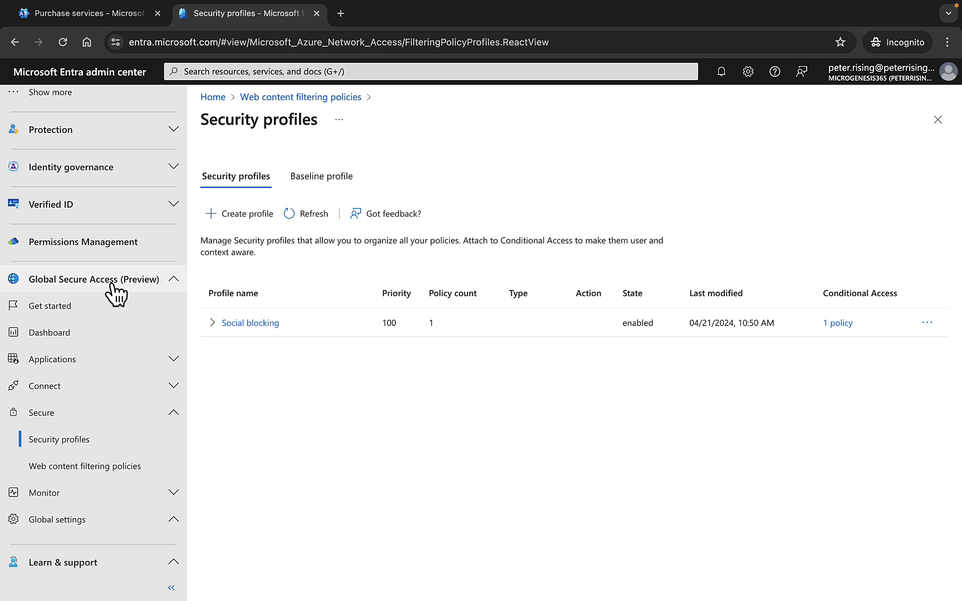
mouse_move(118, 295)
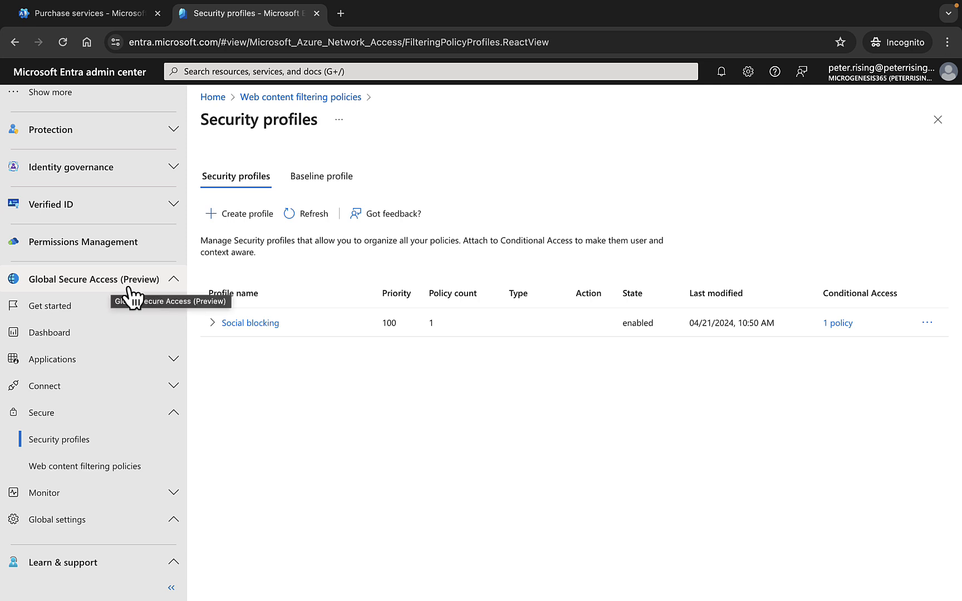
mouse_move(408, 458)
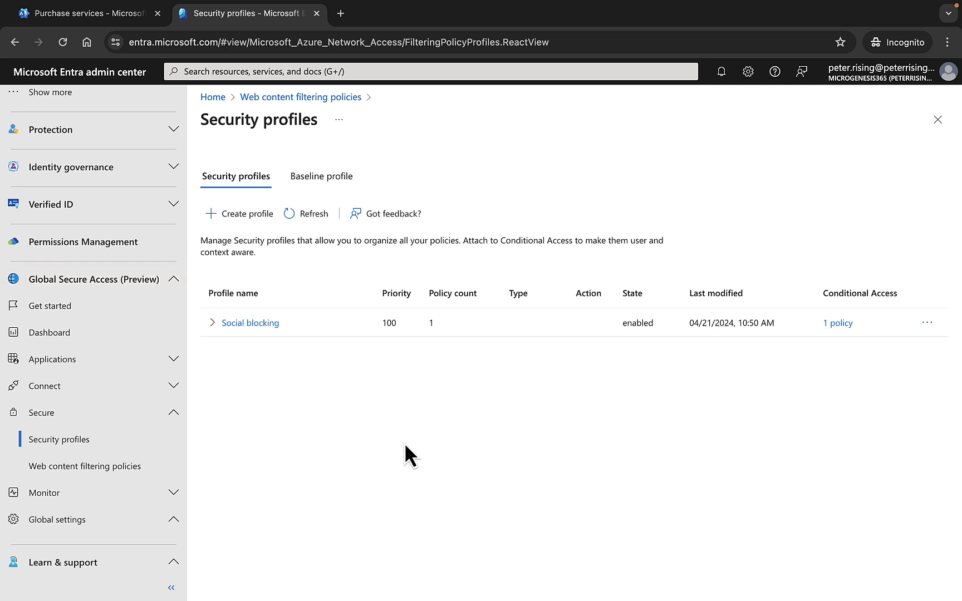
mouse_move(420, 316)
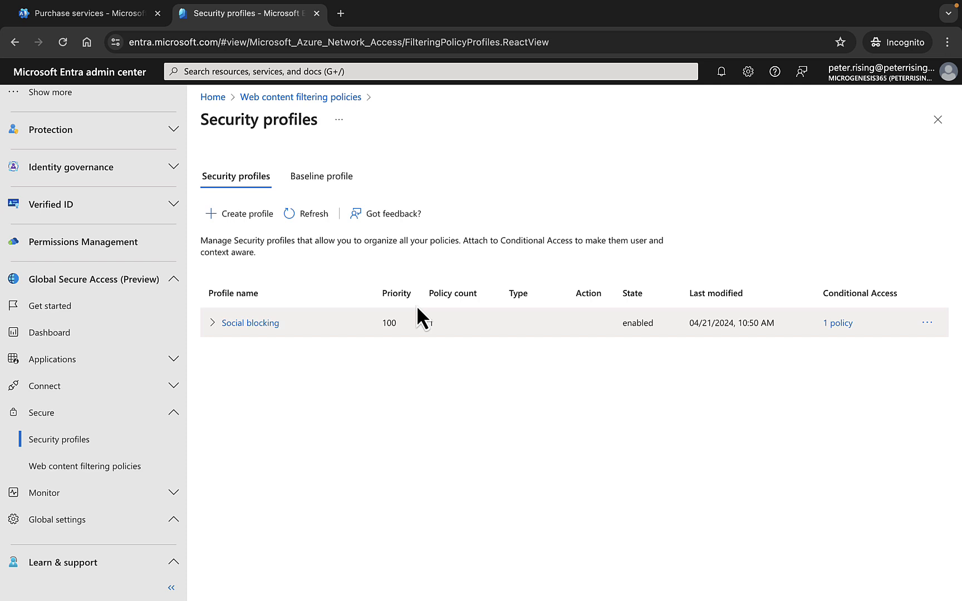
mouse_move(485, 148)
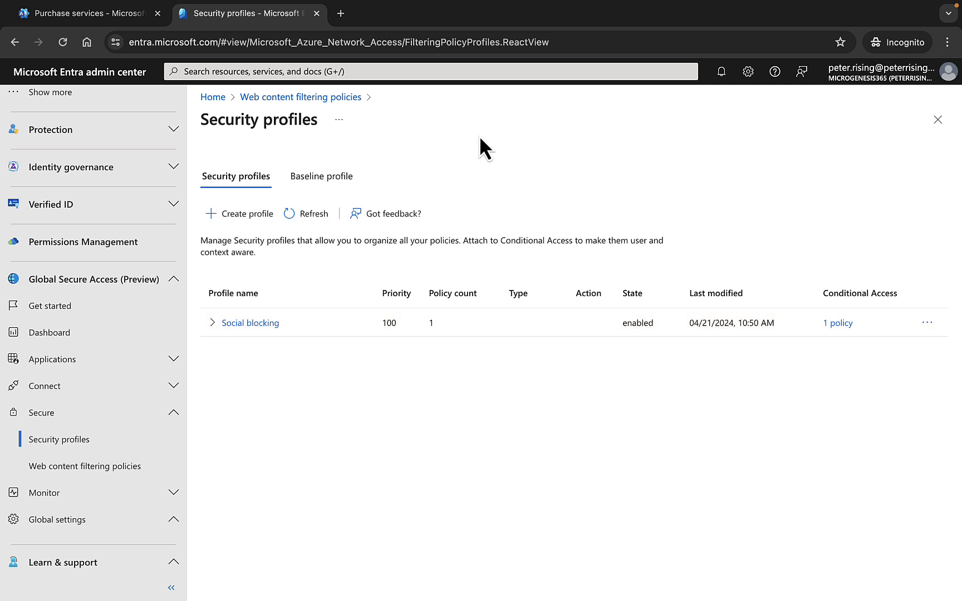
mouse_move(454, 179)
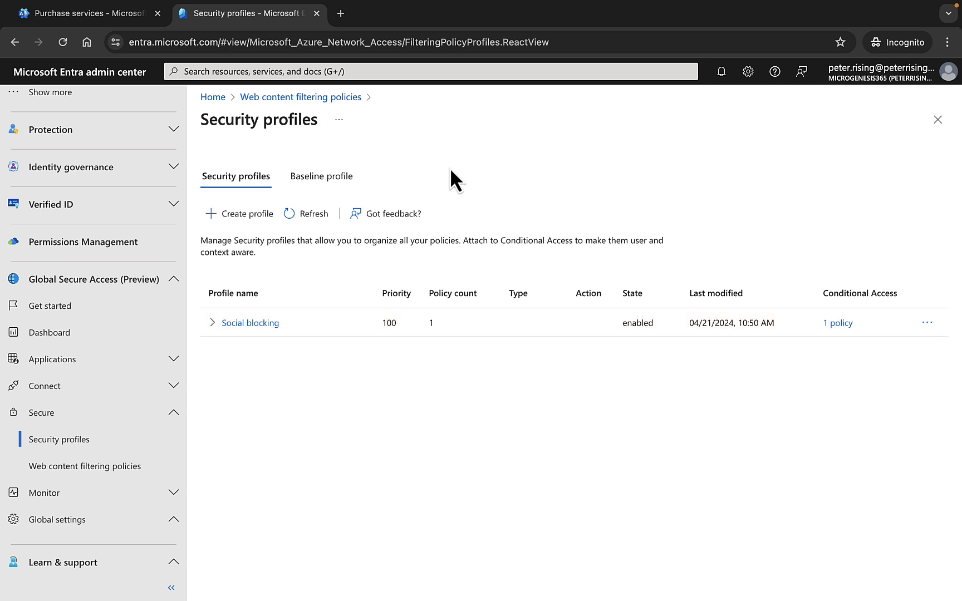
mouse_move(385, 167)
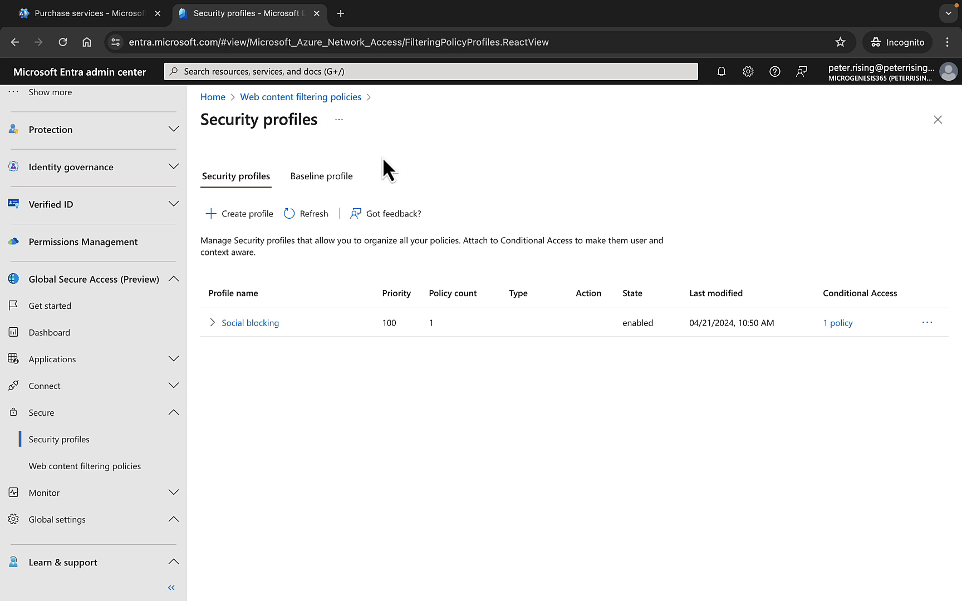
mouse_move(453, 167)
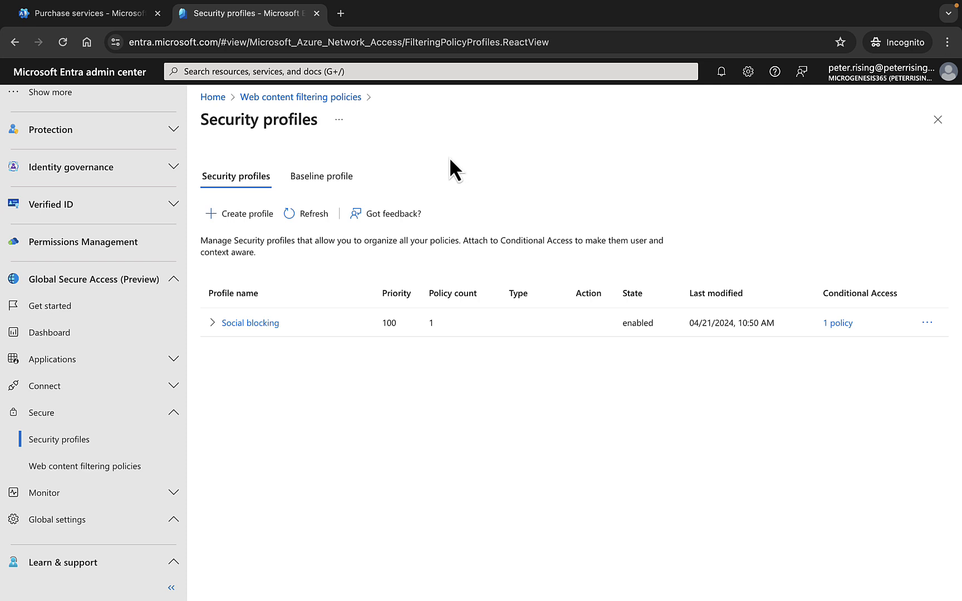
mouse_move(263, 168)
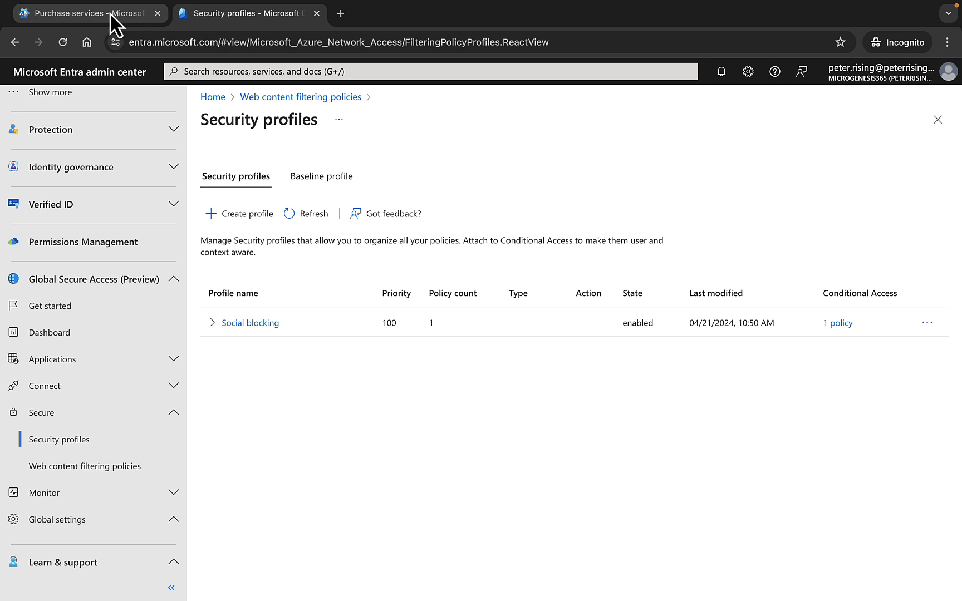
Return to Purchase services and scroll the entra results down to the Microsoft Entra Access card.
click(83, 12)
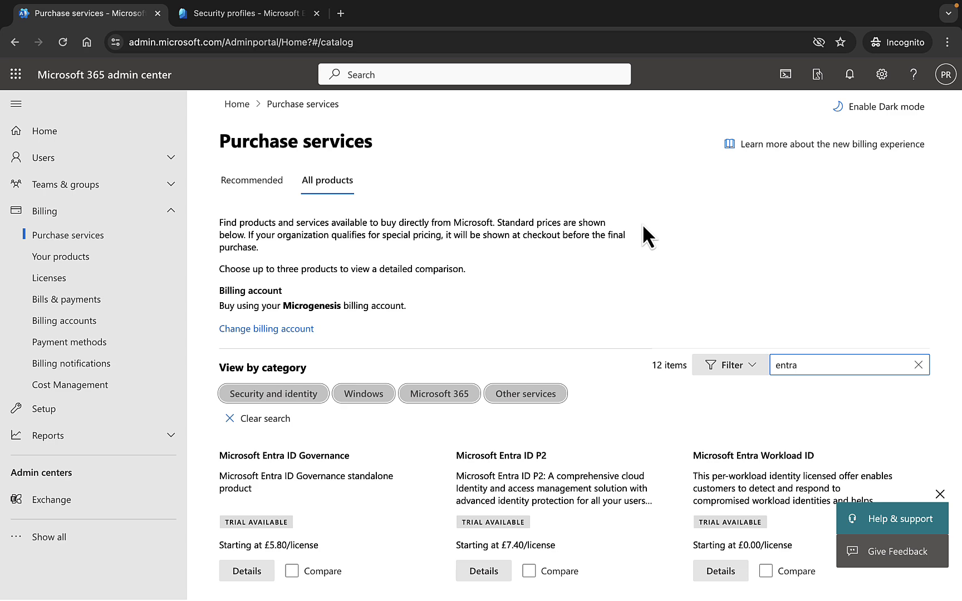
mouse_move(873, 300)
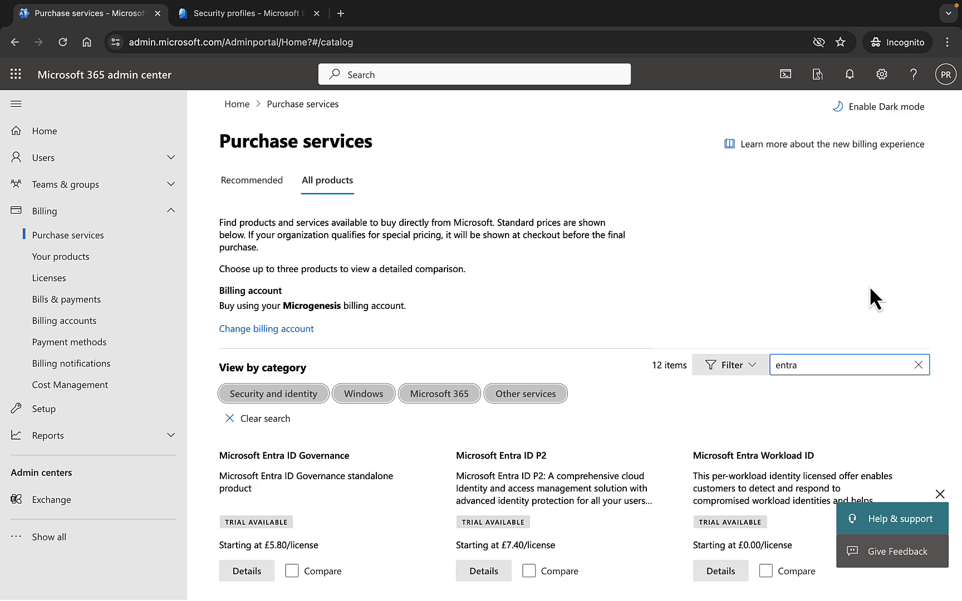
scroll(down, 3)
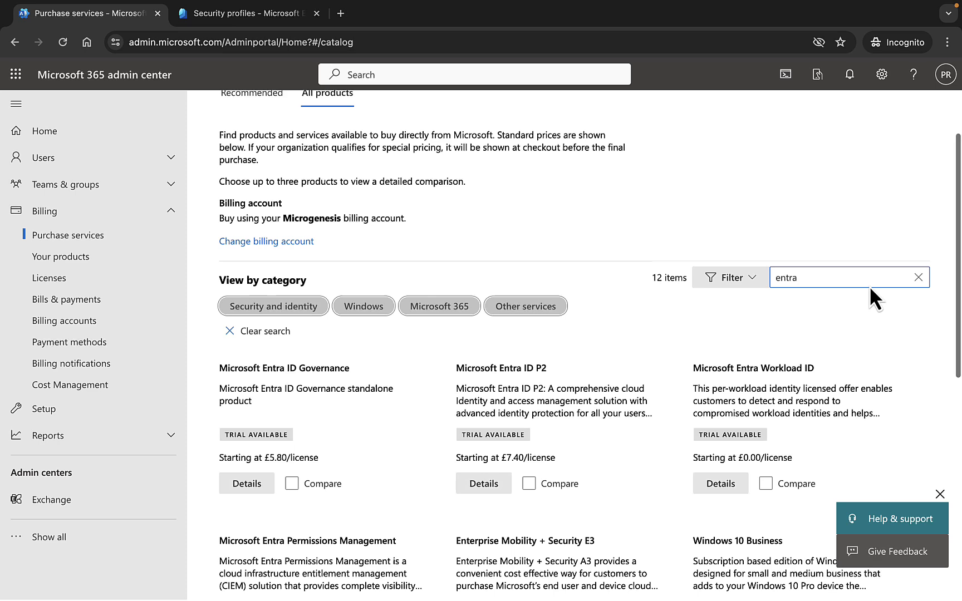
scroll(down, 3)
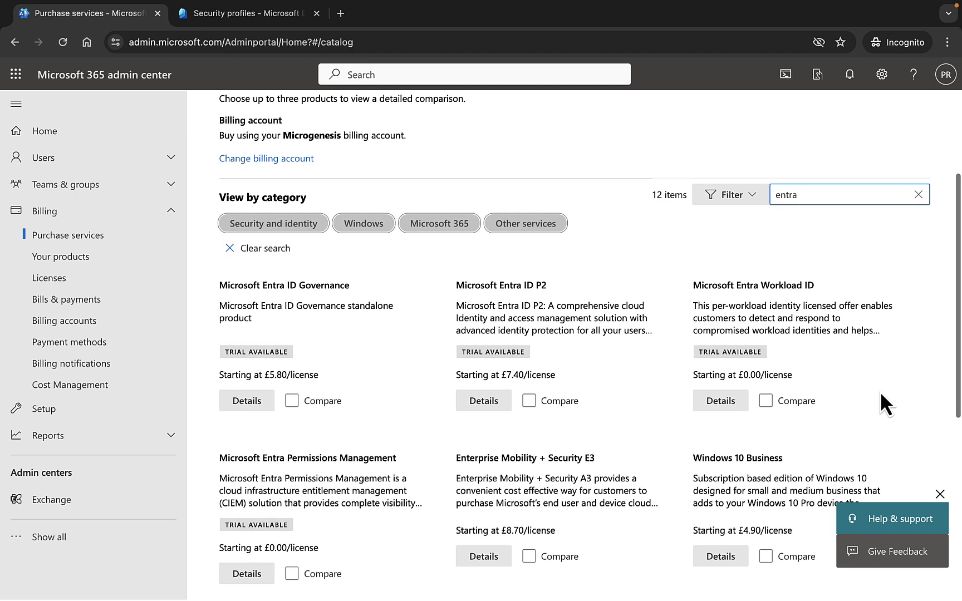
scroll(down, 3)
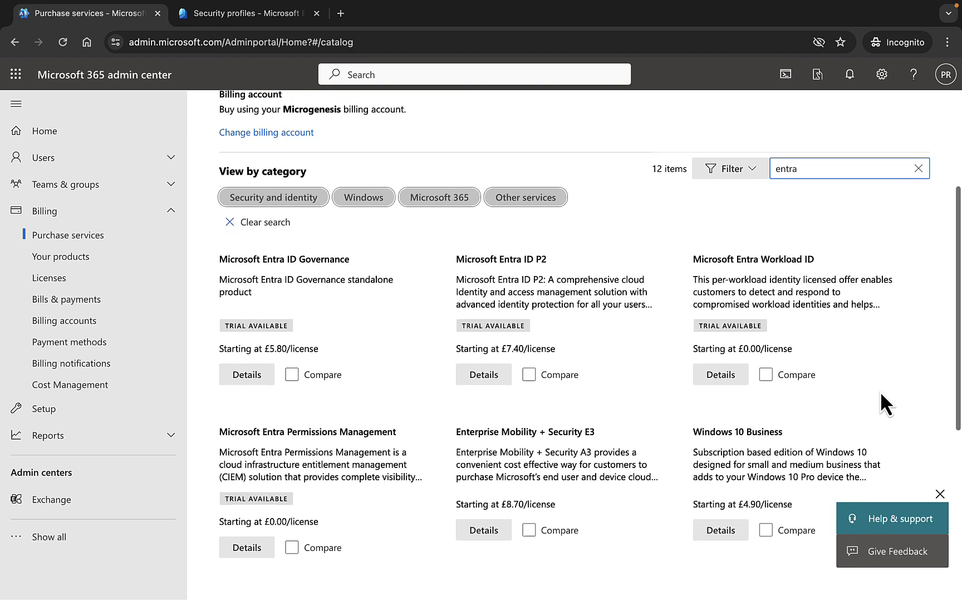
scroll(down, 3)
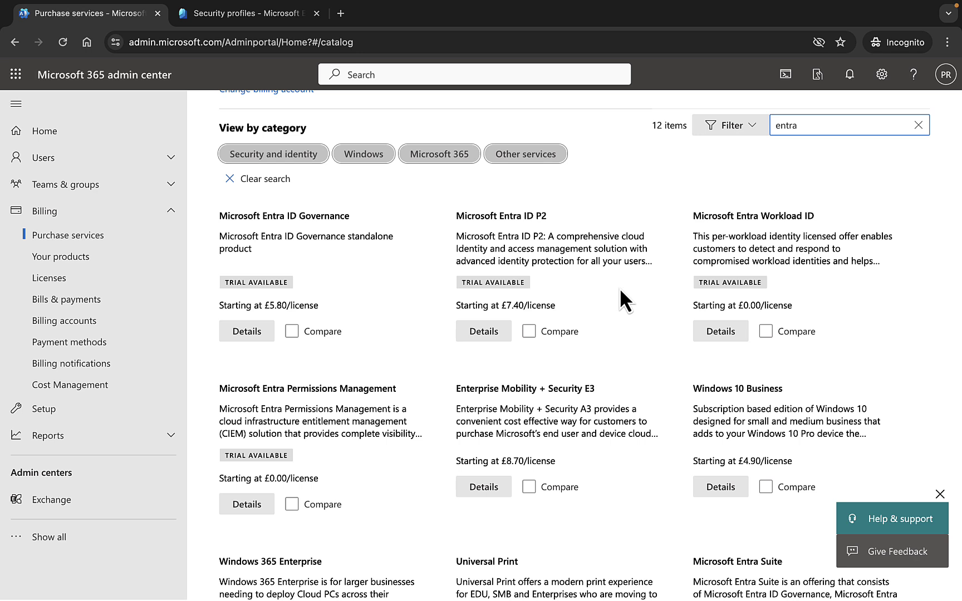
mouse_move(616, 324)
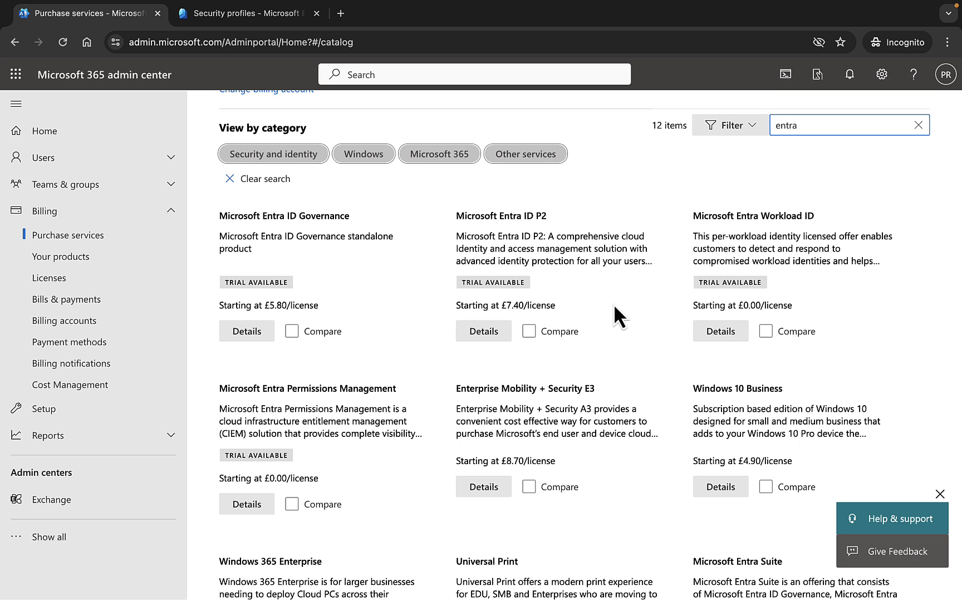
mouse_move(561, 255)
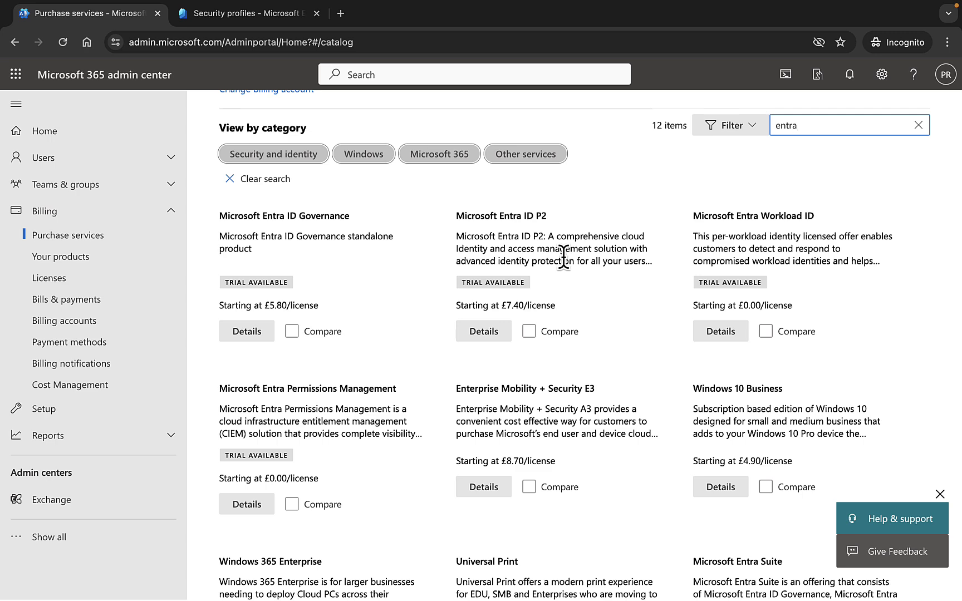
scroll(down, 3)
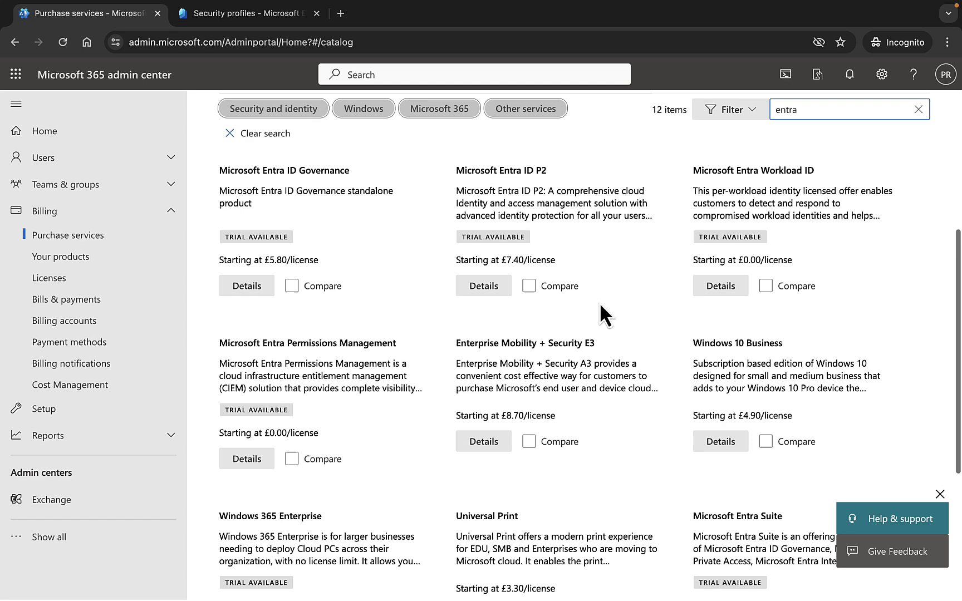
scroll(down, 3)
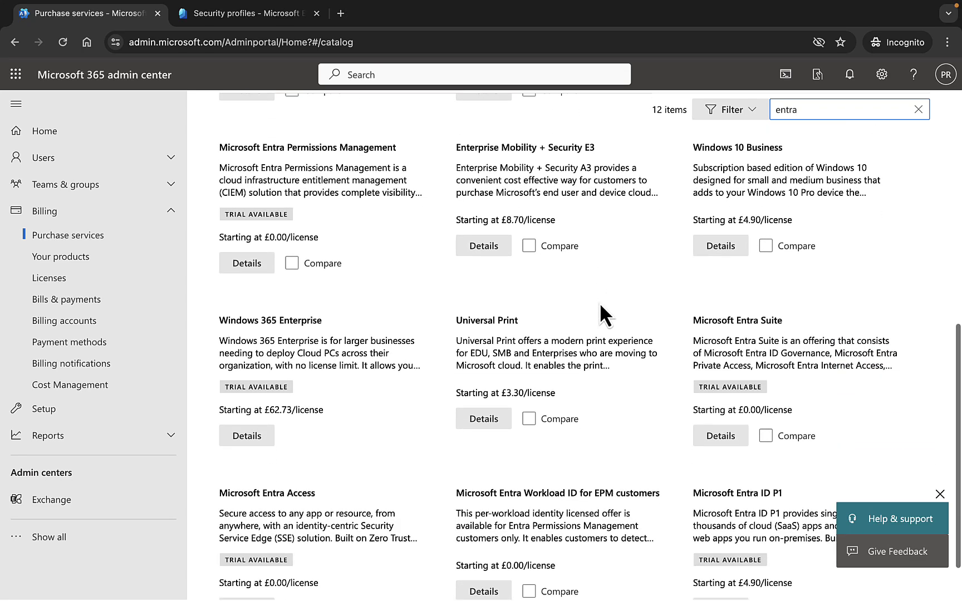
scroll(down, 3)
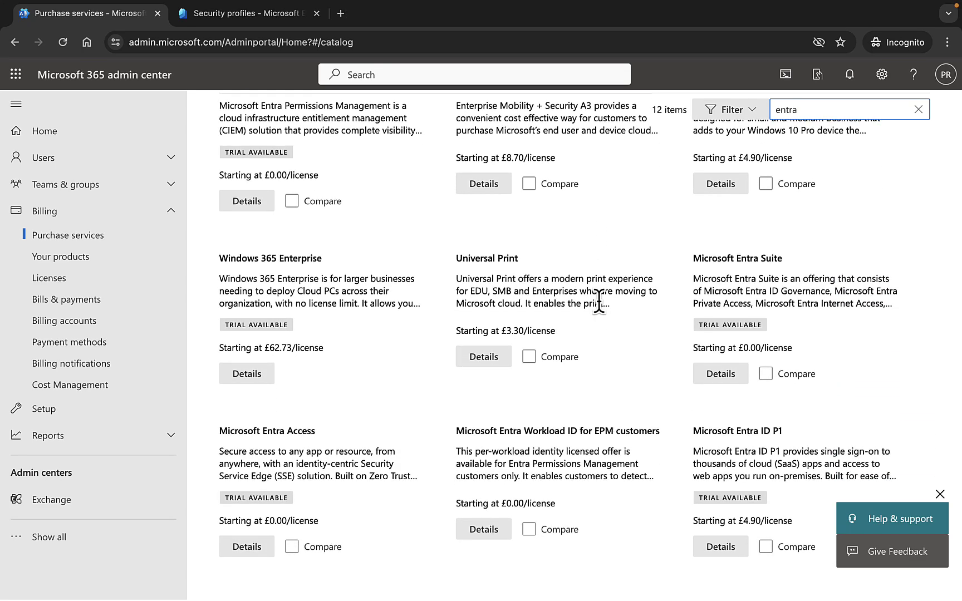
mouse_move(340, 457)
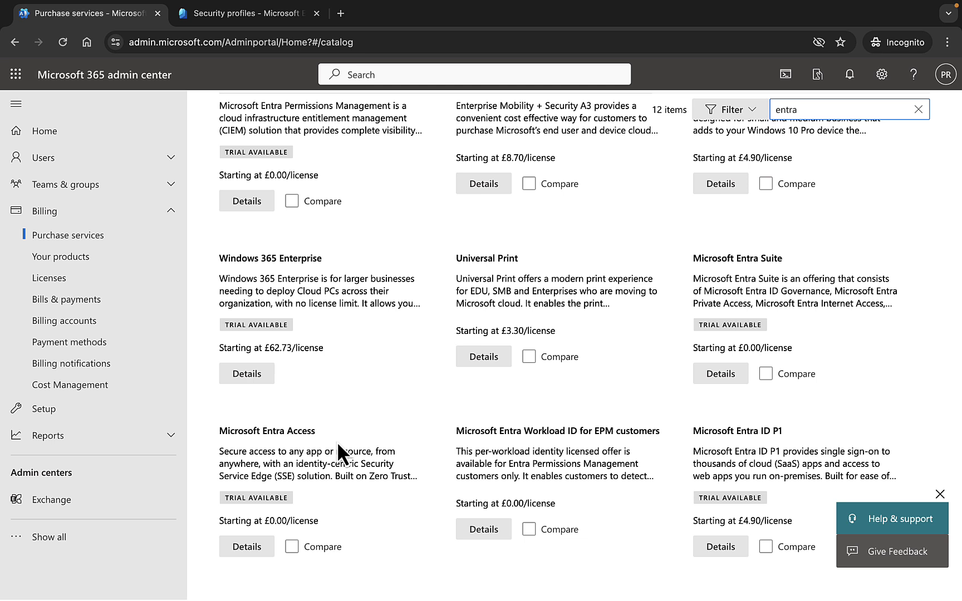
mouse_move(282, 463)
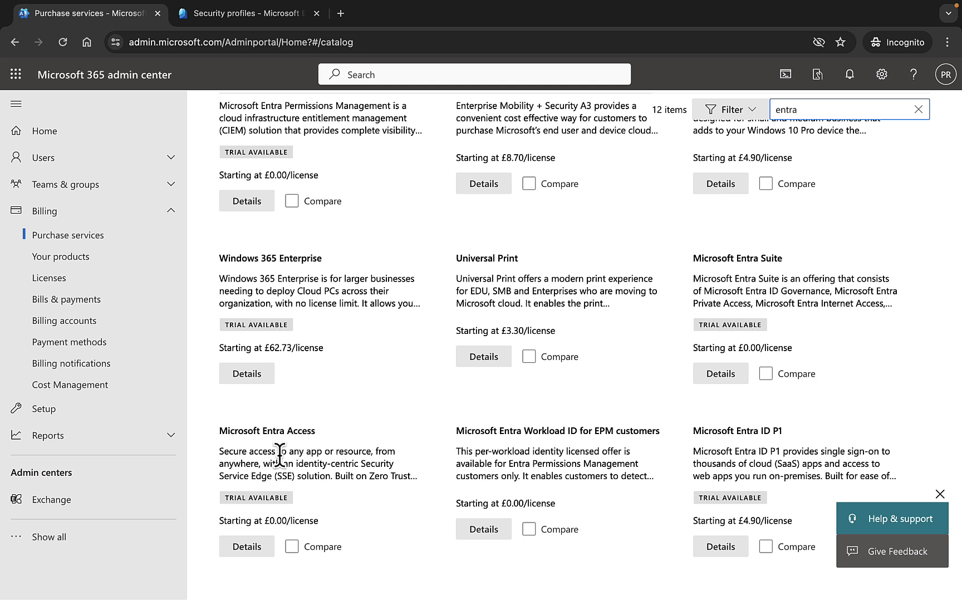
mouse_move(320, 462)
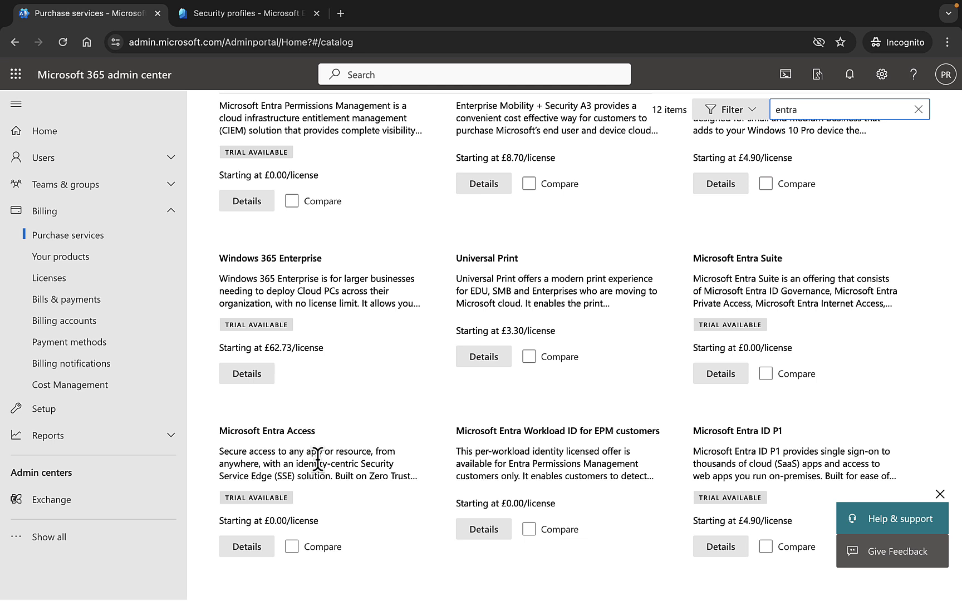
mouse_move(355, 508)
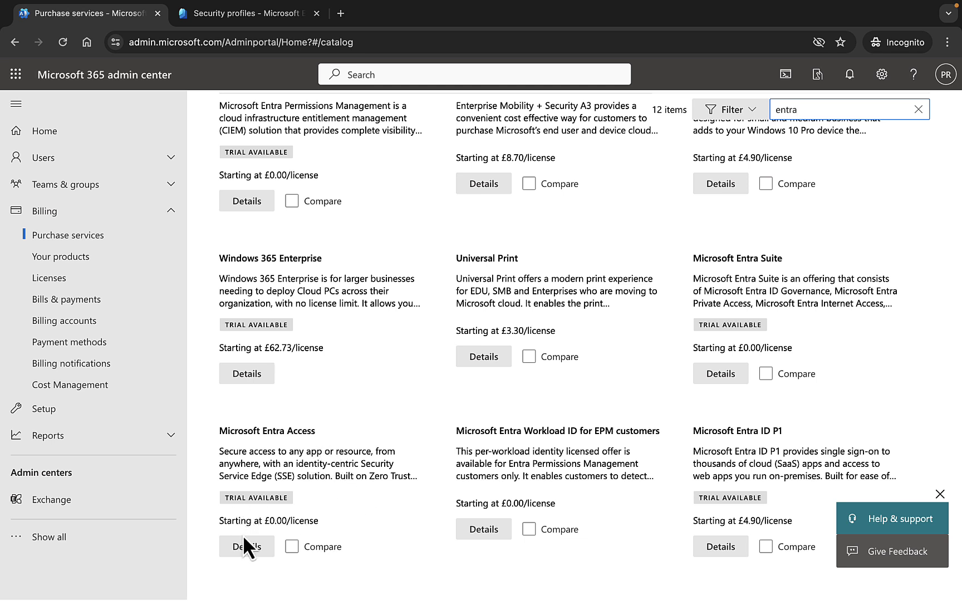
click(246, 547)
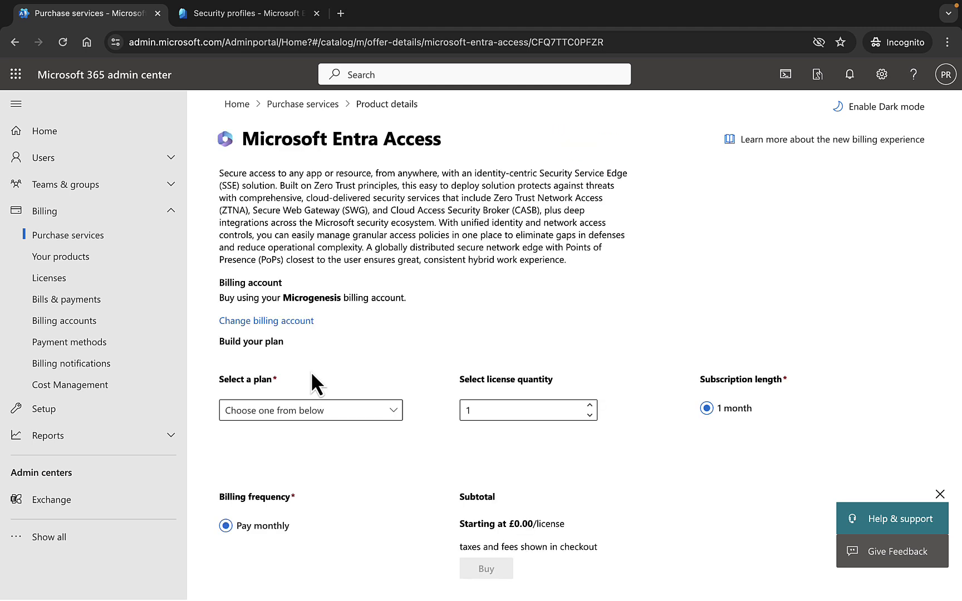
mouse_move(291, 194)
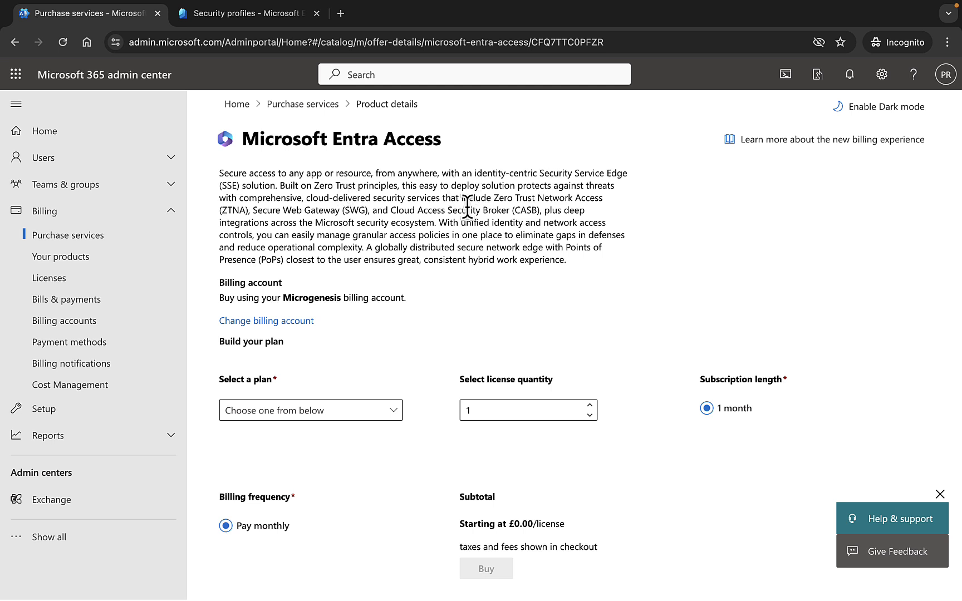
mouse_move(481, 339)
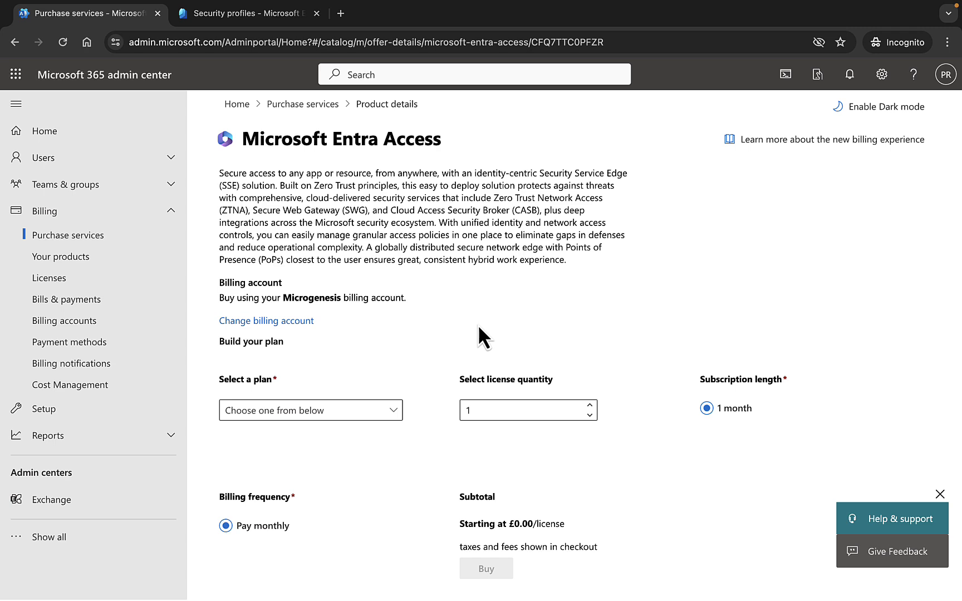
mouse_move(606, 361)
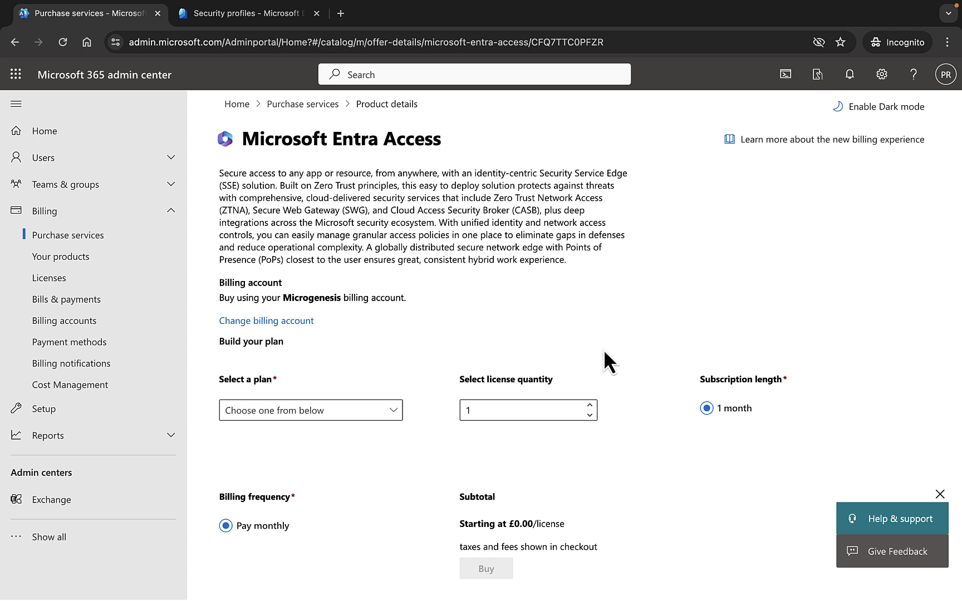
scroll(down, 3)
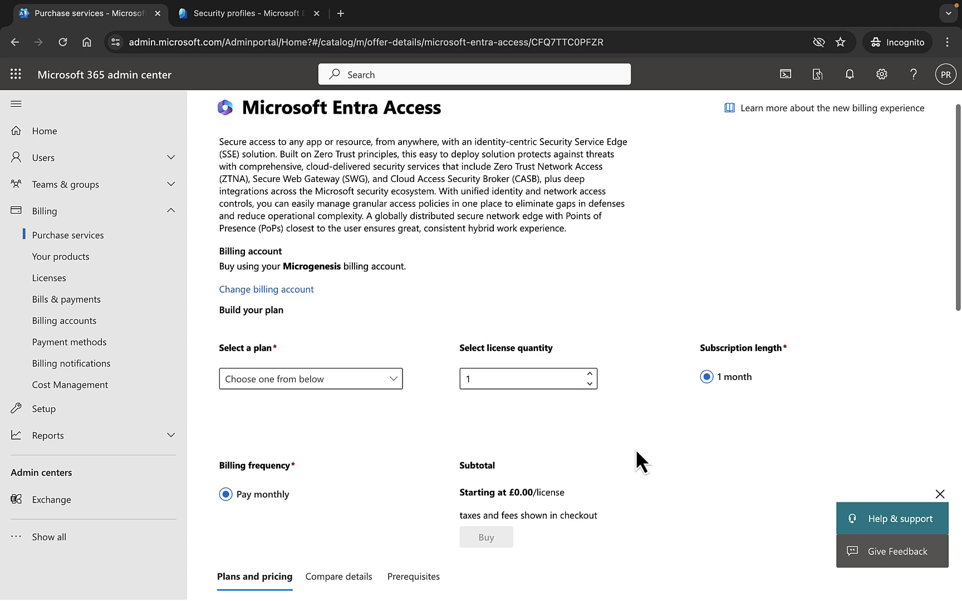
scroll(down, 3)
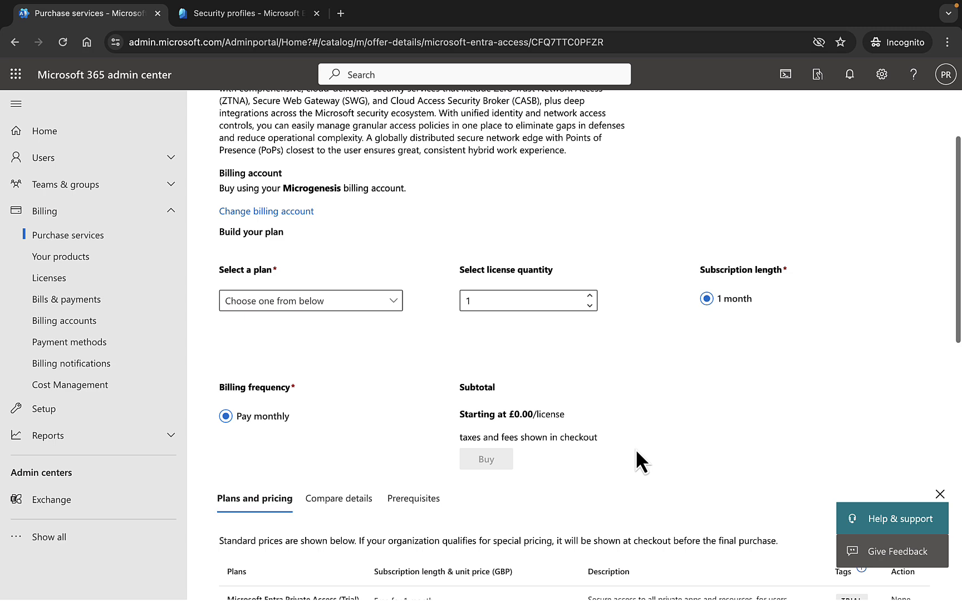
scroll(down, 3)
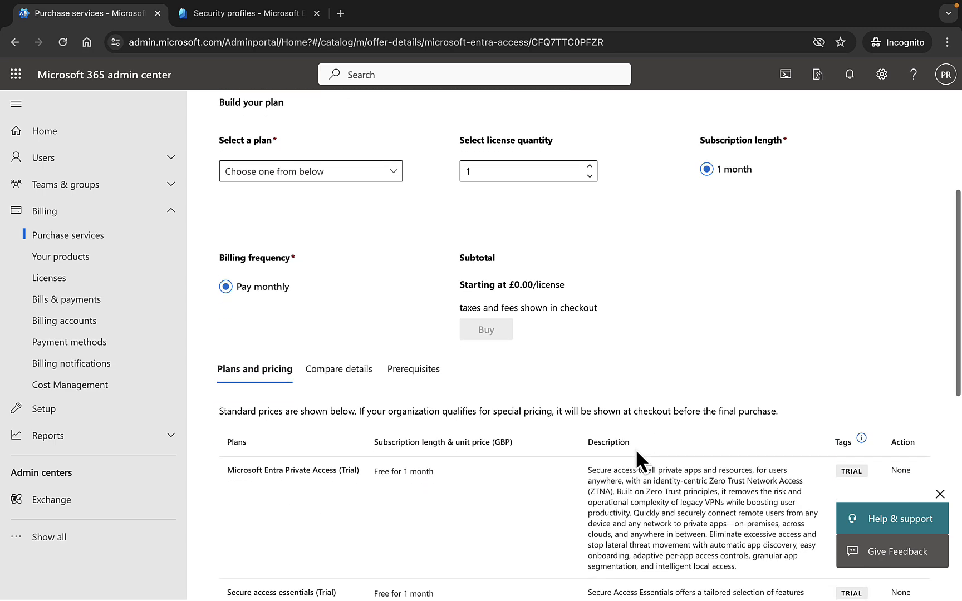
scroll(down, 3)
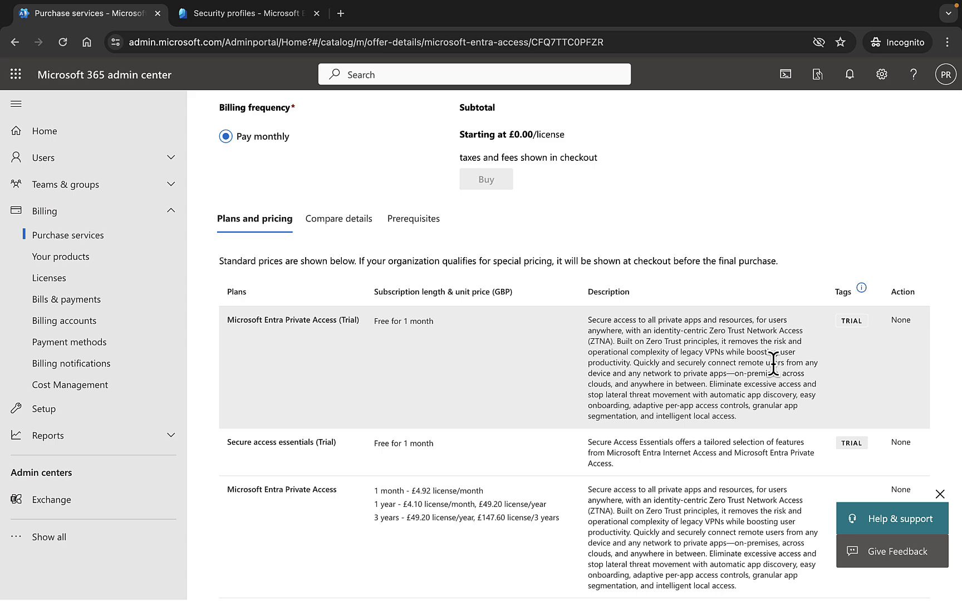
mouse_move(722, 369)
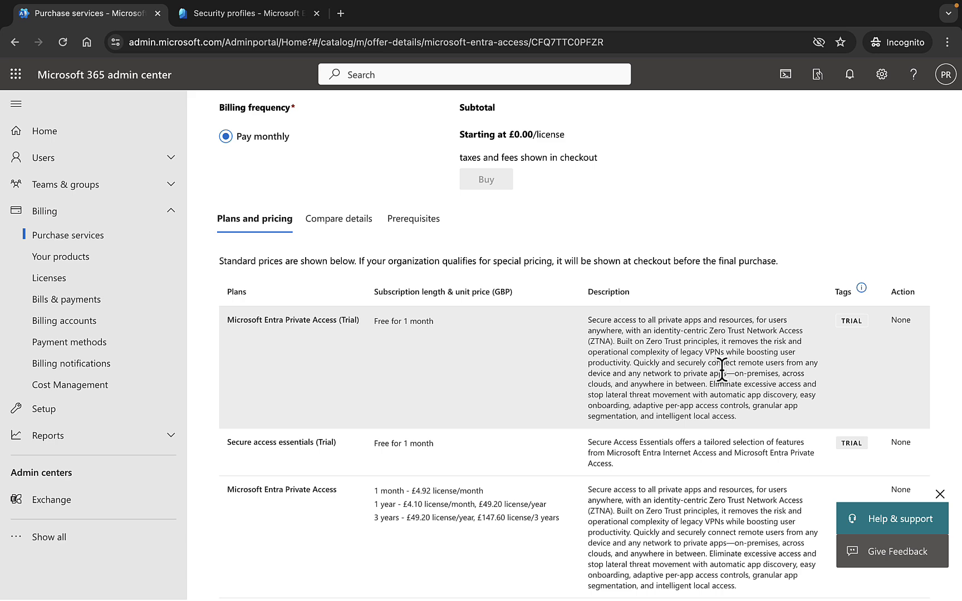
scroll(down, 3)
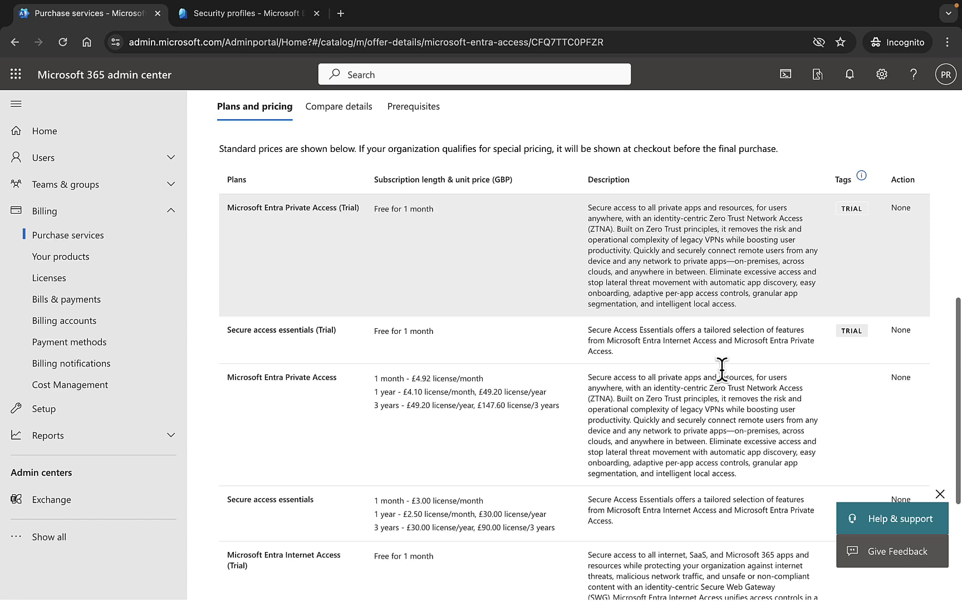
scroll(down, 3)
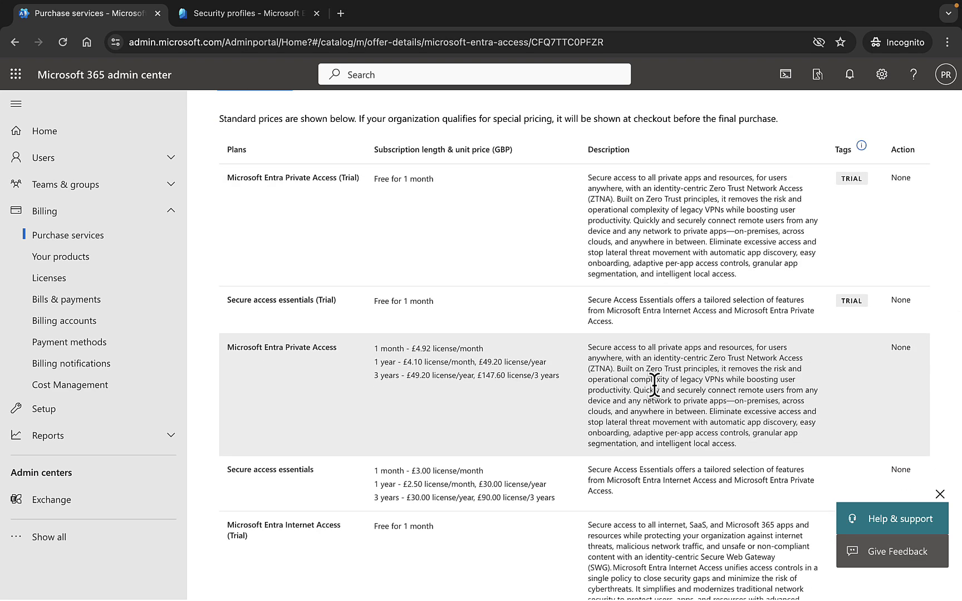
mouse_move(548, 397)
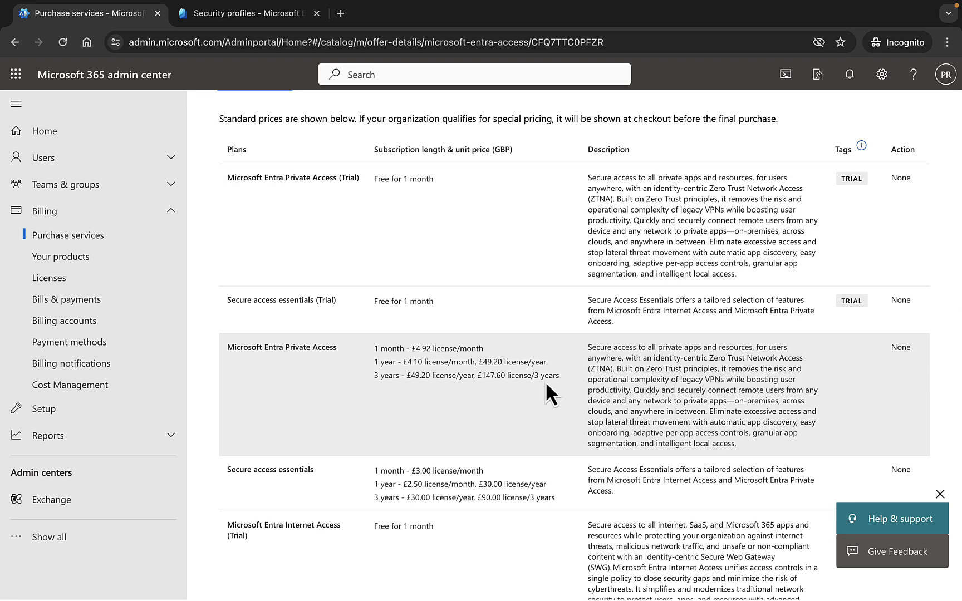
mouse_move(507, 406)
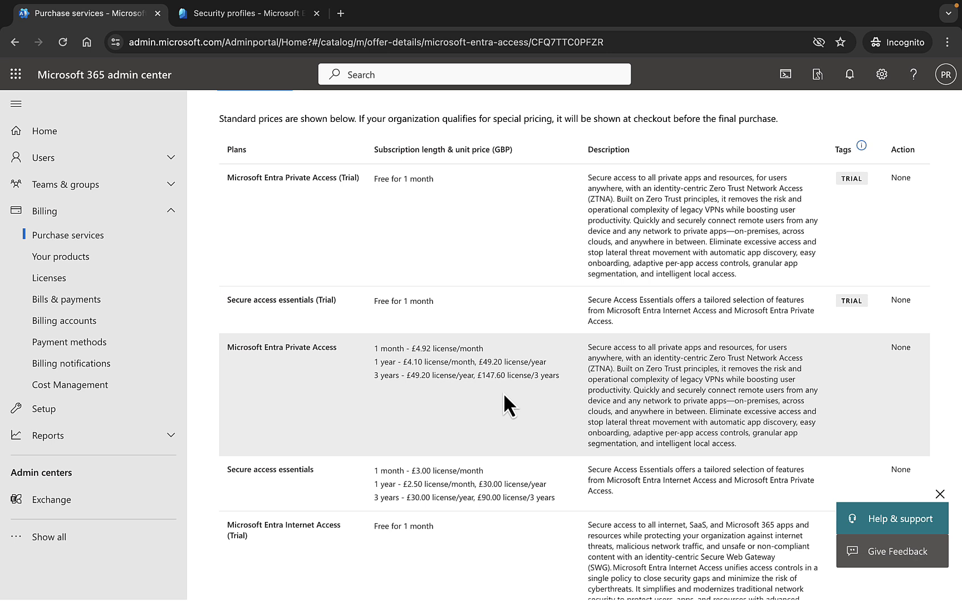
mouse_move(472, 395)
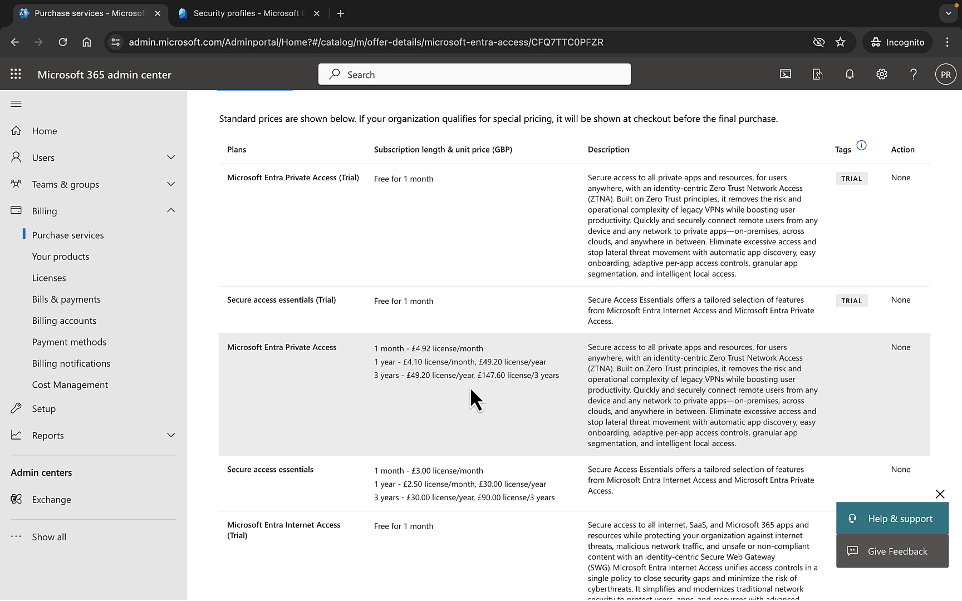
mouse_move(435, 397)
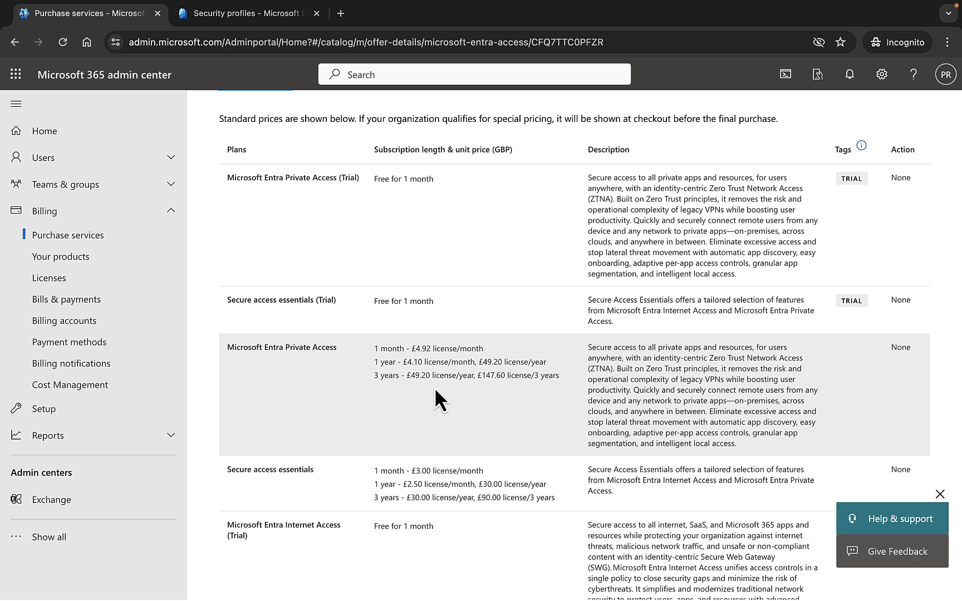
mouse_move(463, 407)
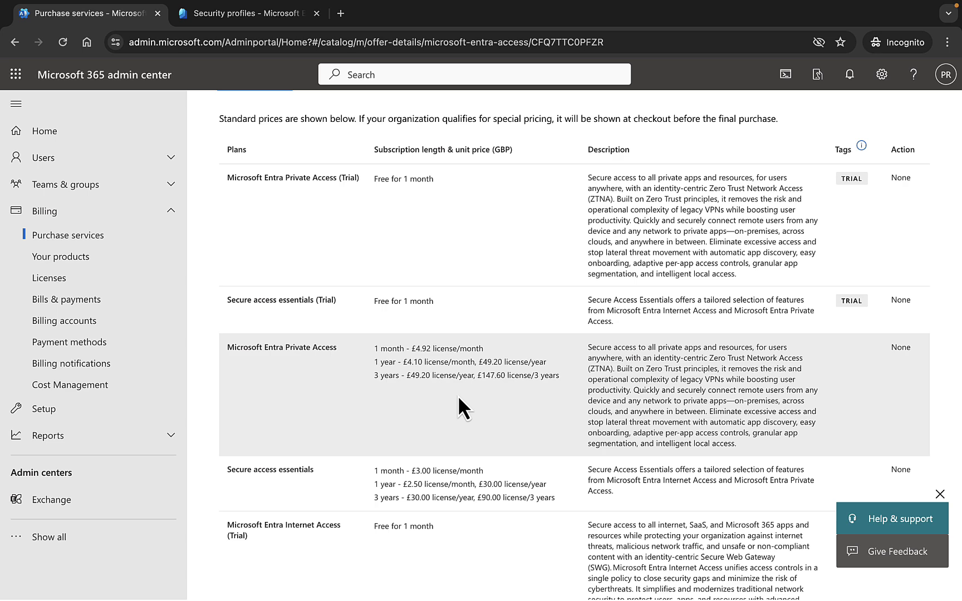
scroll(down, 3)
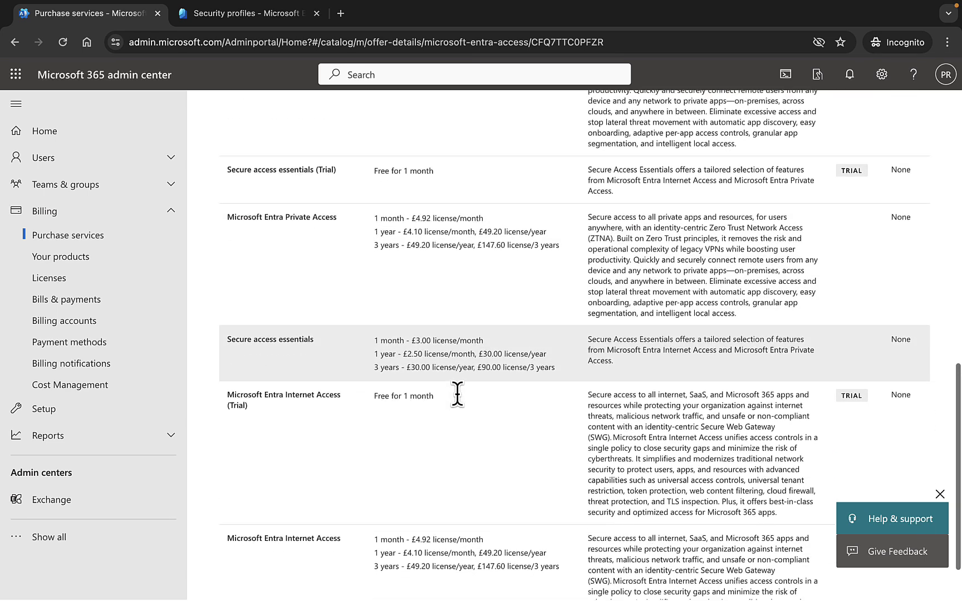
scroll(down, 3)
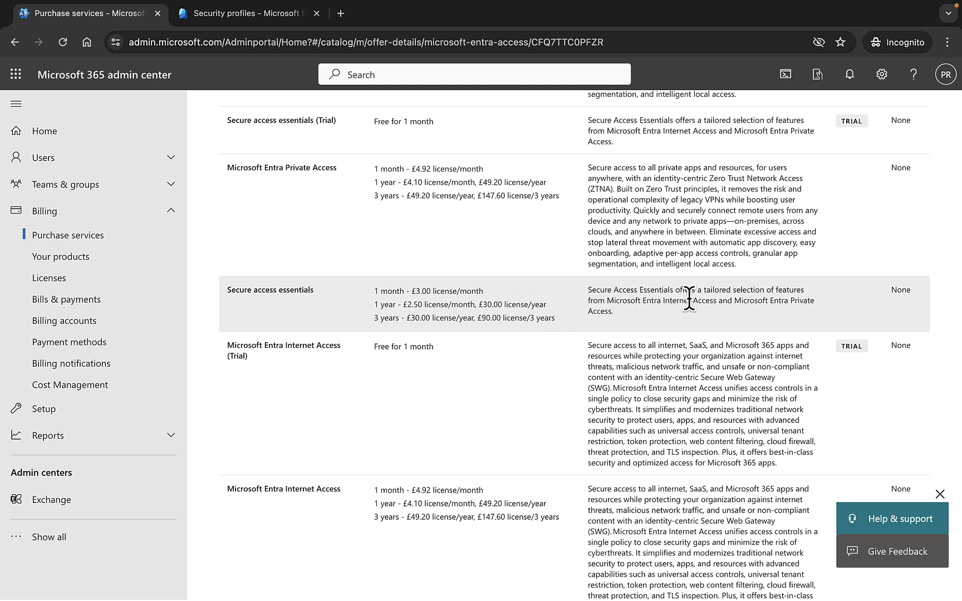
mouse_move(706, 326)
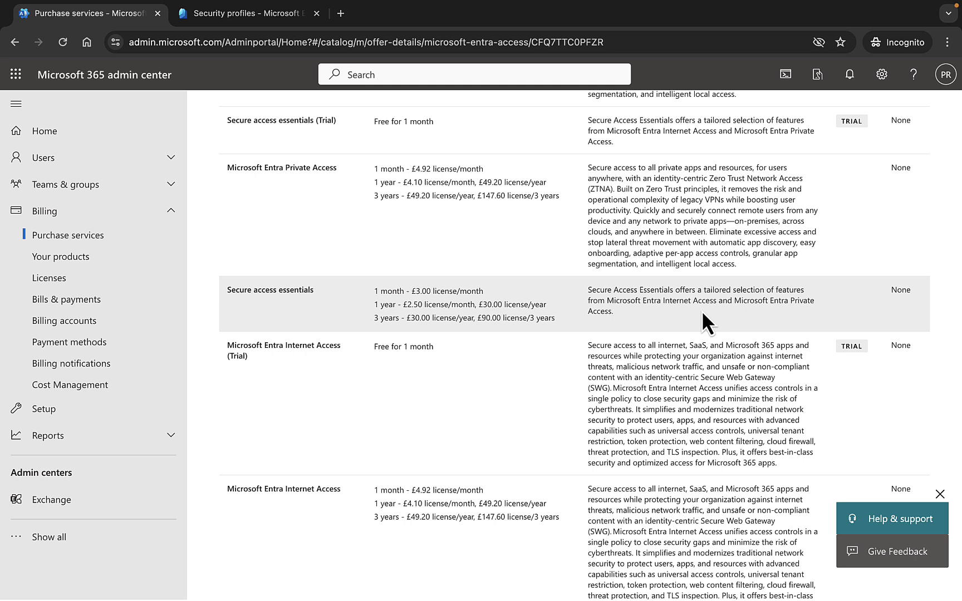
mouse_move(651, 319)
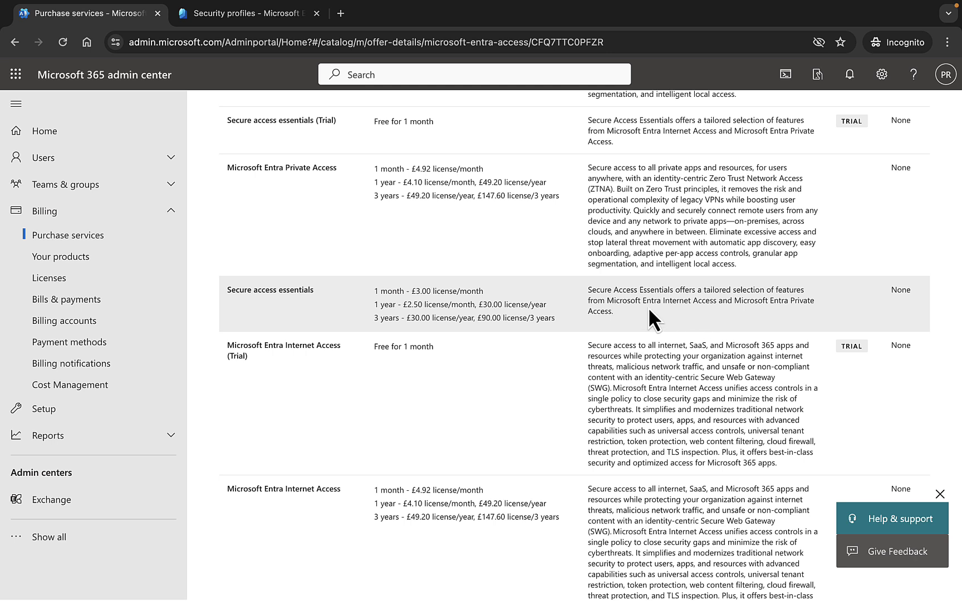
mouse_move(761, 329)
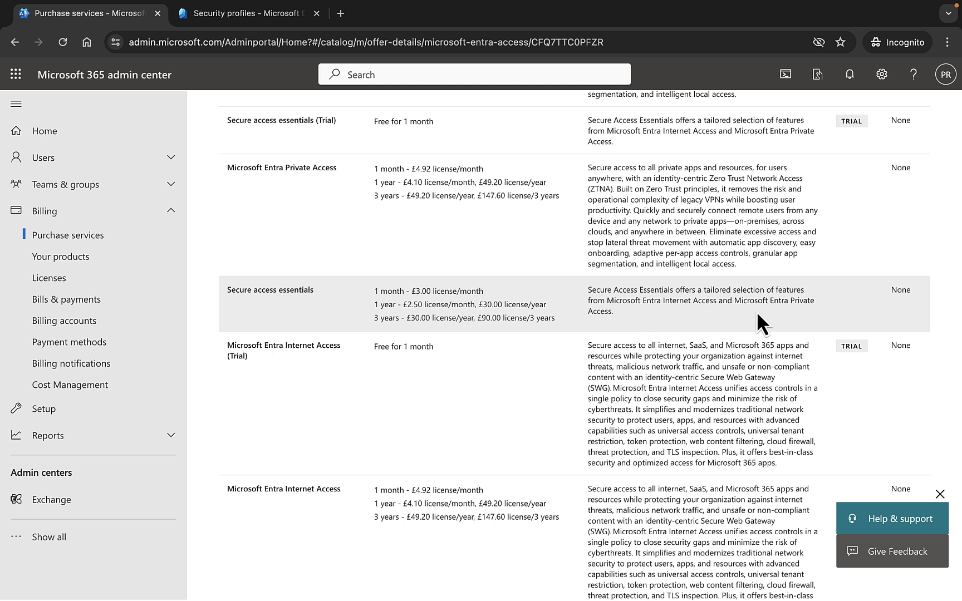
mouse_move(448, 301)
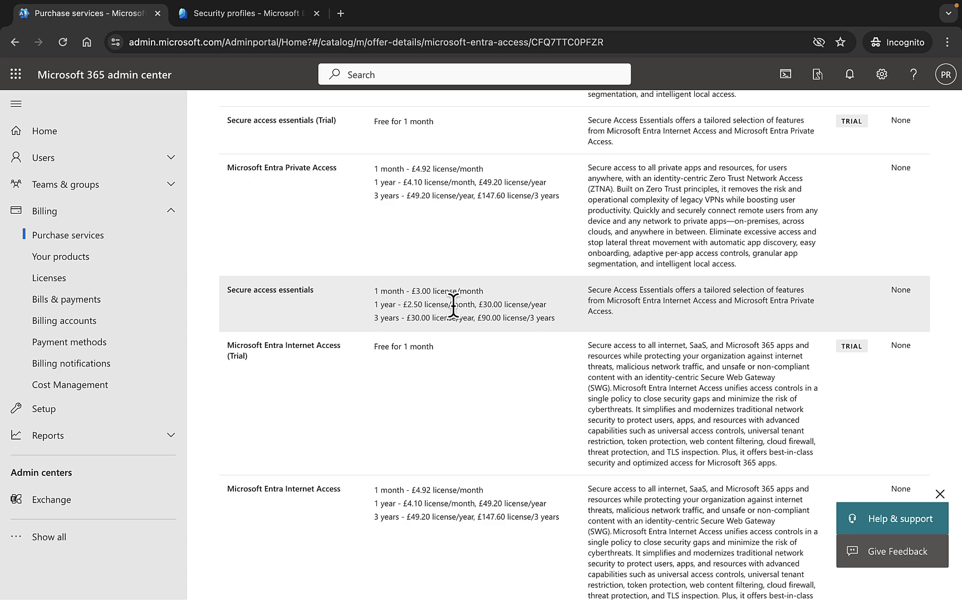
scroll(down, 3)
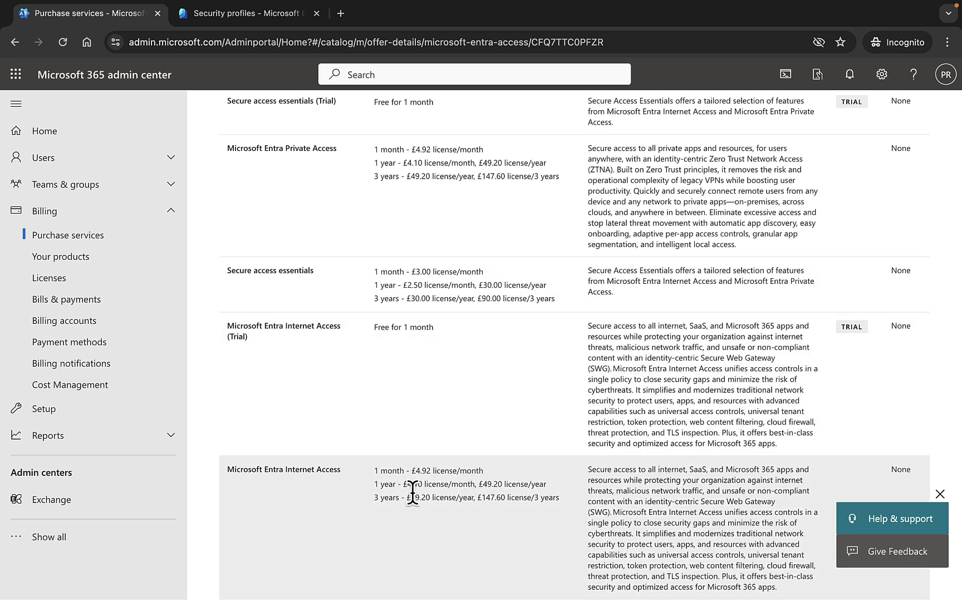
mouse_move(438, 480)
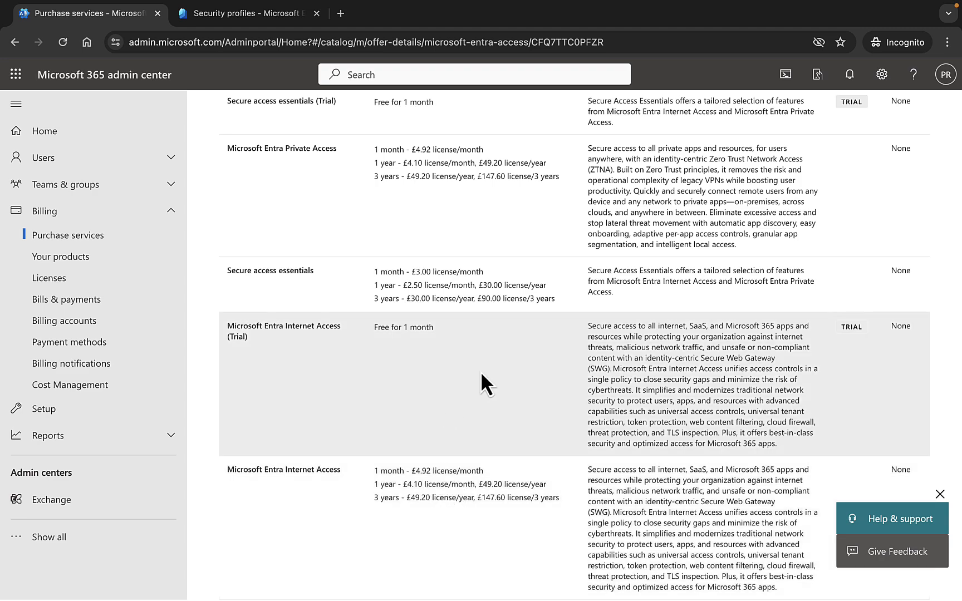
scroll(up, 3)
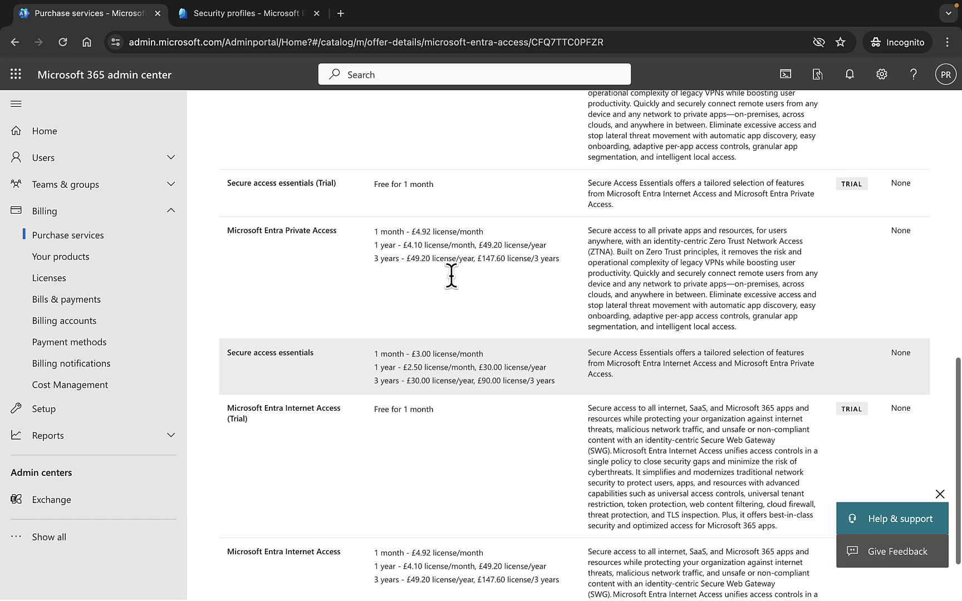
scroll(up, 3)
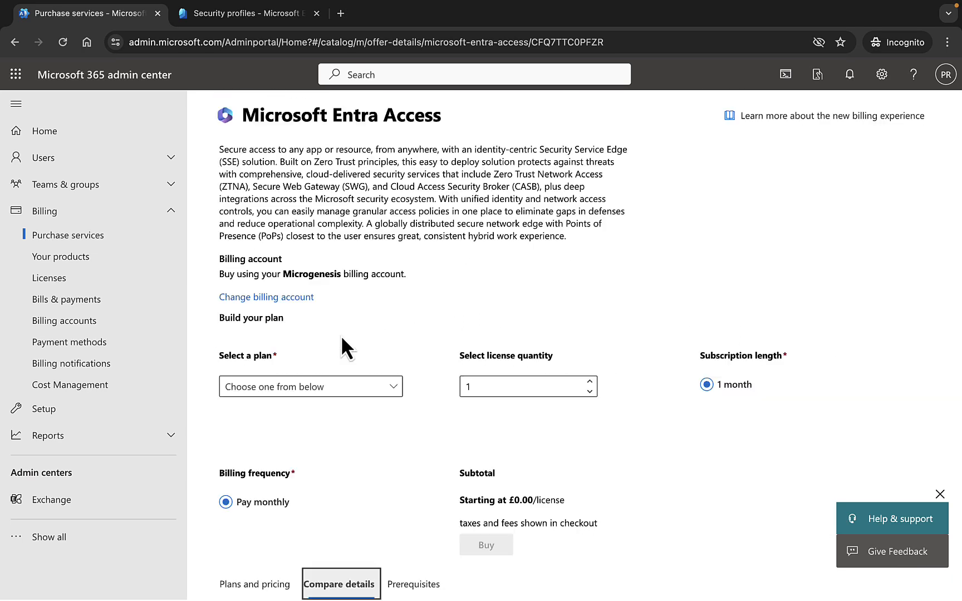
Show the Prerequisites tab of the Entra Access offer, which asks for a plan first.
scroll(down, 3)
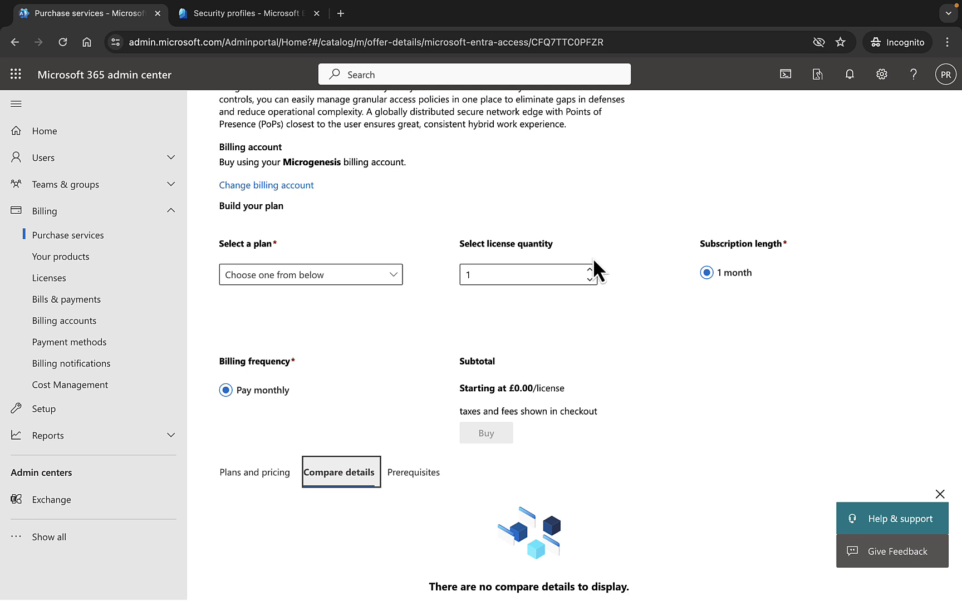
mouse_move(666, 472)
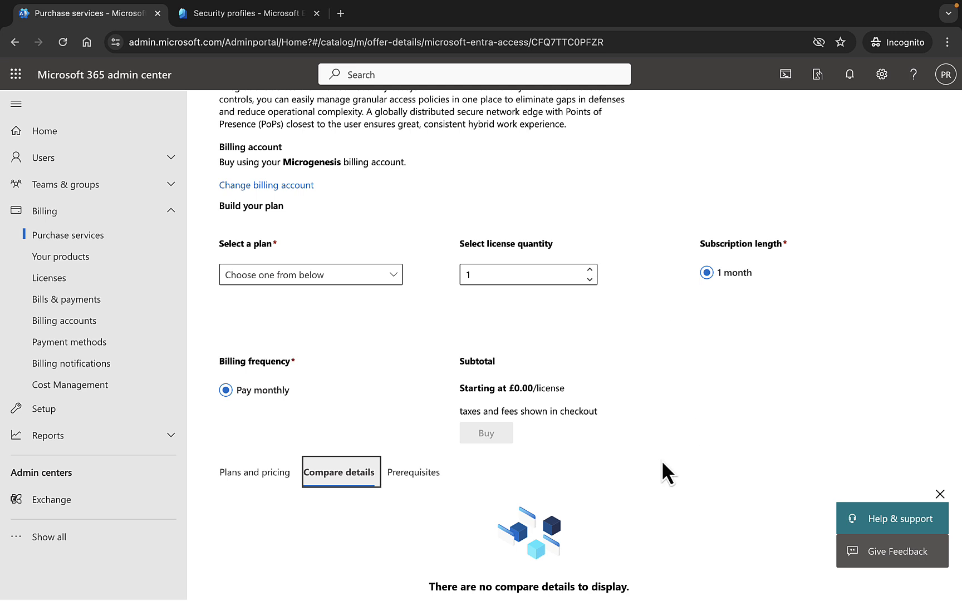
mouse_move(414, 473)
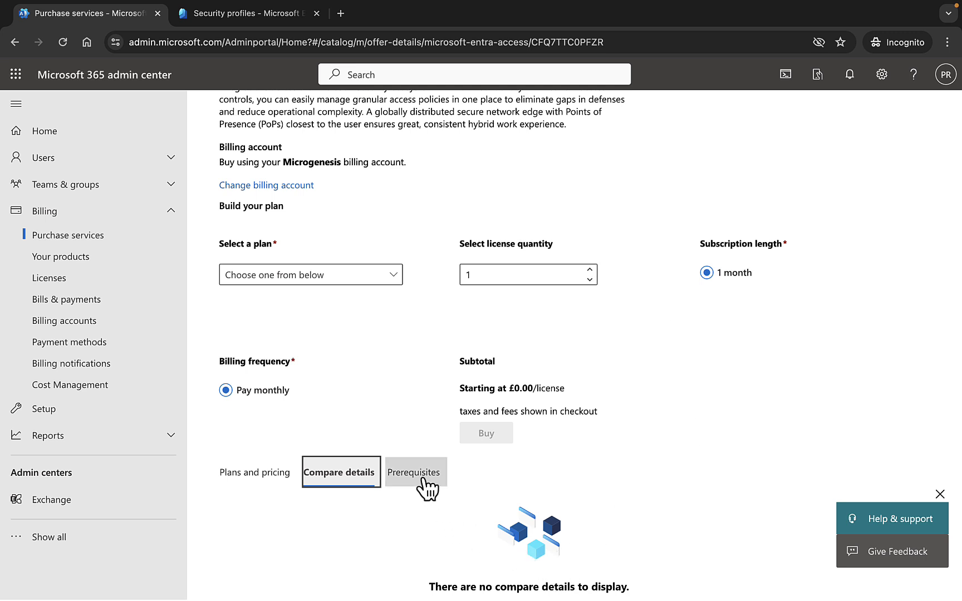
click(415, 472)
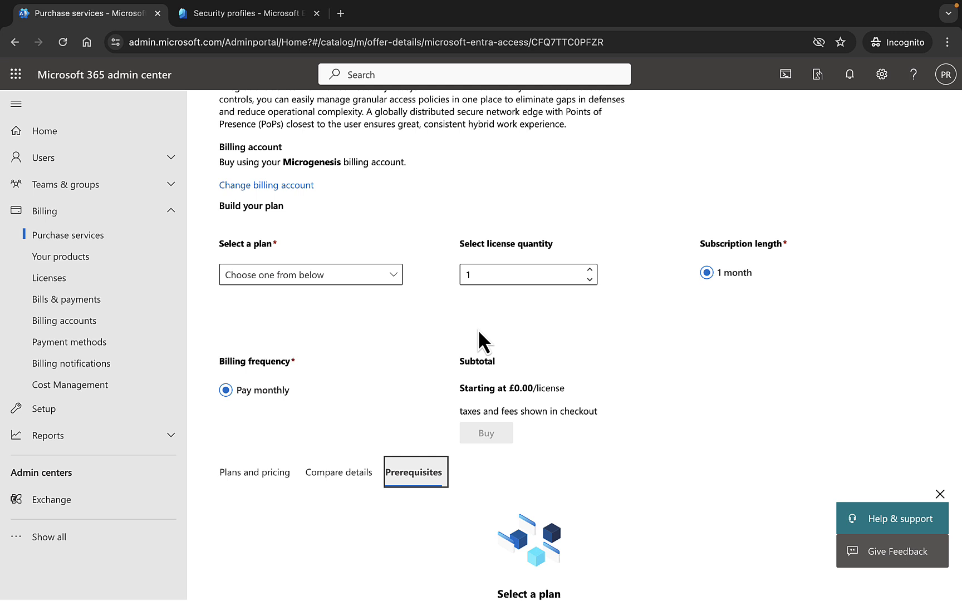
mouse_move(412, 304)
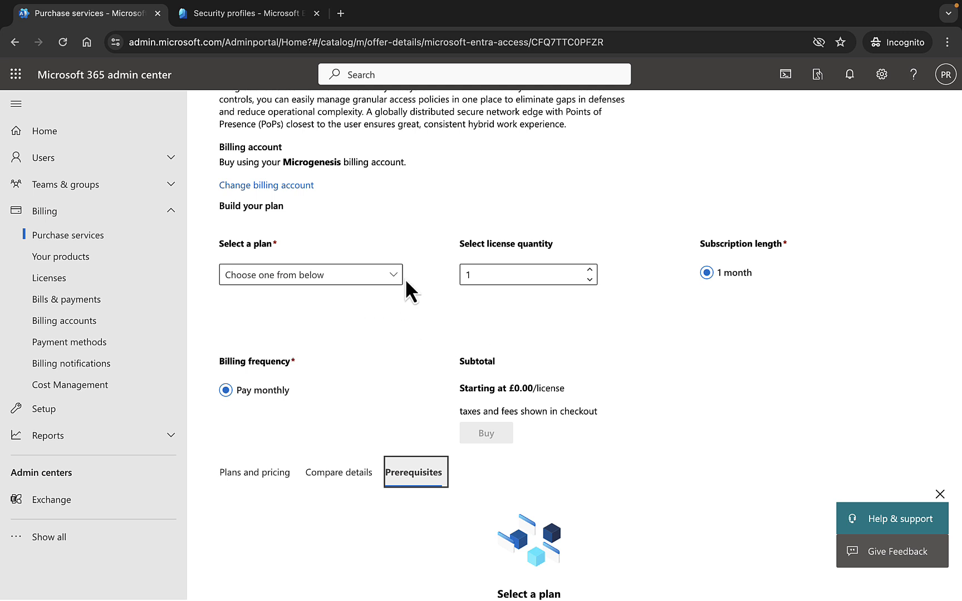
mouse_move(398, 296)
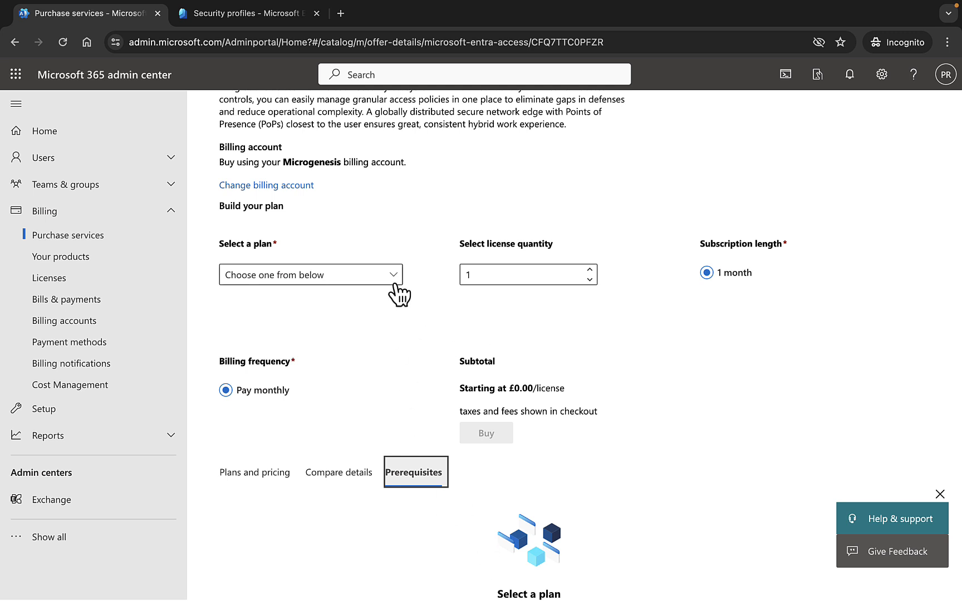
Choose Microsoft Entra Private Access for 1 month (£4.92 subtotal) and view Compare details.
click(310, 275)
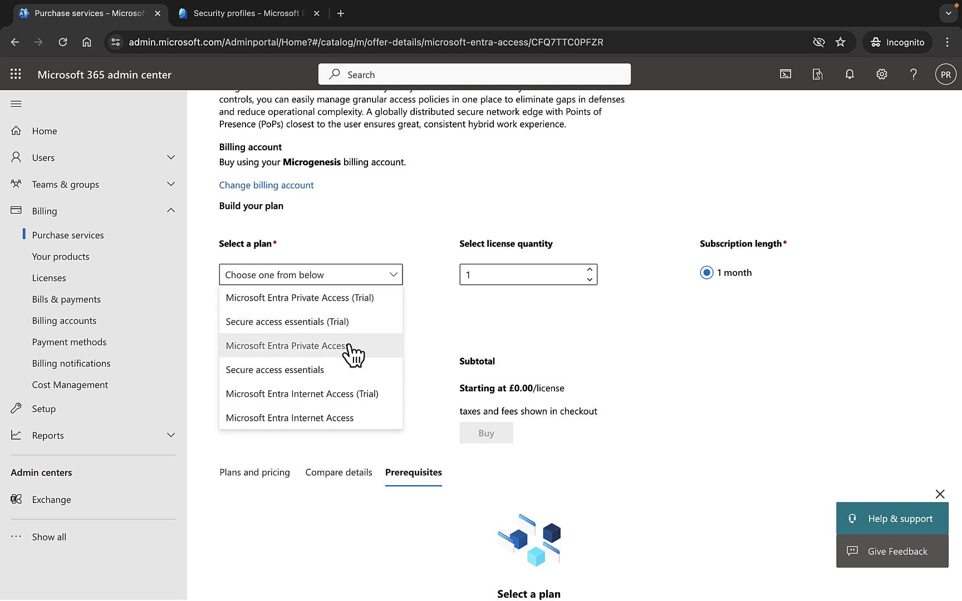
click(286, 345)
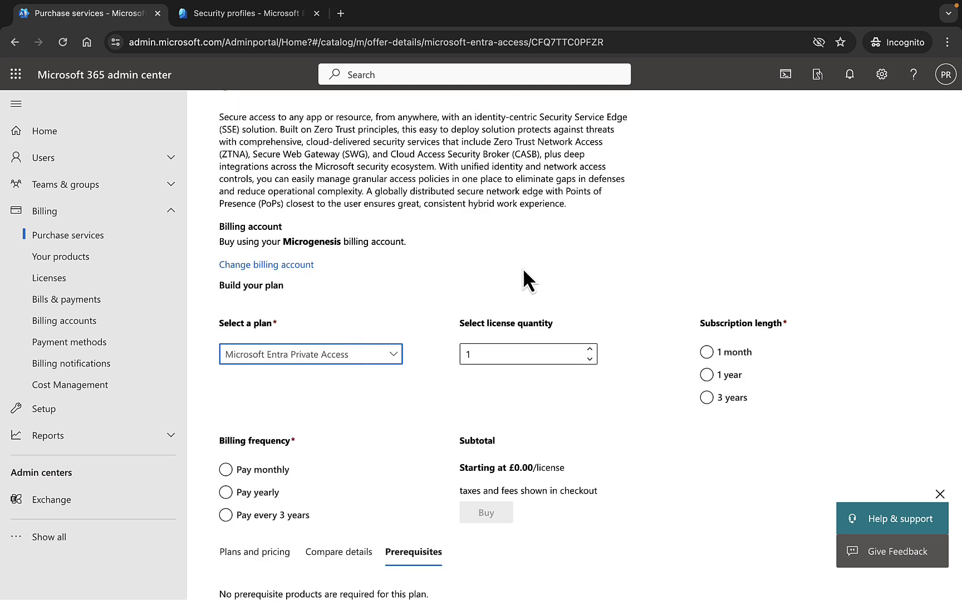
mouse_move(667, 376)
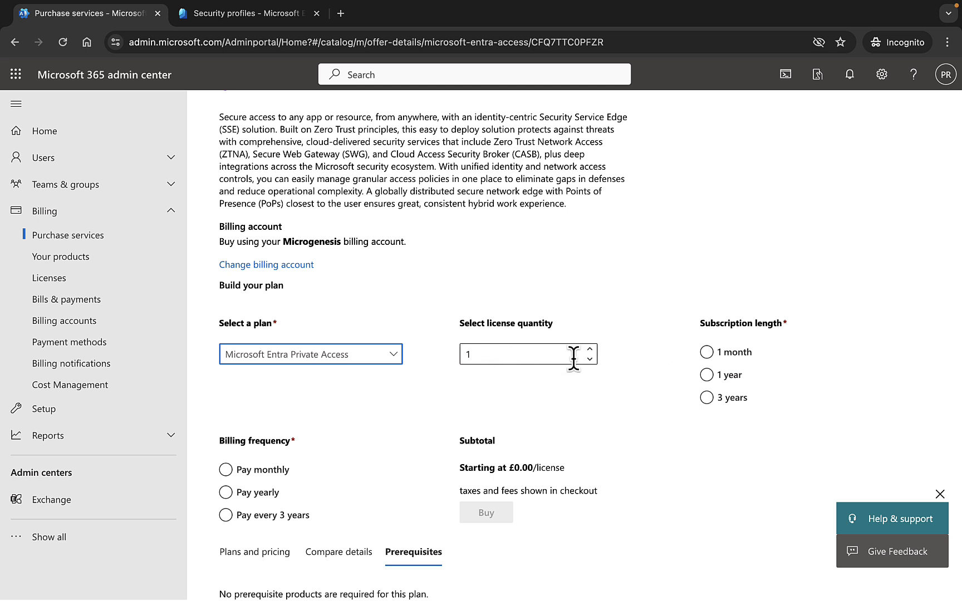
click(706, 353)
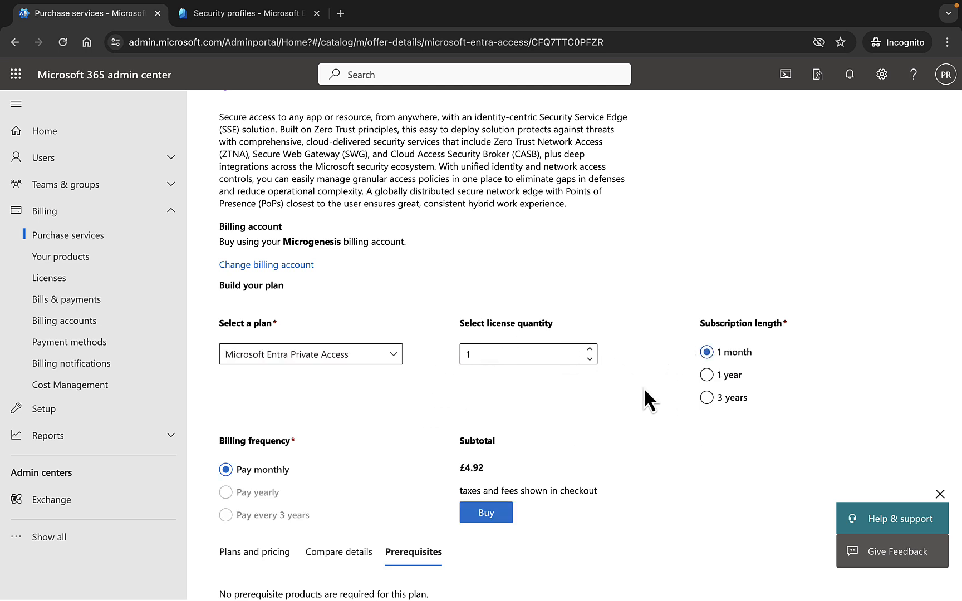
mouse_move(641, 524)
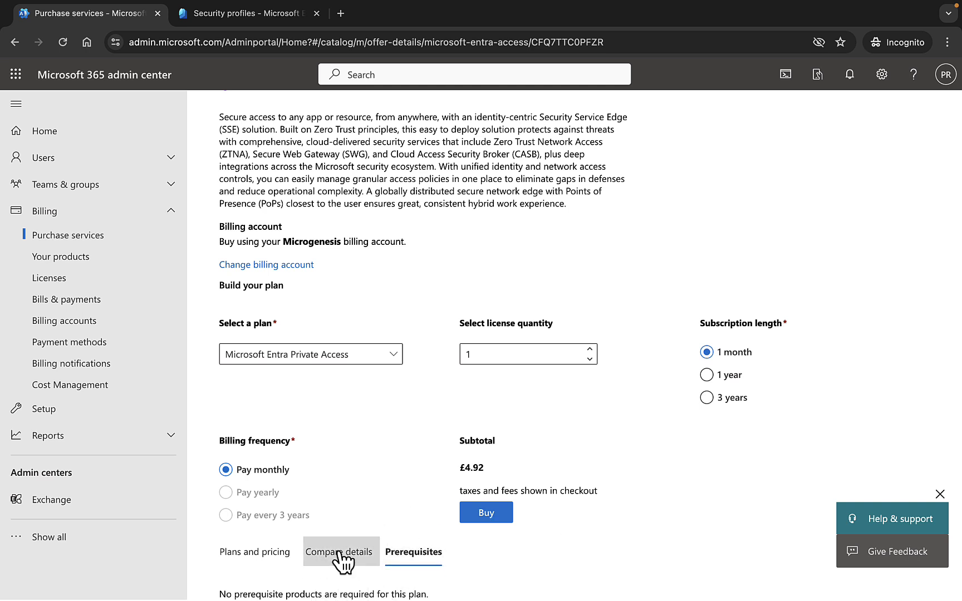
click(340, 552)
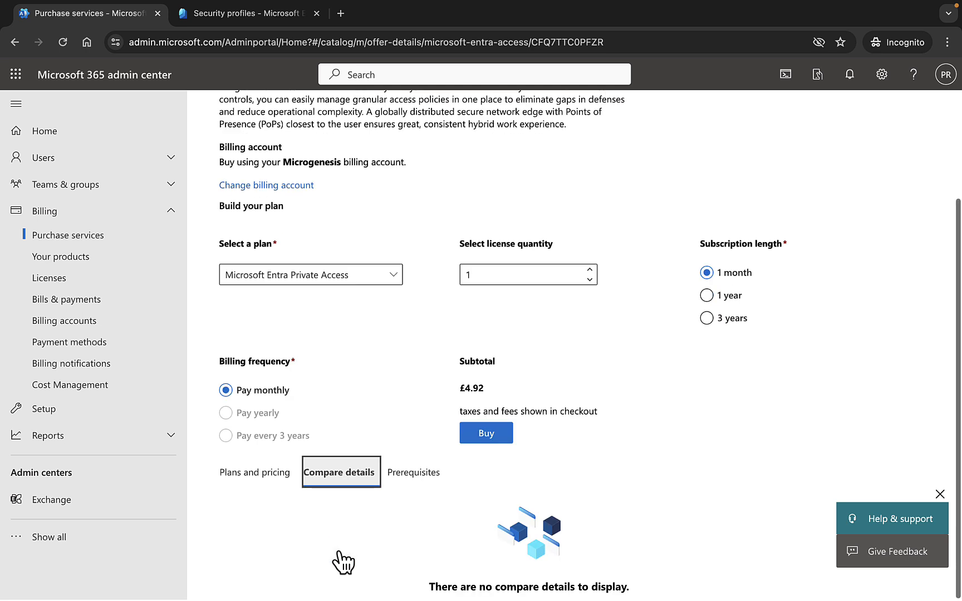
mouse_move(369, 314)
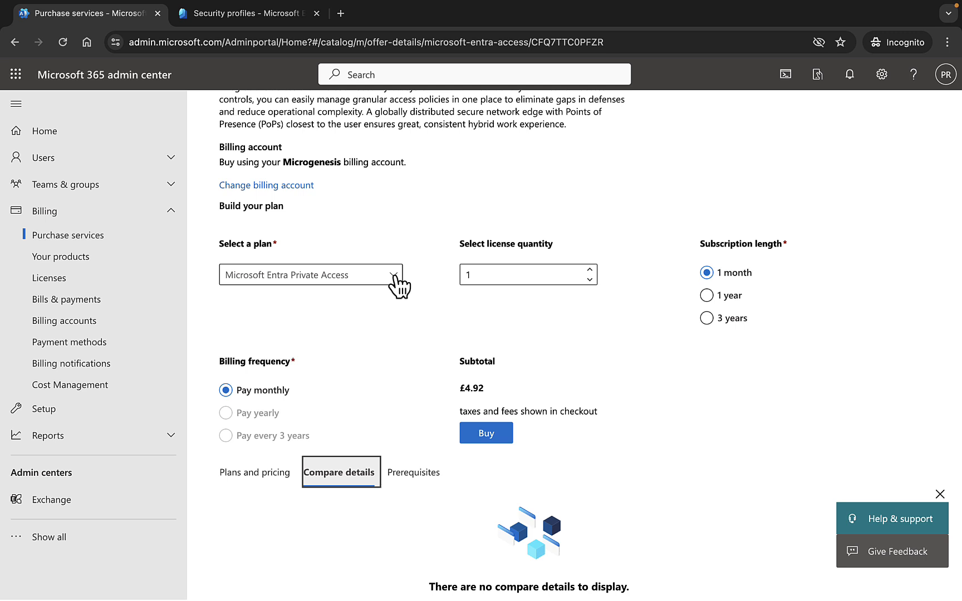
Switch to Secure access essentials for 1 month (£3.00 subtotal) and check its prerequisites.
click(310, 275)
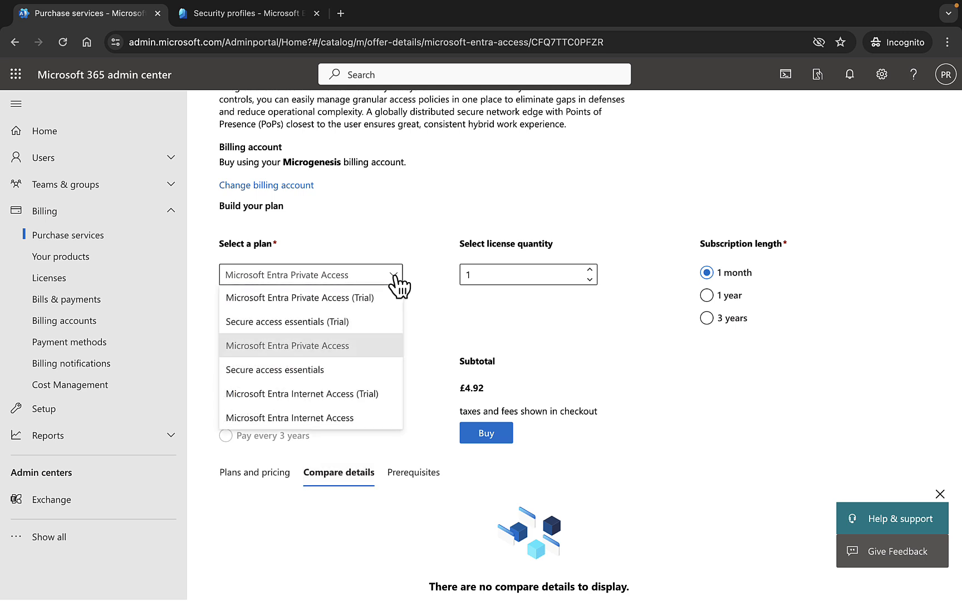
click(274, 369)
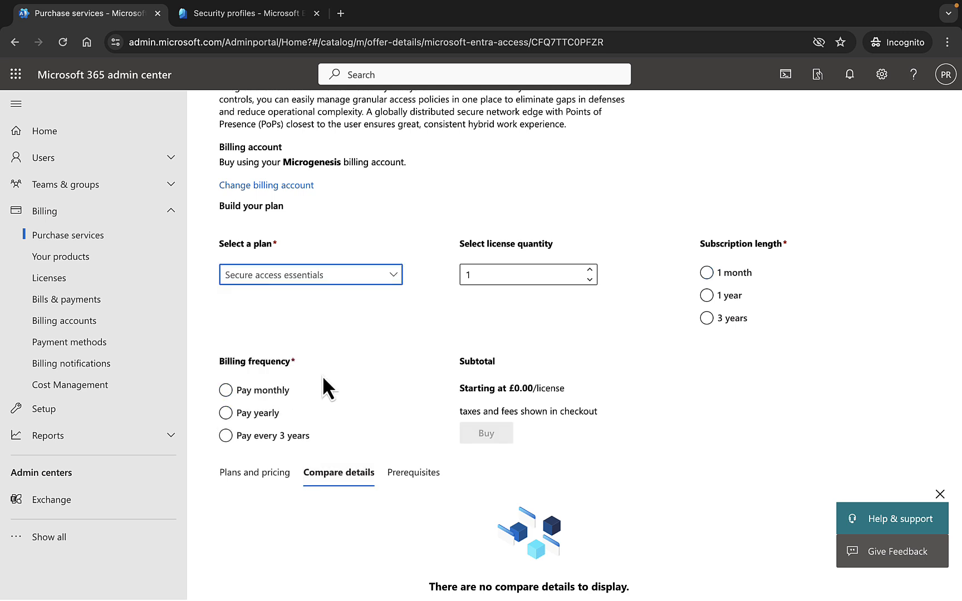
mouse_move(355, 372)
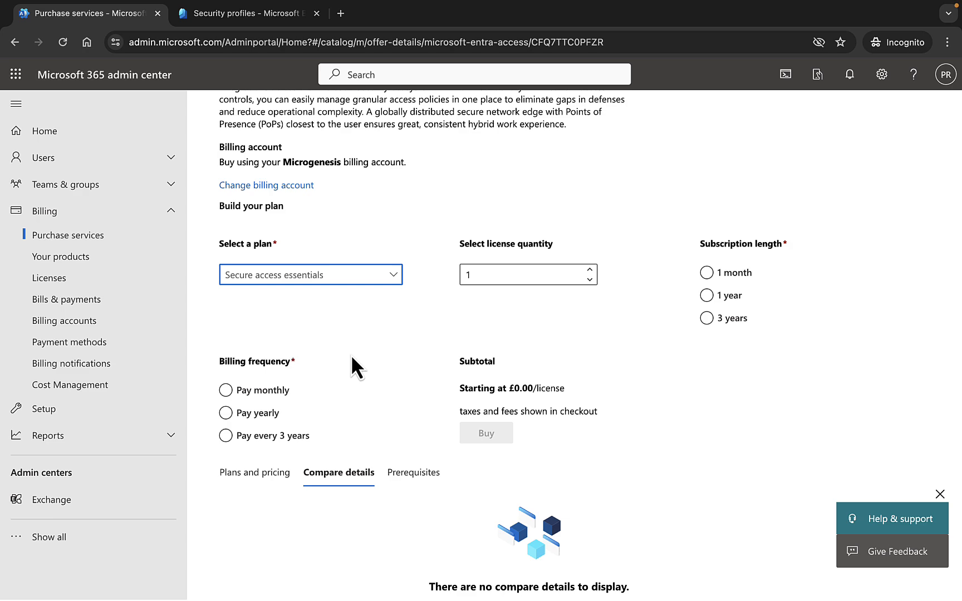
click(254, 473)
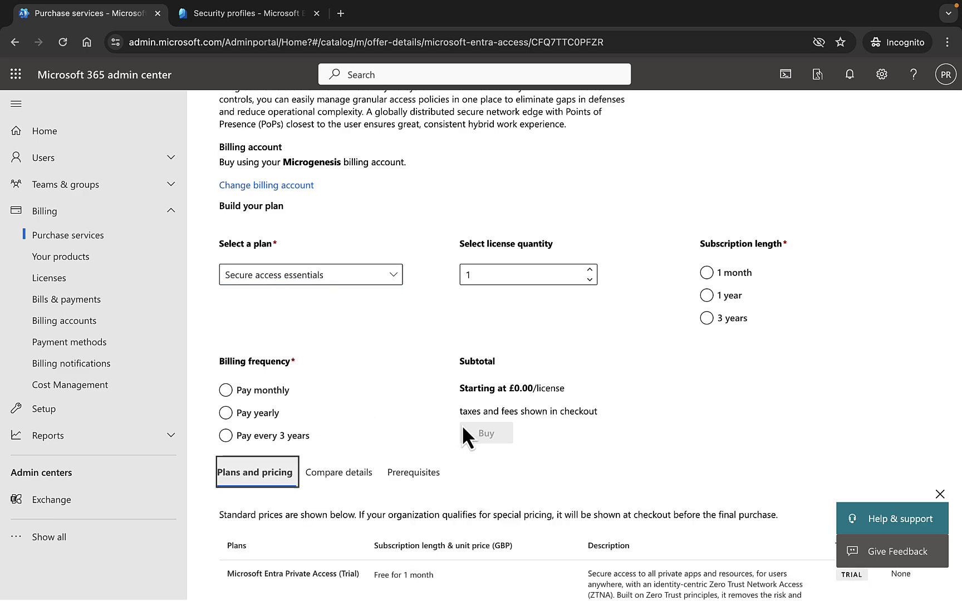
scroll(down, 3)
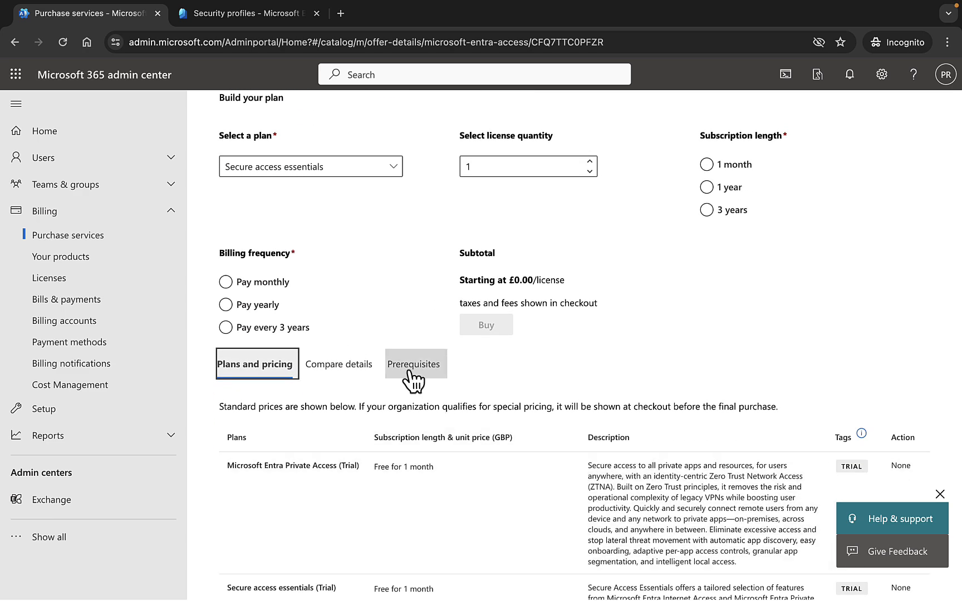
click(413, 364)
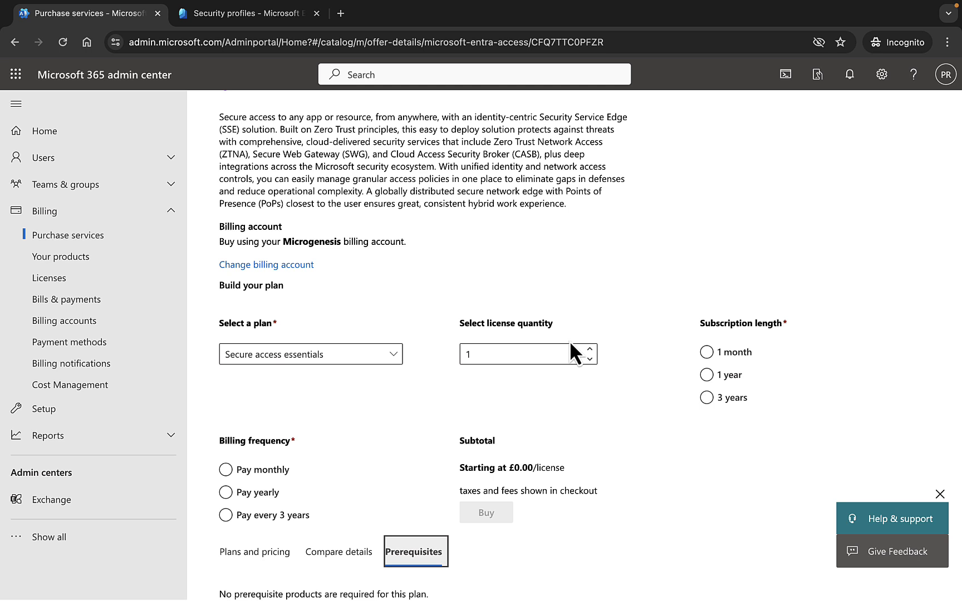
click(706, 352)
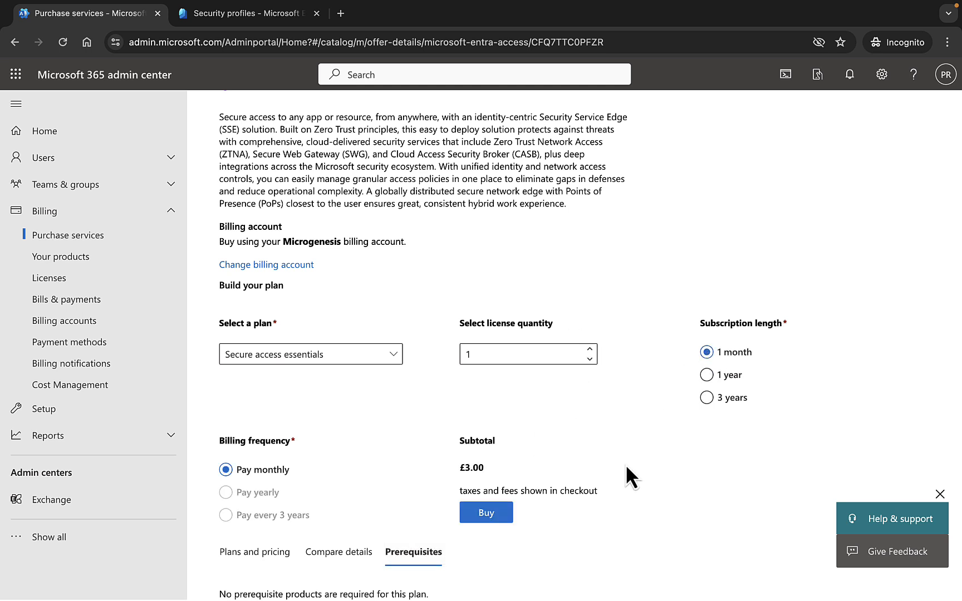
mouse_move(624, 469)
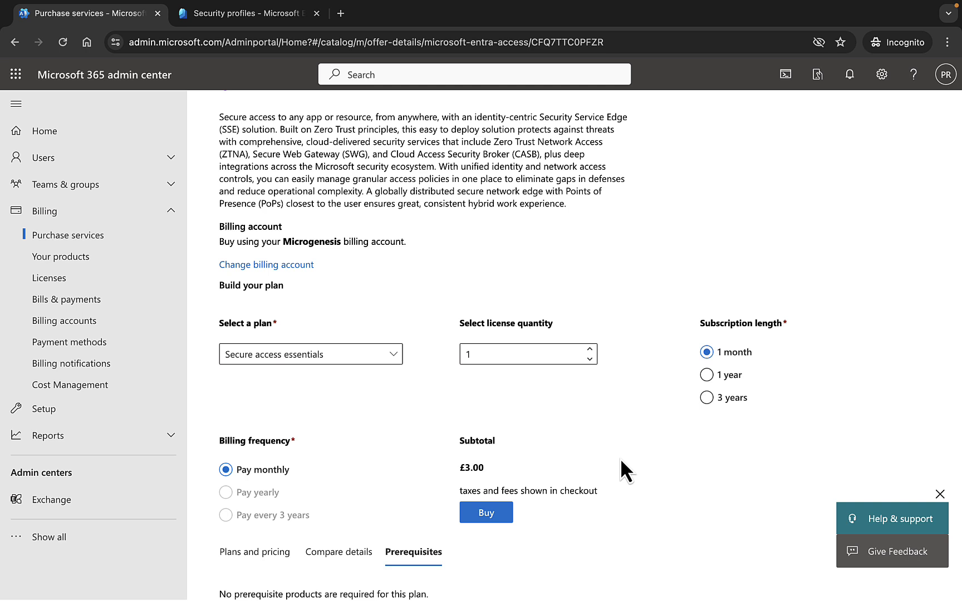
mouse_move(365, 415)
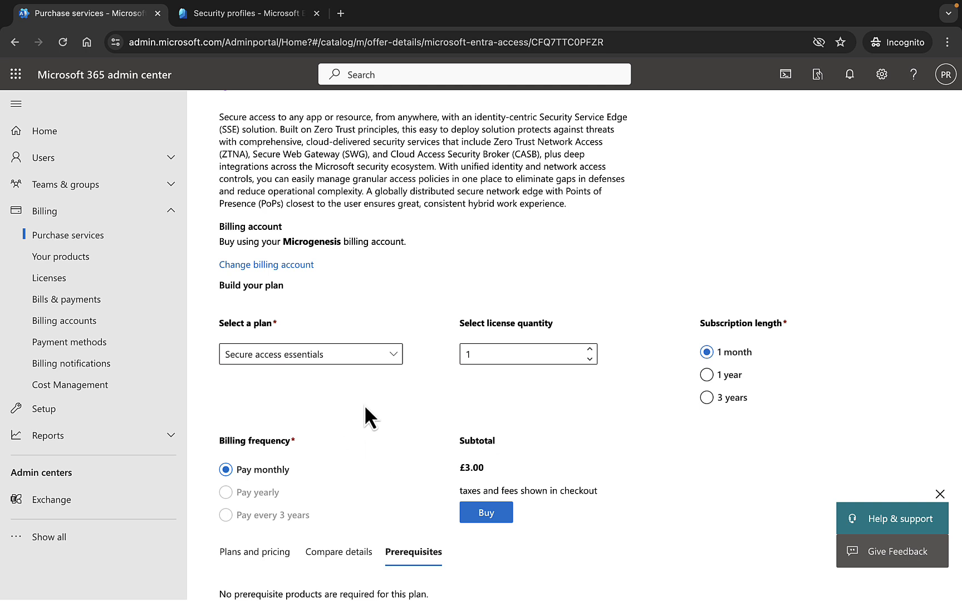
mouse_move(410, 154)
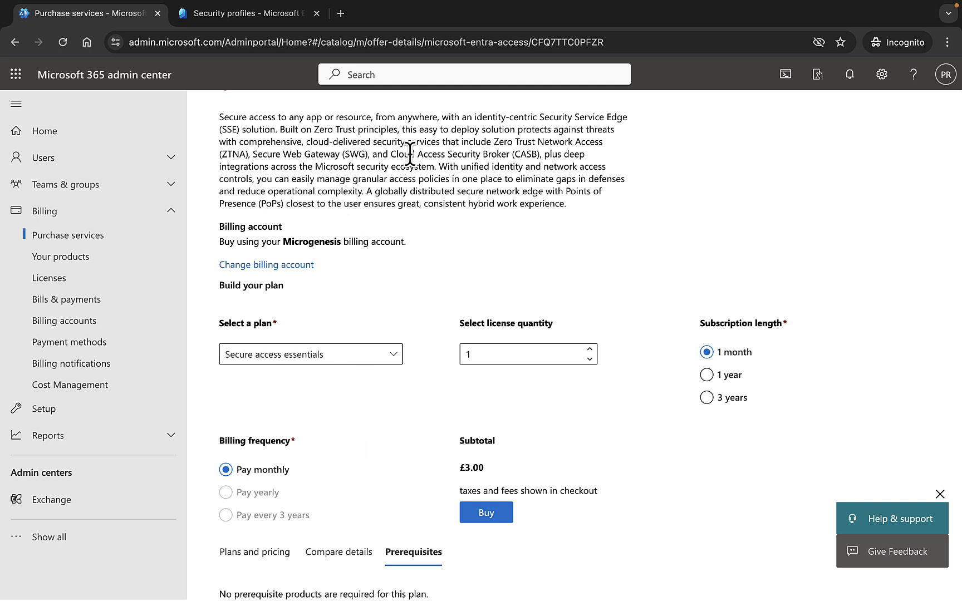
mouse_move(399, 244)
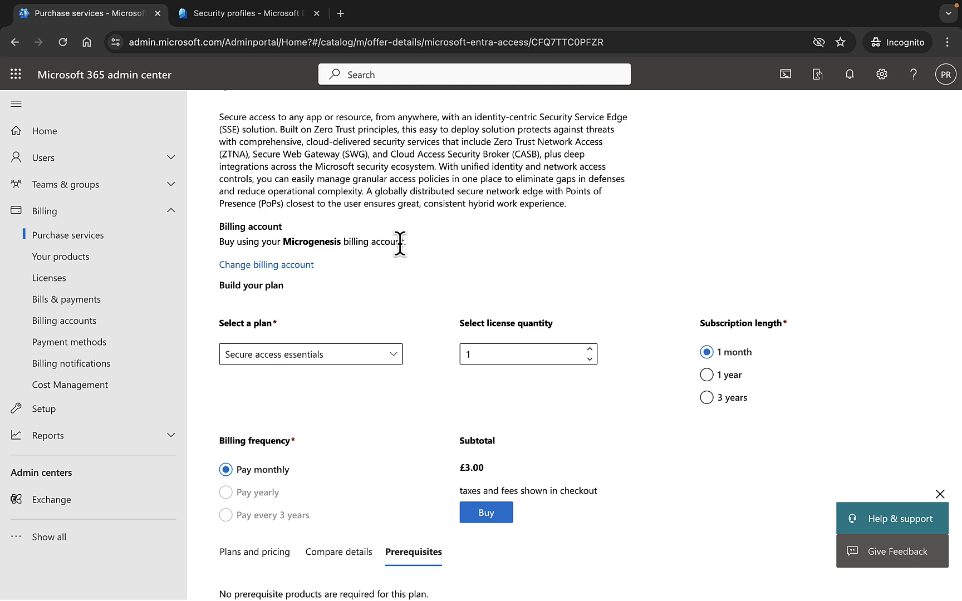
mouse_move(397, 333)
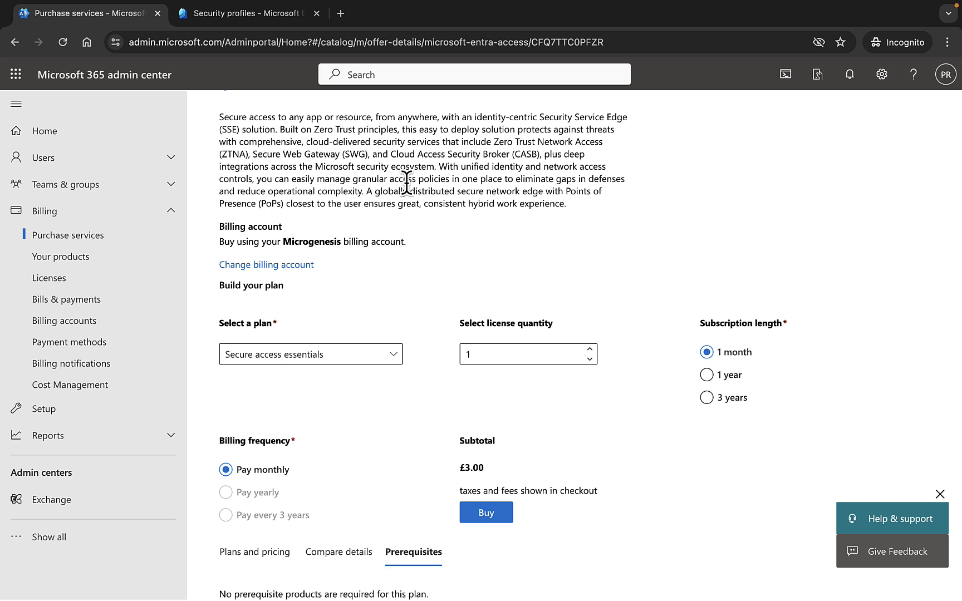
mouse_move(577, 254)
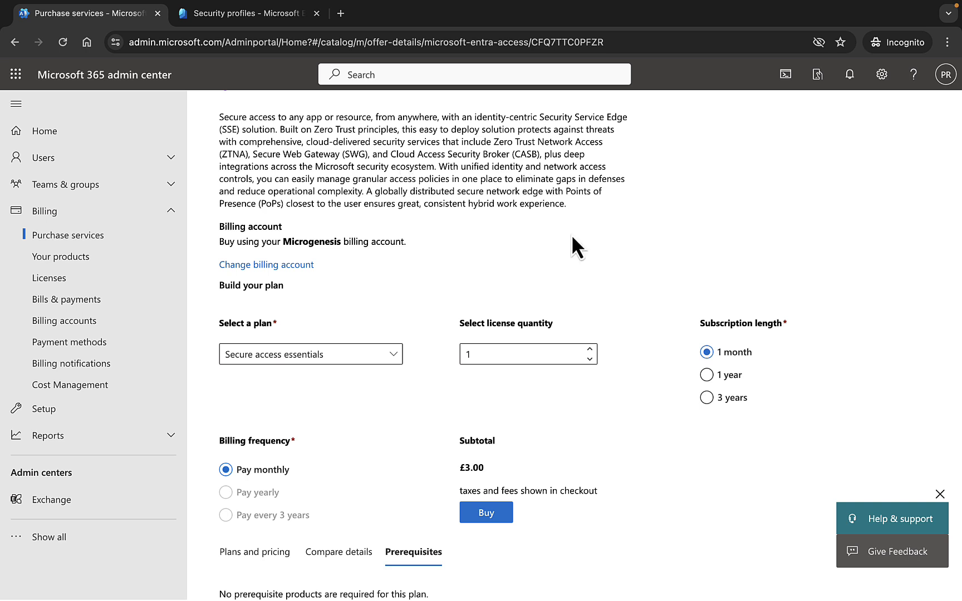
mouse_move(546, 274)
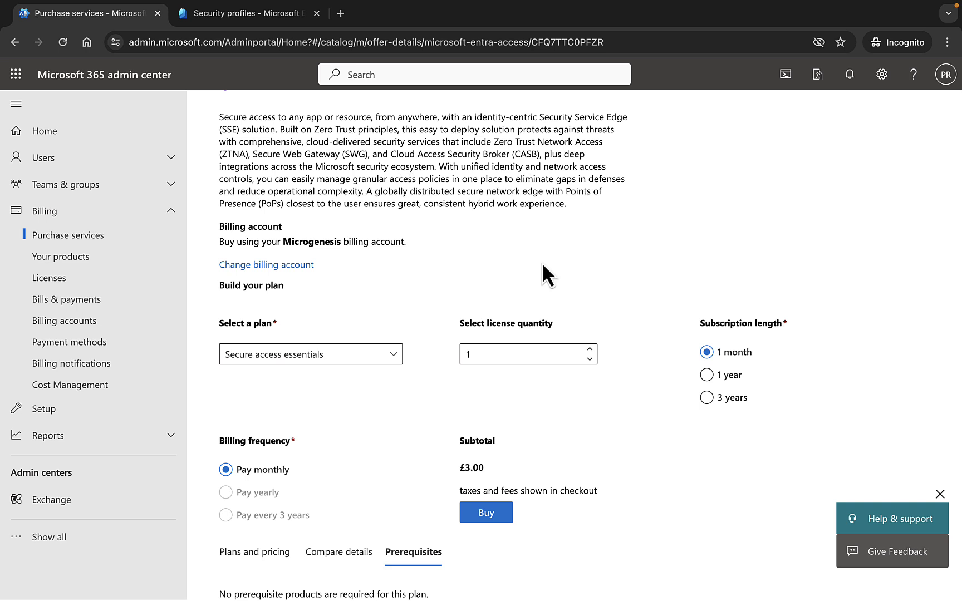
mouse_move(501, 276)
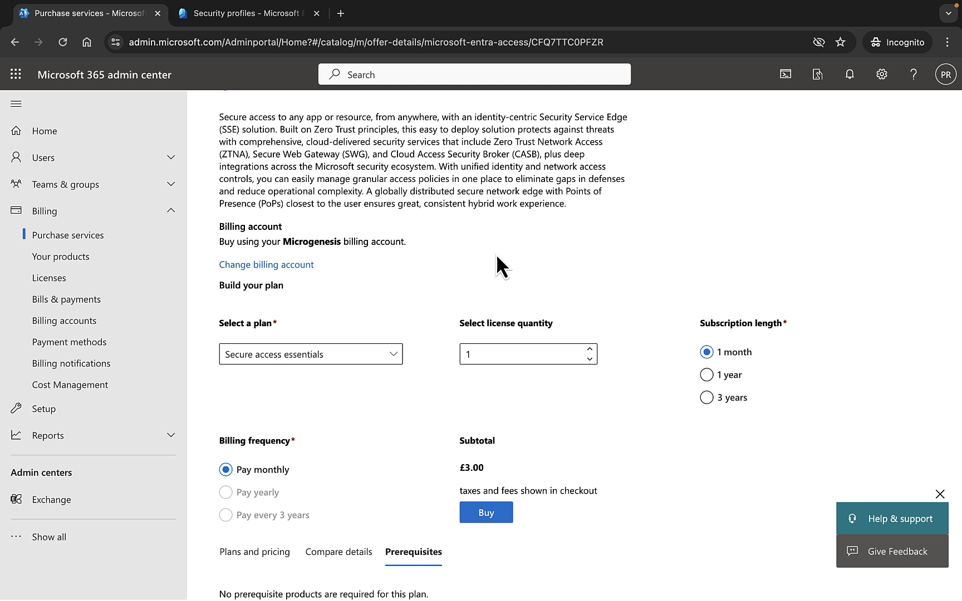
mouse_move(411, 221)
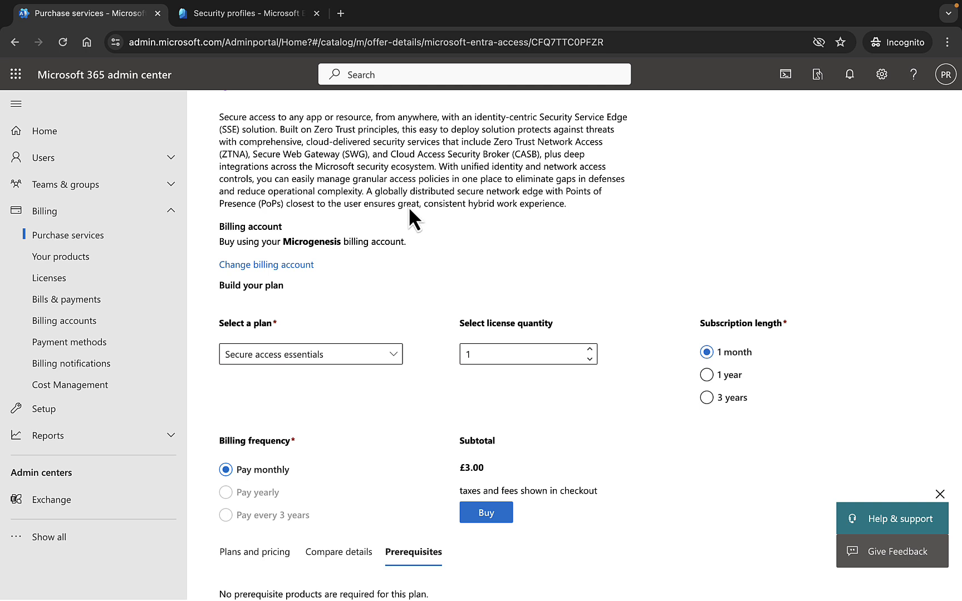
Switch back to the Entra Security profiles browser tab.
click(250, 13)
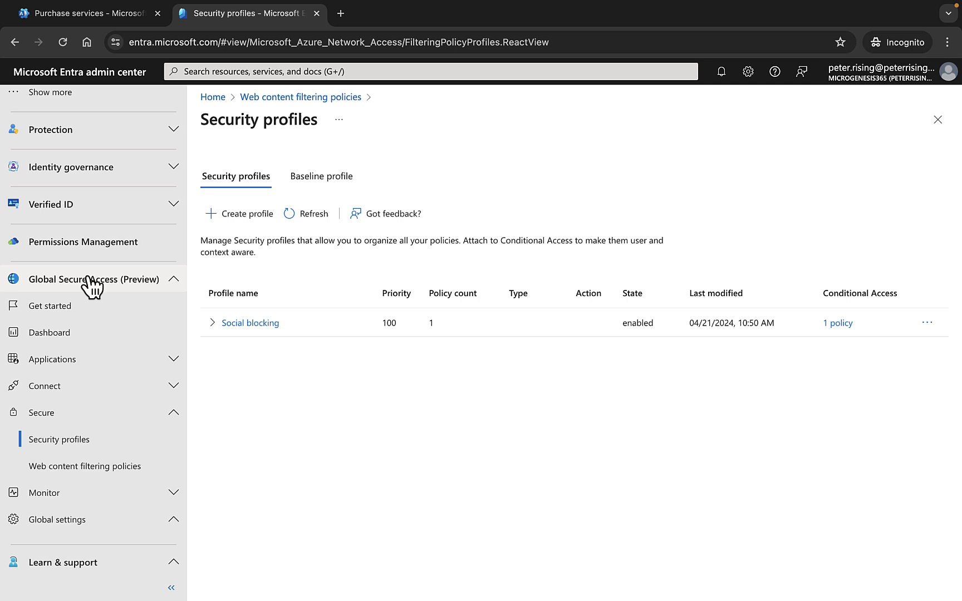
mouse_move(396, 371)
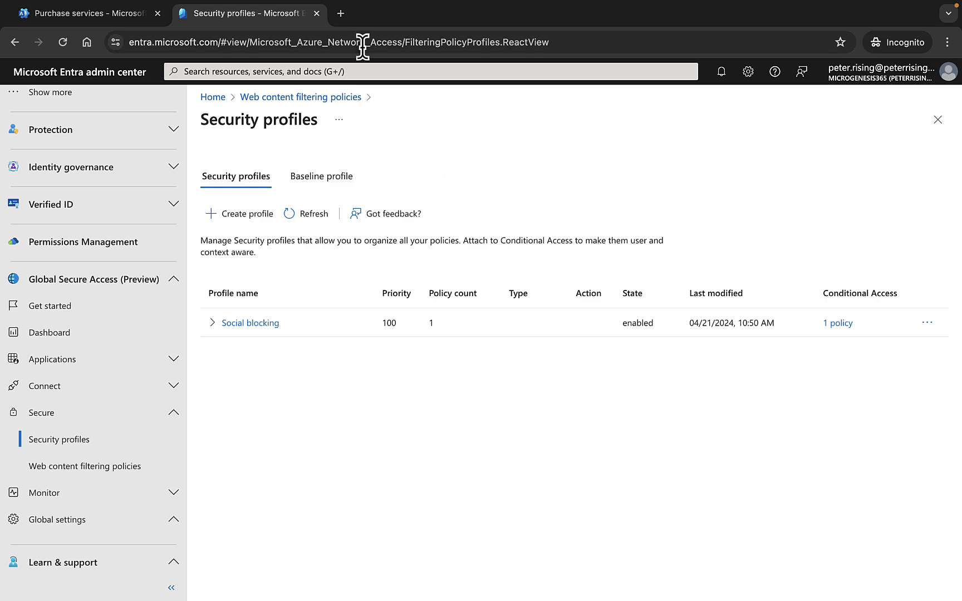
mouse_move(347, 25)
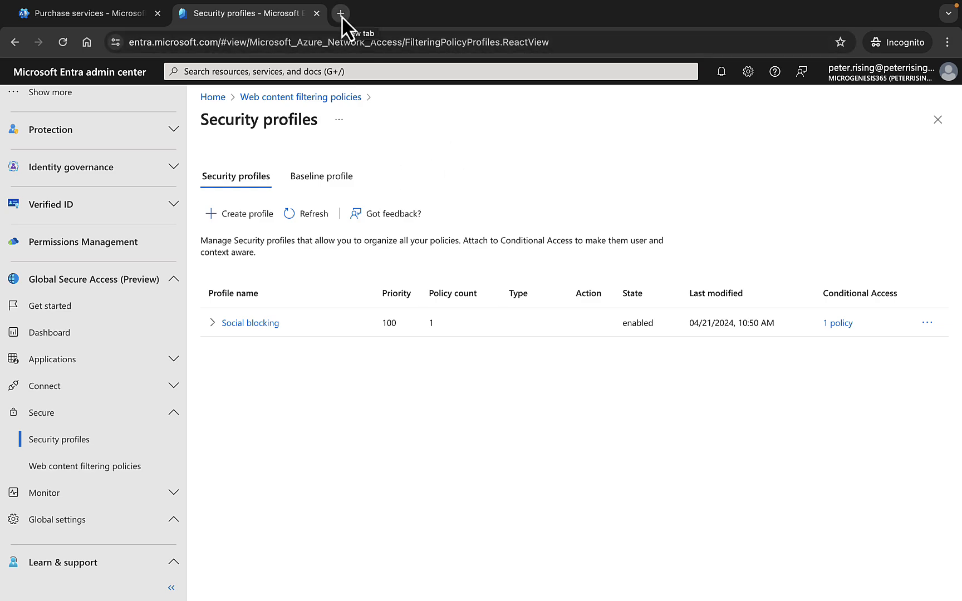
Start a new browser tab showing the Microsoft 365 roadmap.
click(341, 12)
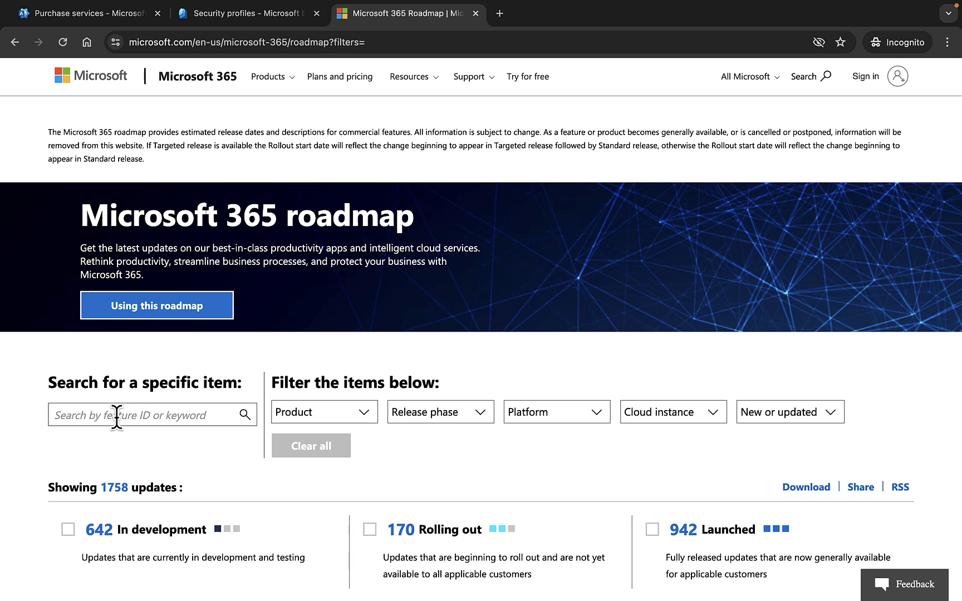
Search the roadmap for 'entra priv' (no updates), then rerun it with only 'entra'.
click(139, 415)
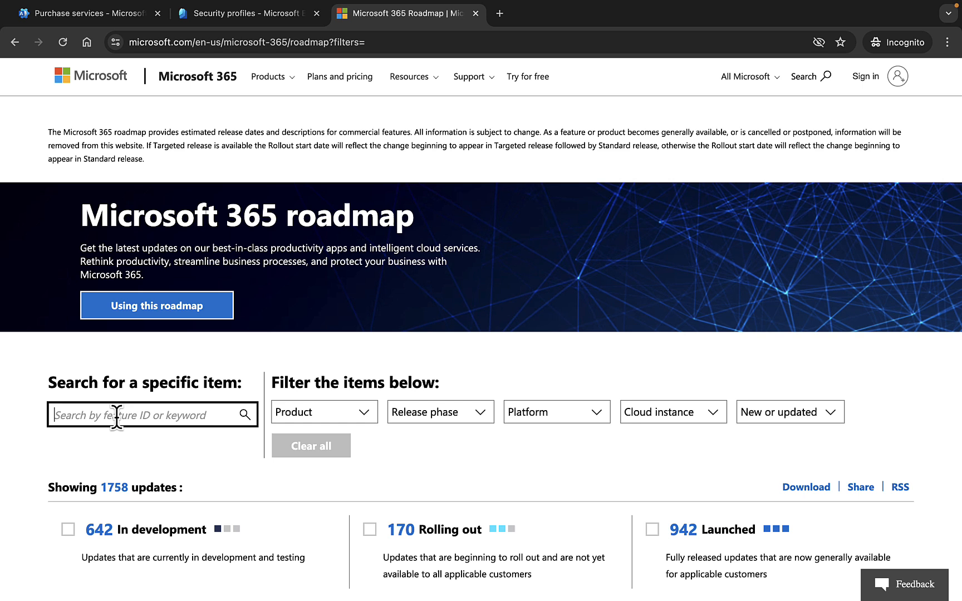
text(entra)
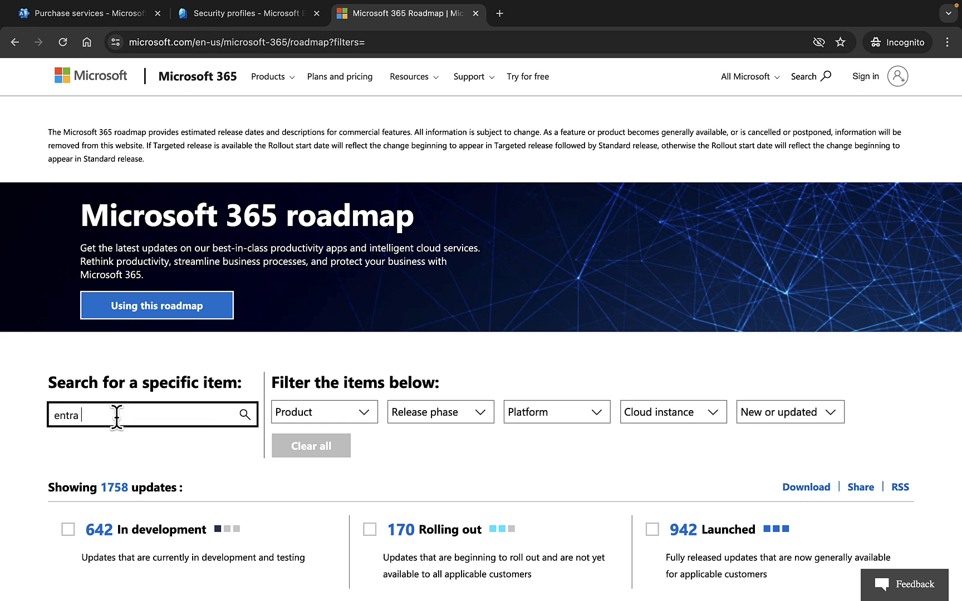
text(private ac)
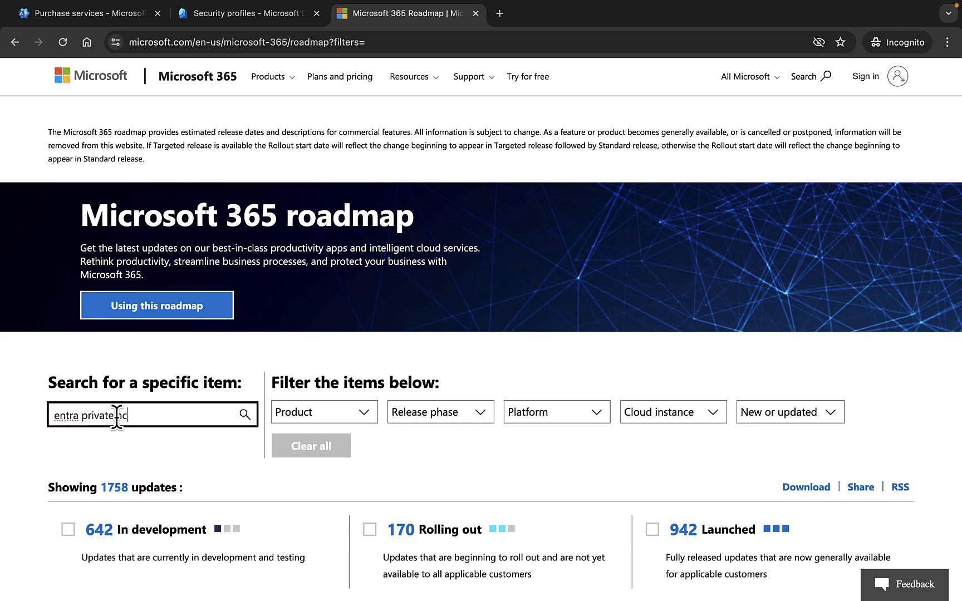
key(Enter)
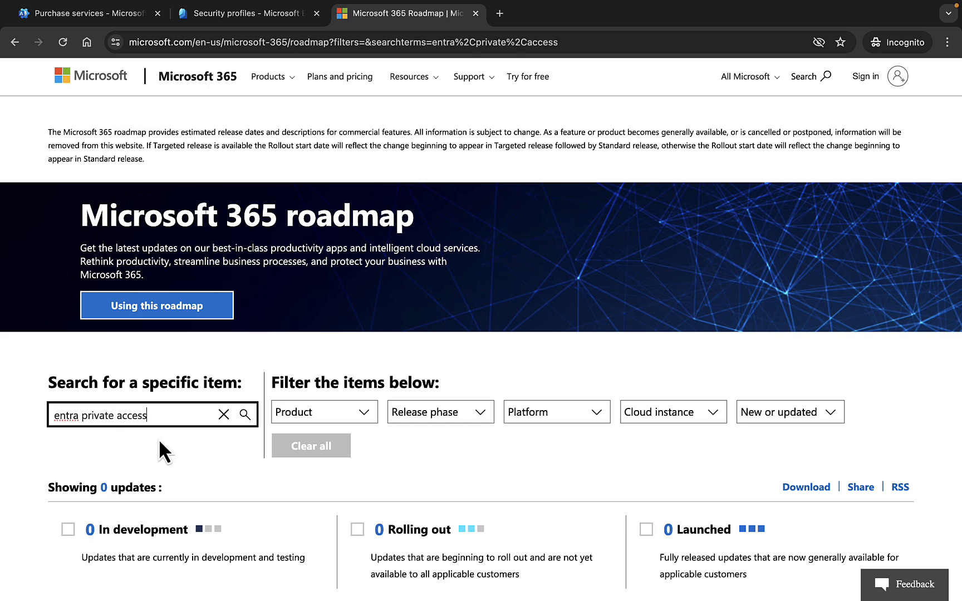
scroll(down, 3)
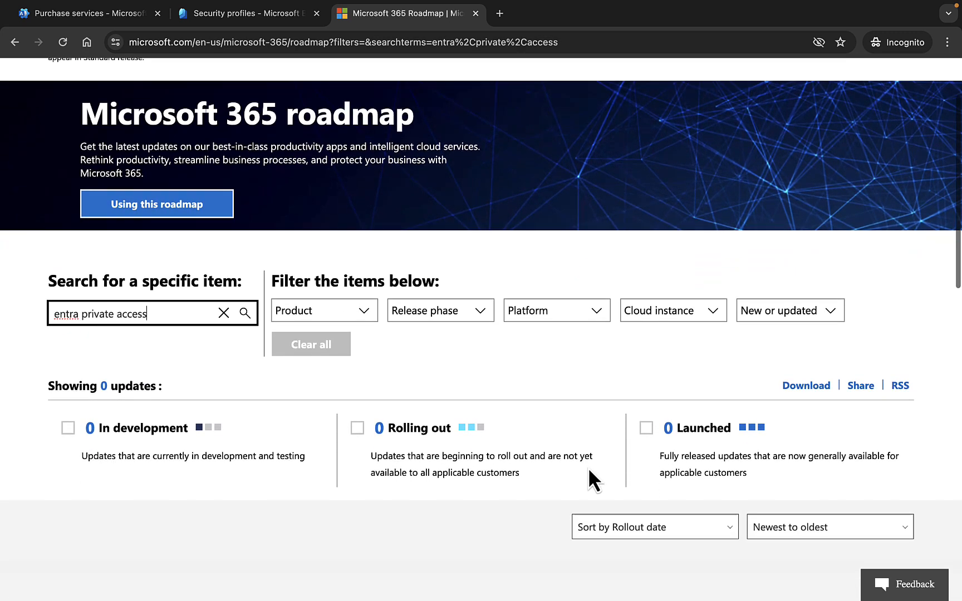
scroll(down, 3)
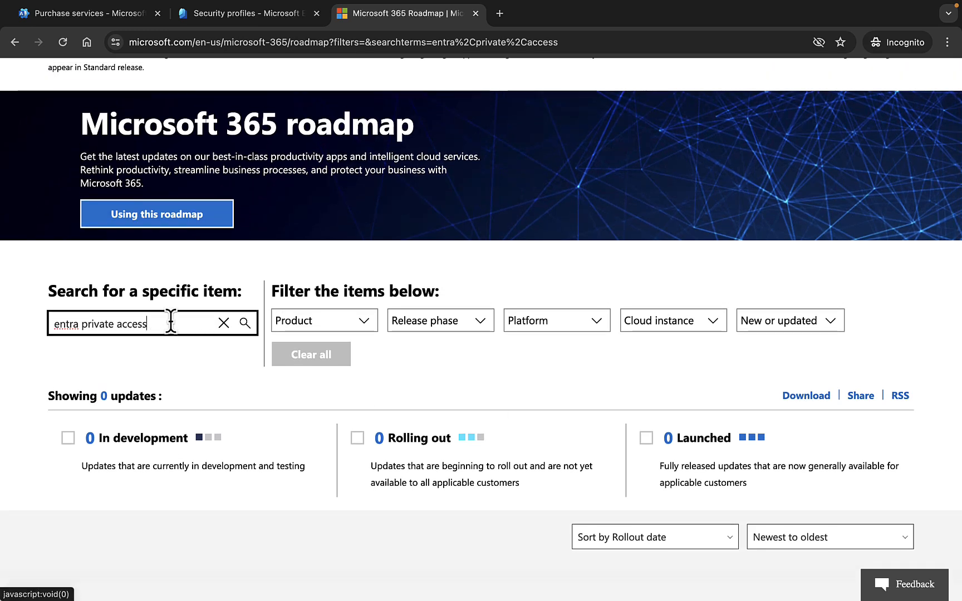
key(Backspace)
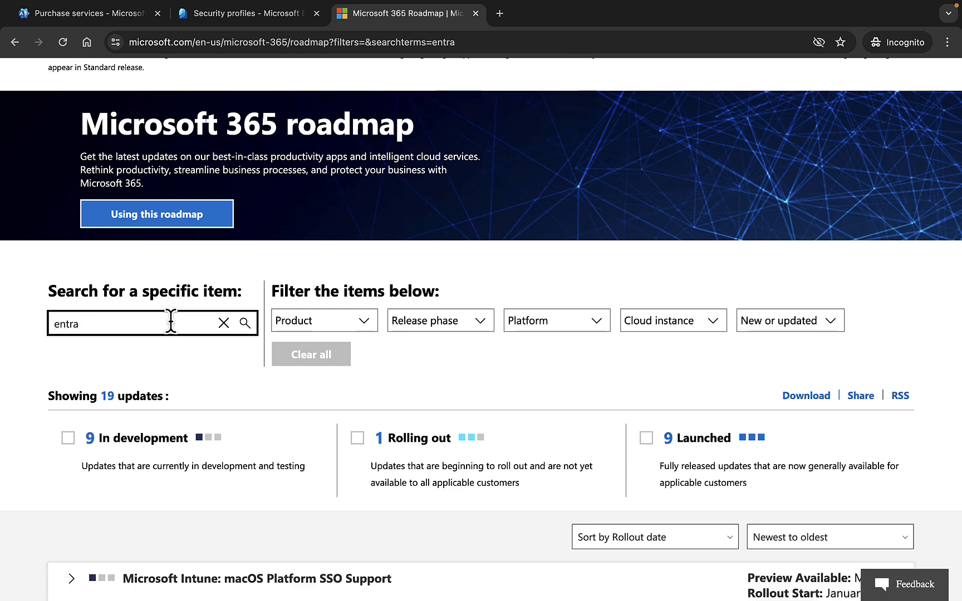
Filter the entra roadmap results to In development updates and scroll through them.
scroll(down, 3)
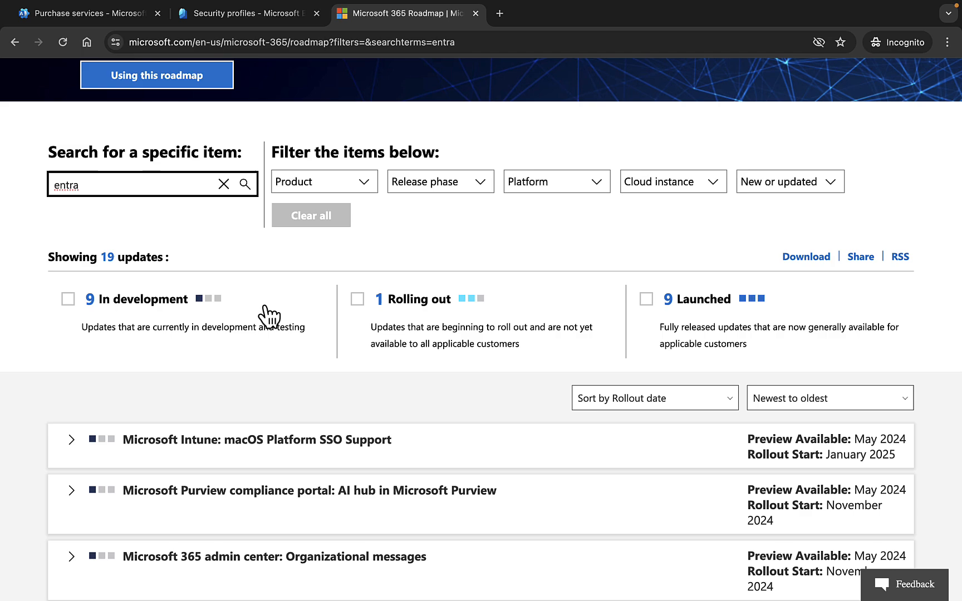
mouse_move(601, 333)
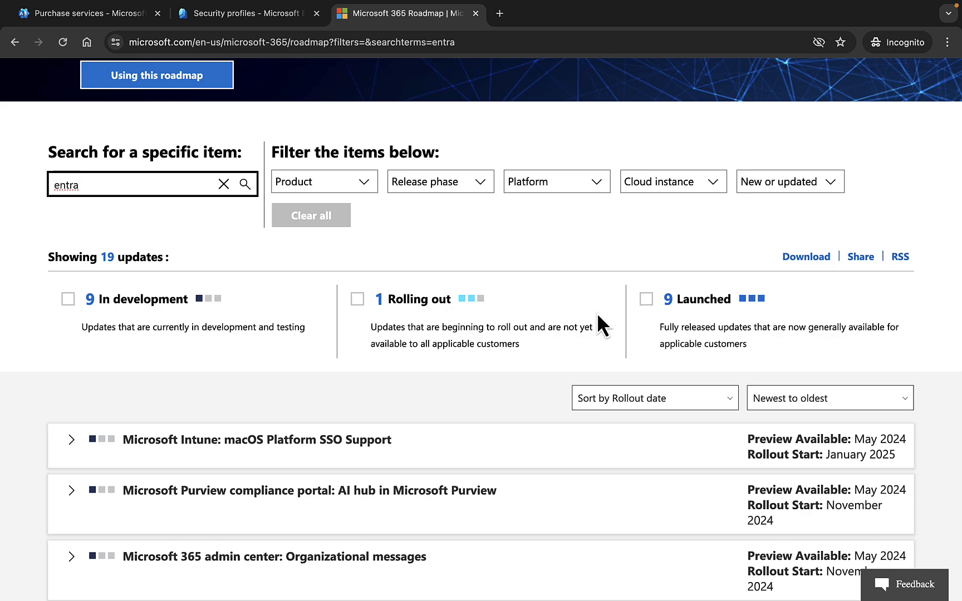
scroll(down, 3)
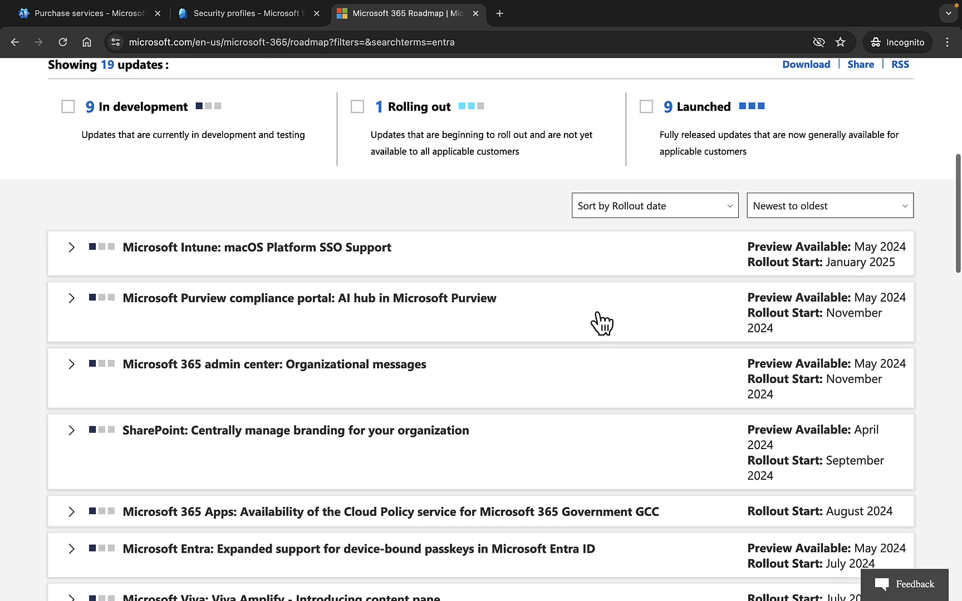
scroll(down, 3)
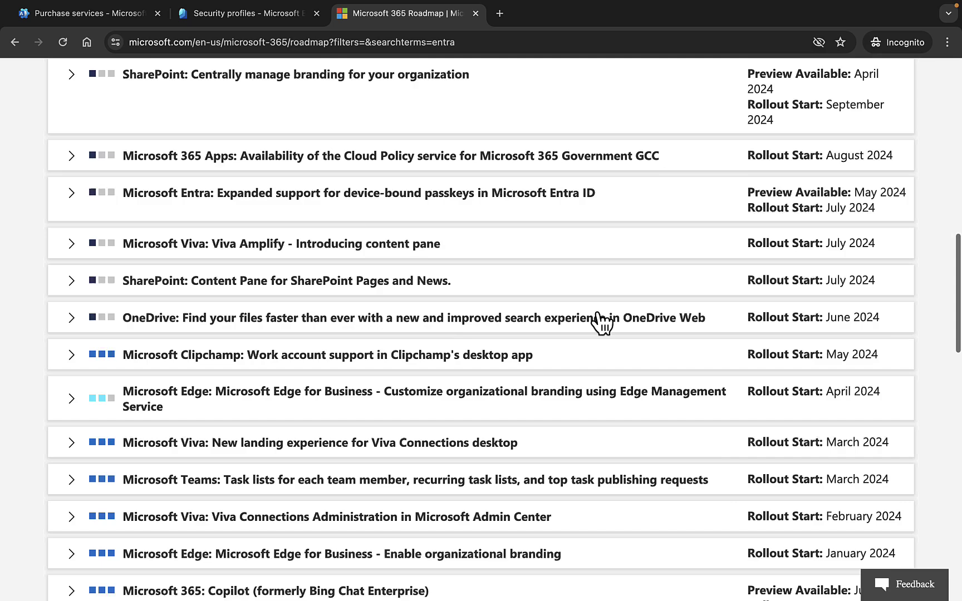
scroll(up, 3)
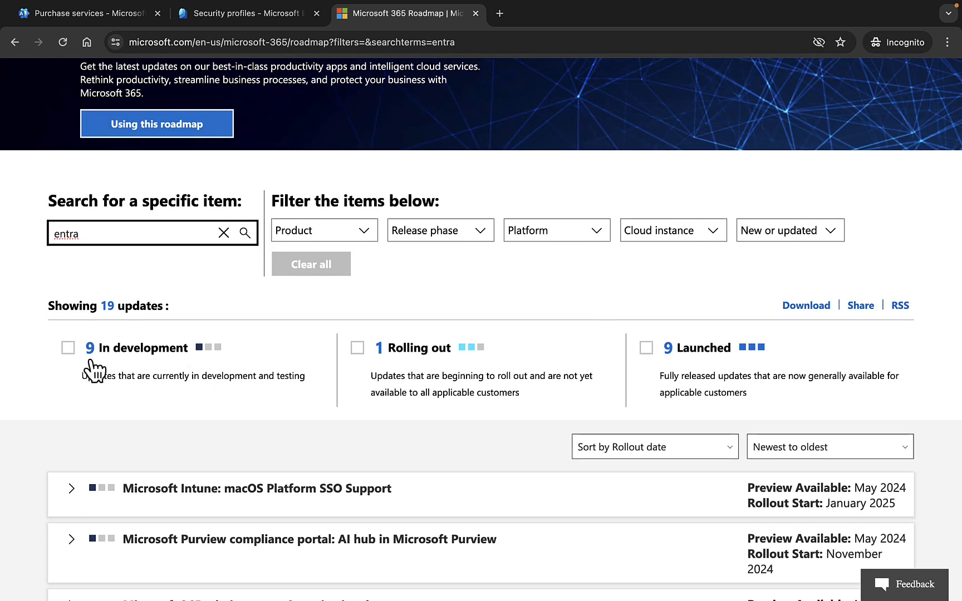
click(68, 348)
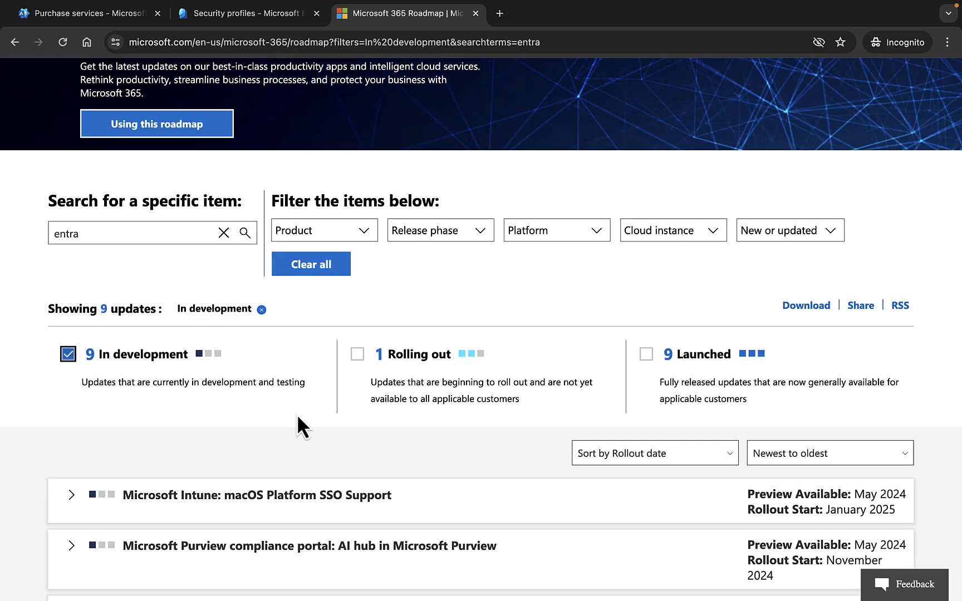
scroll(down, 3)
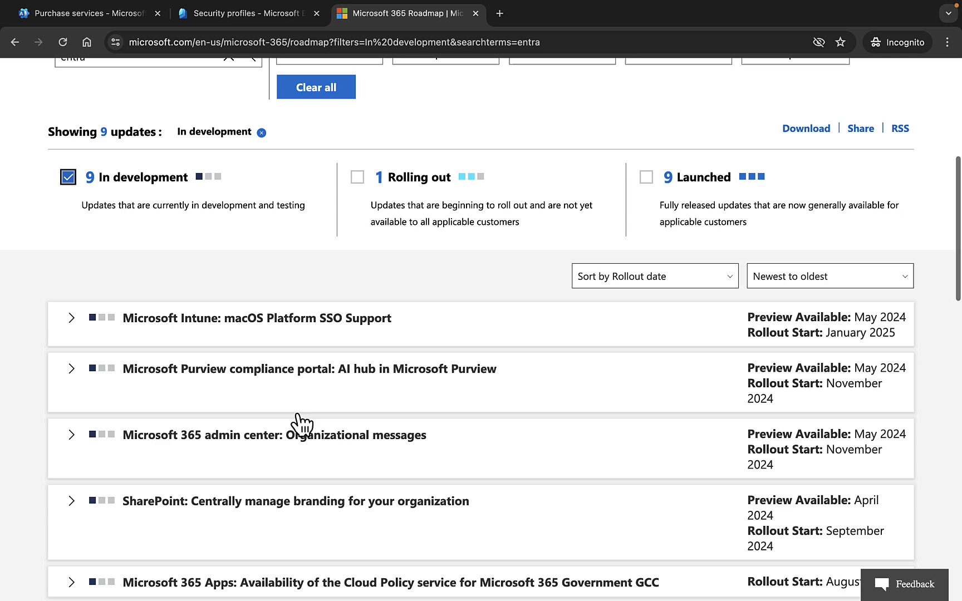
scroll(down, 3)
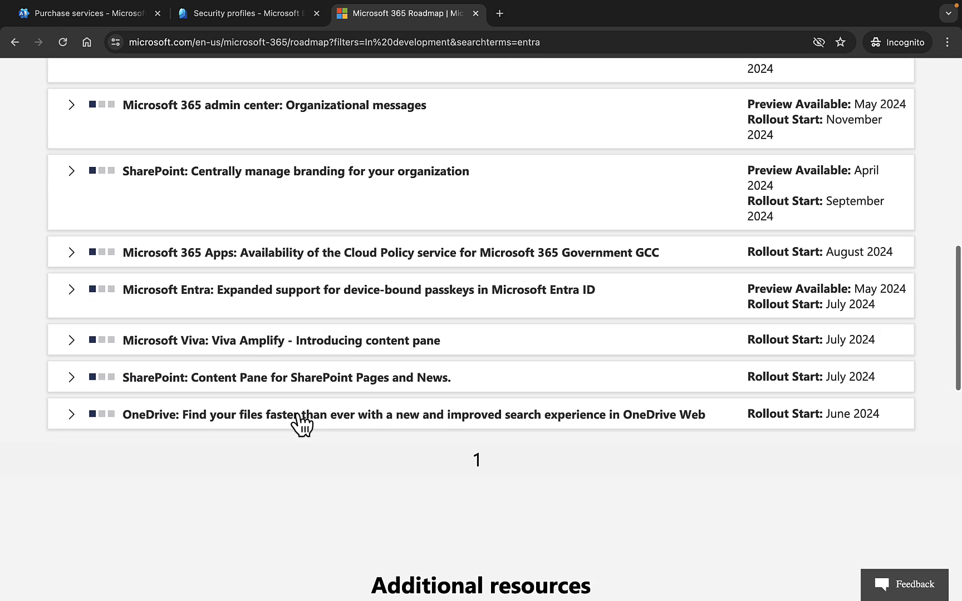
mouse_move(445, 340)
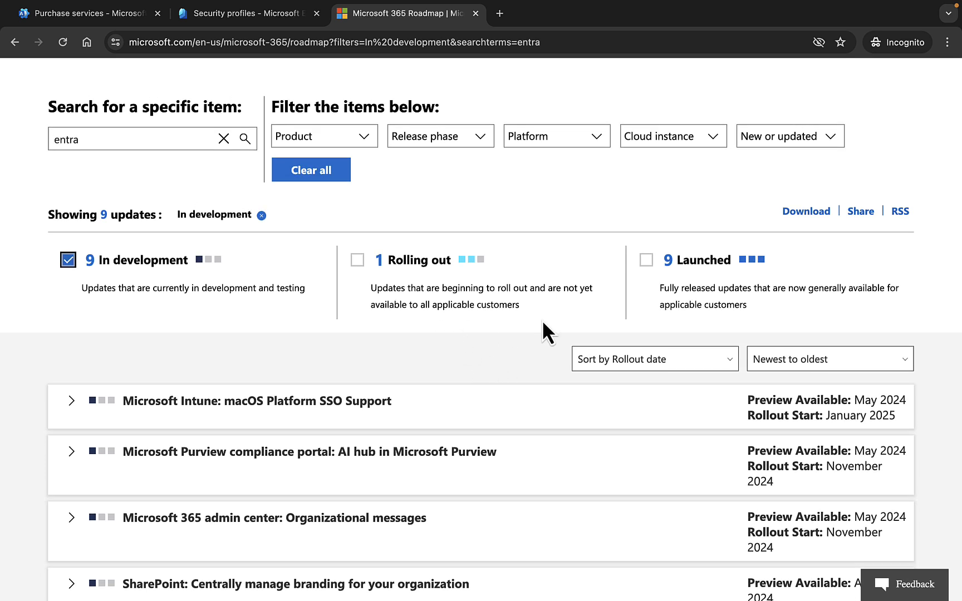
Switch the filter to Launched updates only, then return to the Entra Security profiles tab.
click(645, 259)
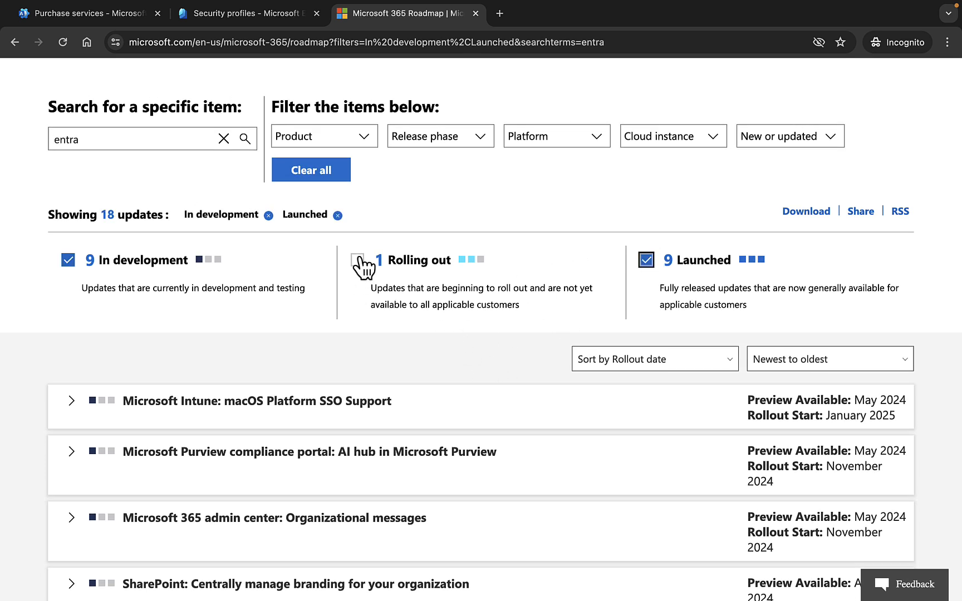
click(68, 260)
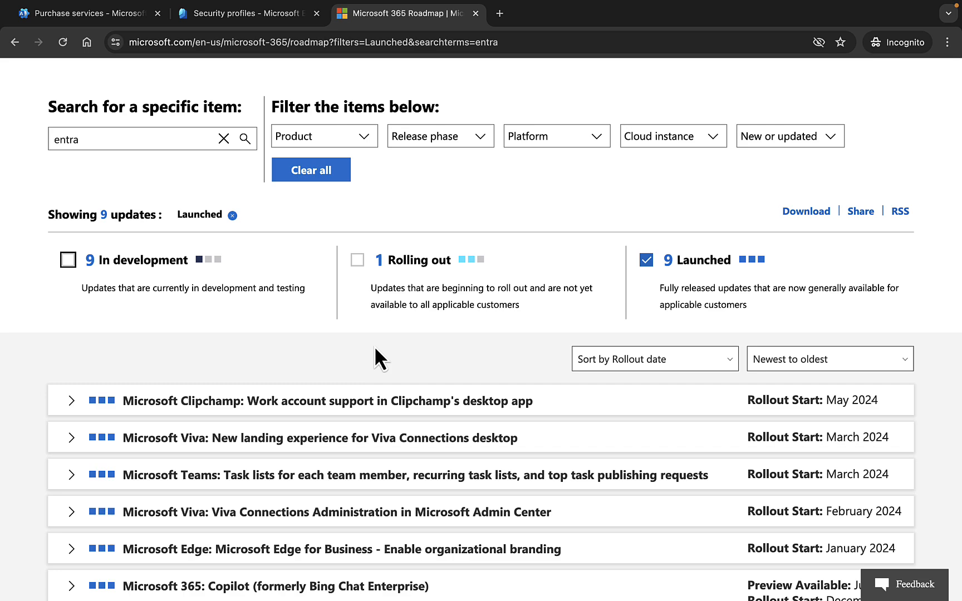
scroll(down, 3)
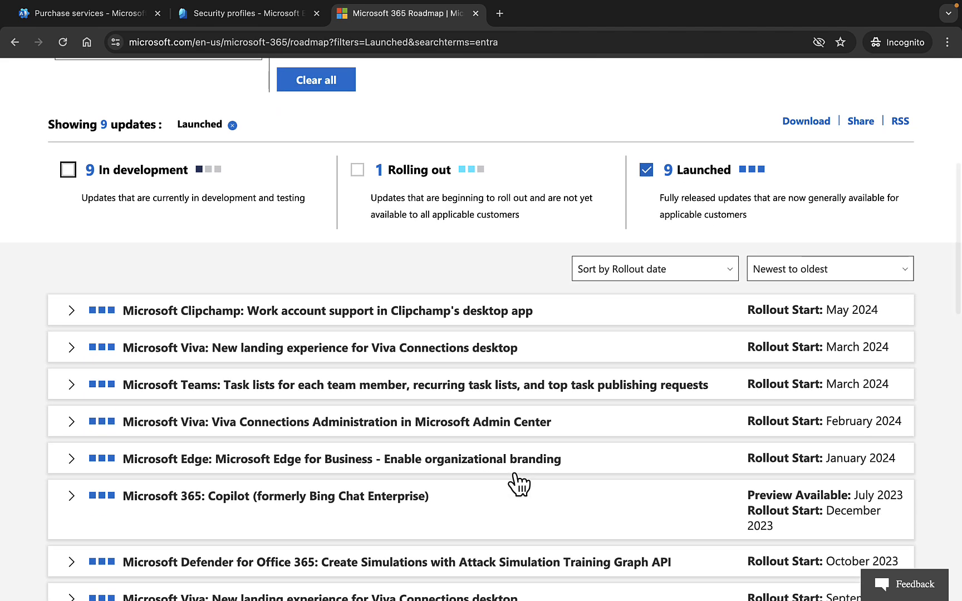
scroll(down, 3)
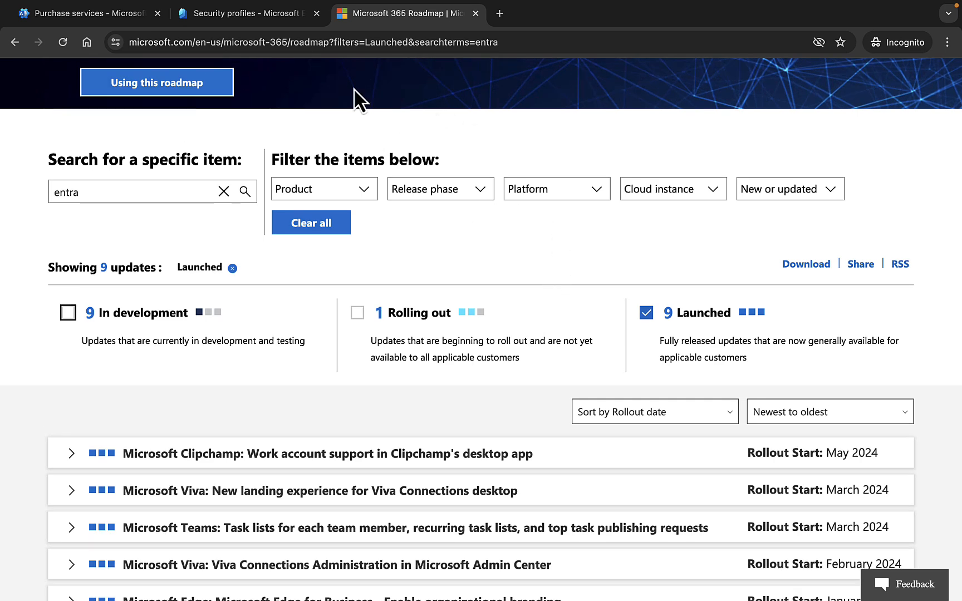
click(244, 13)
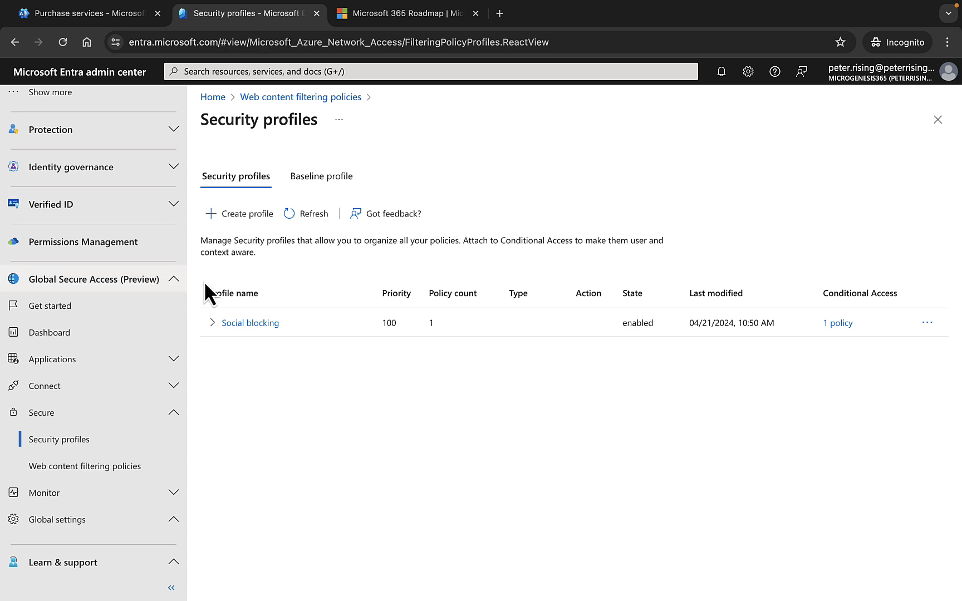
mouse_move(547, 203)
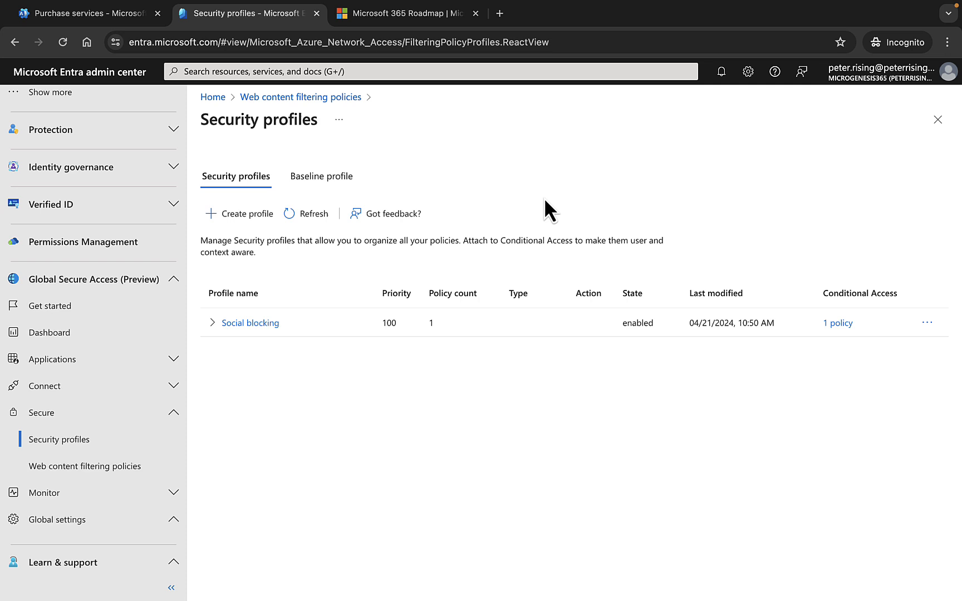
mouse_move(408, 390)
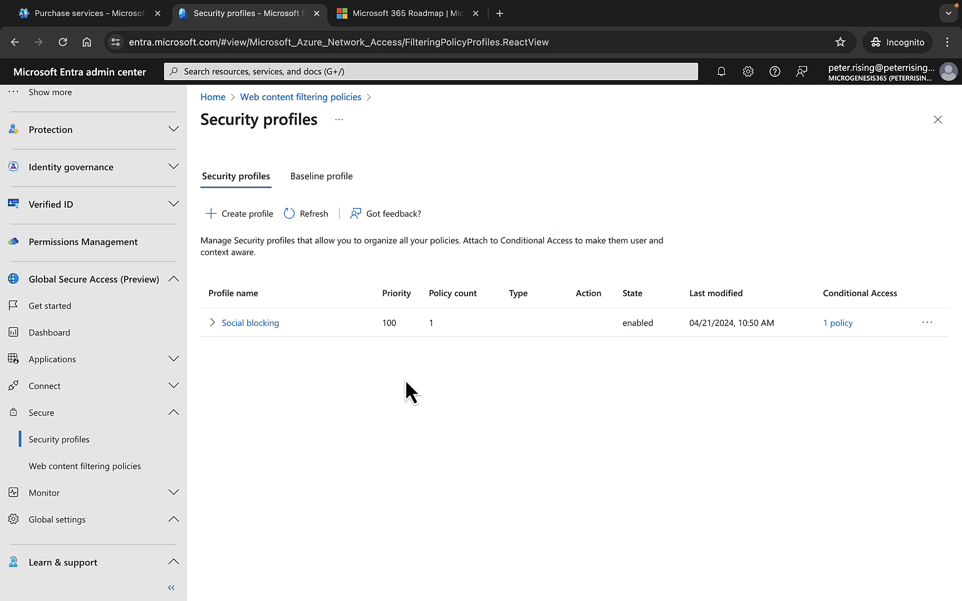
mouse_move(354, 392)
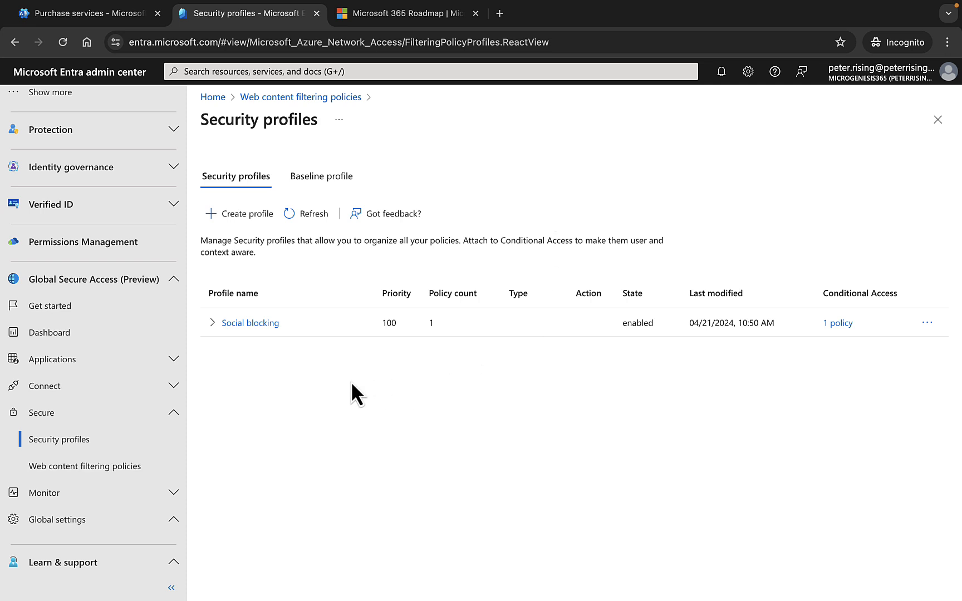
mouse_move(381, 374)
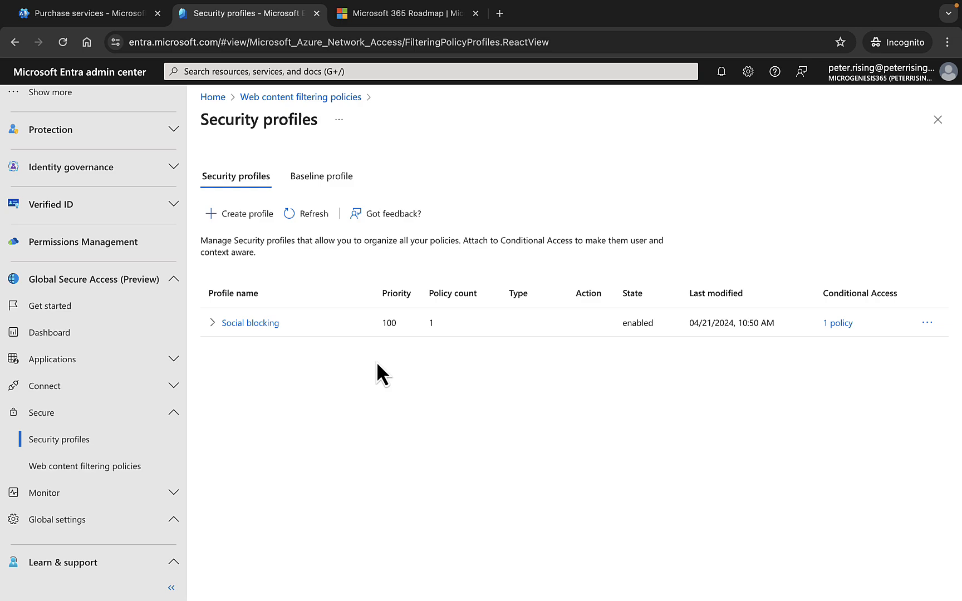
mouse_move(564, 98)
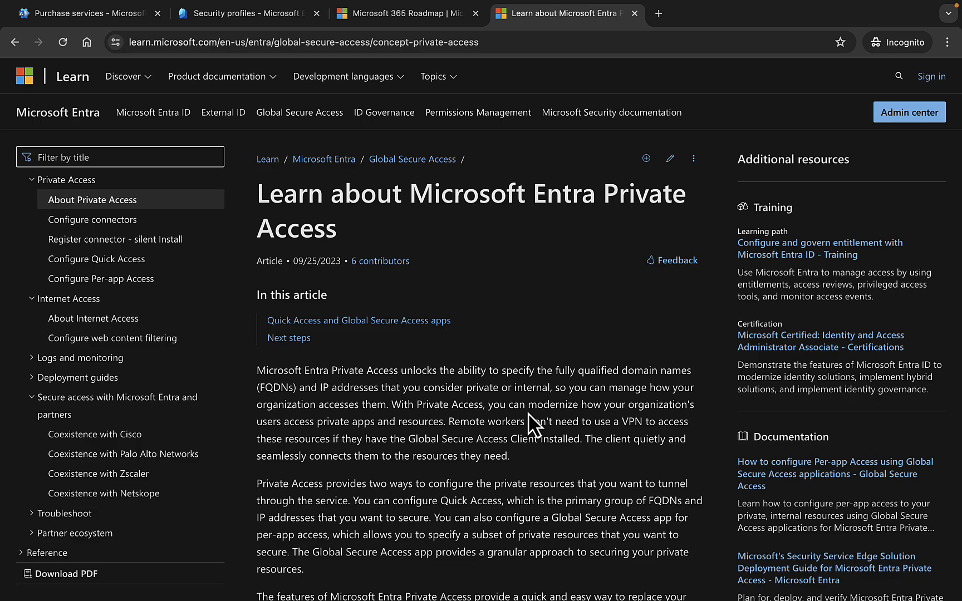
Read through the Entra Private Access article, then go to the Global Secure Access documentation home.
scroll(down, 3)
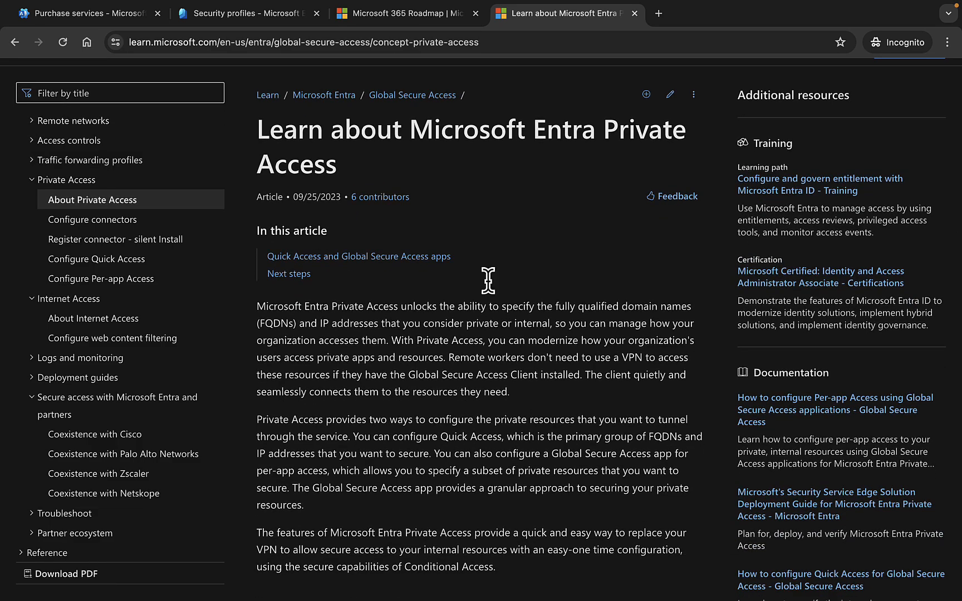
scroll(down, 3)
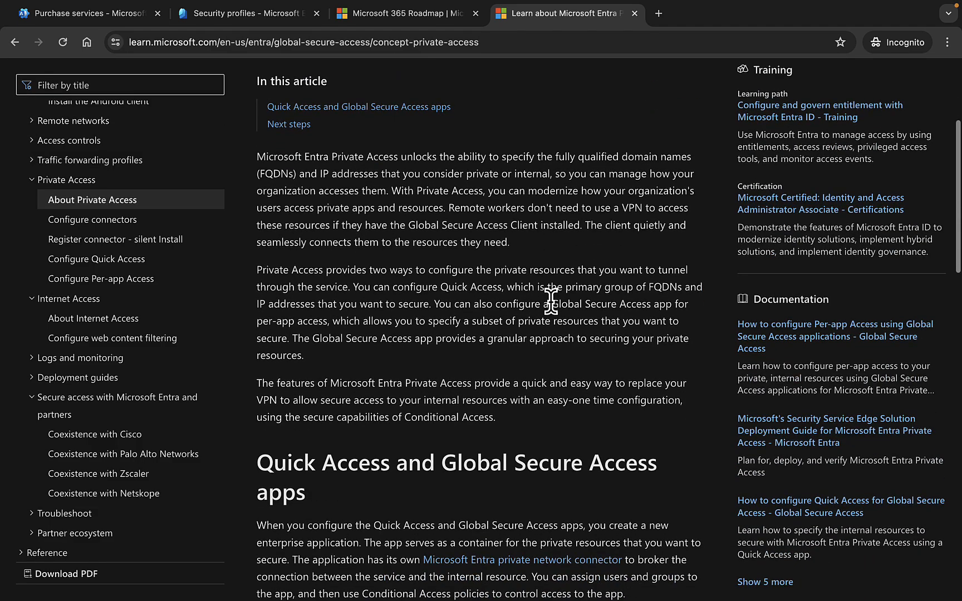
scroll(down, 3)
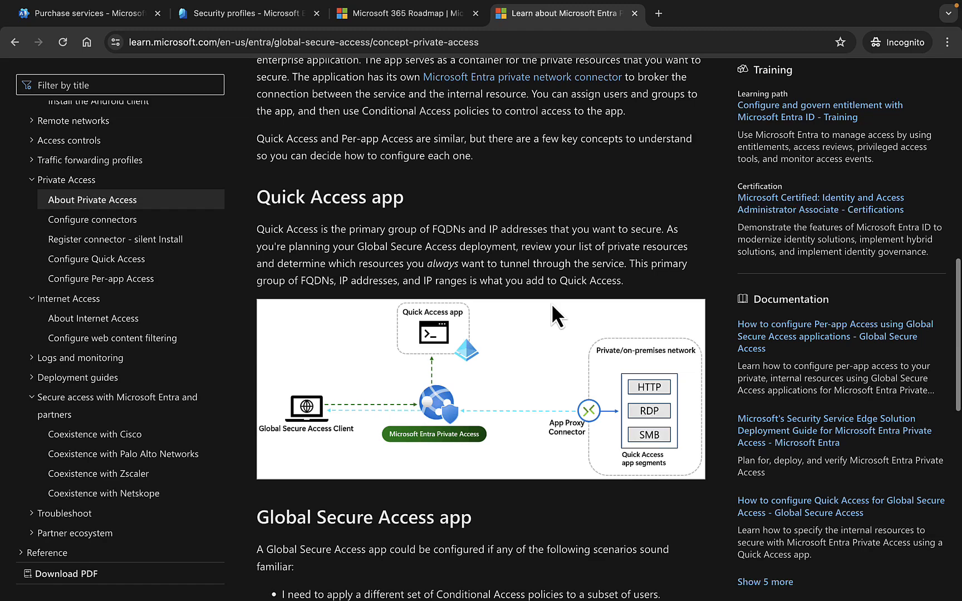
scroll(down, 3)
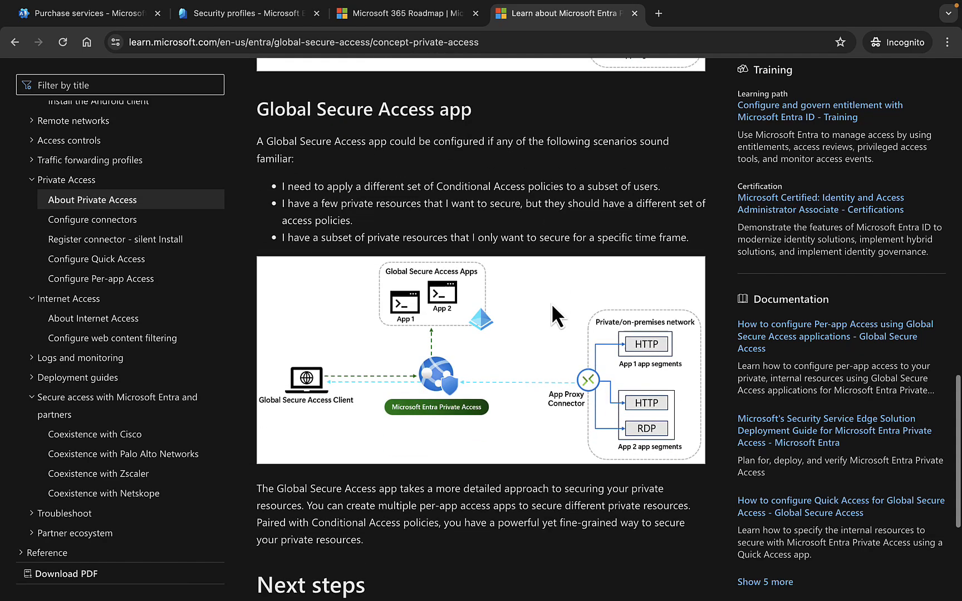
scroll(down, 3)
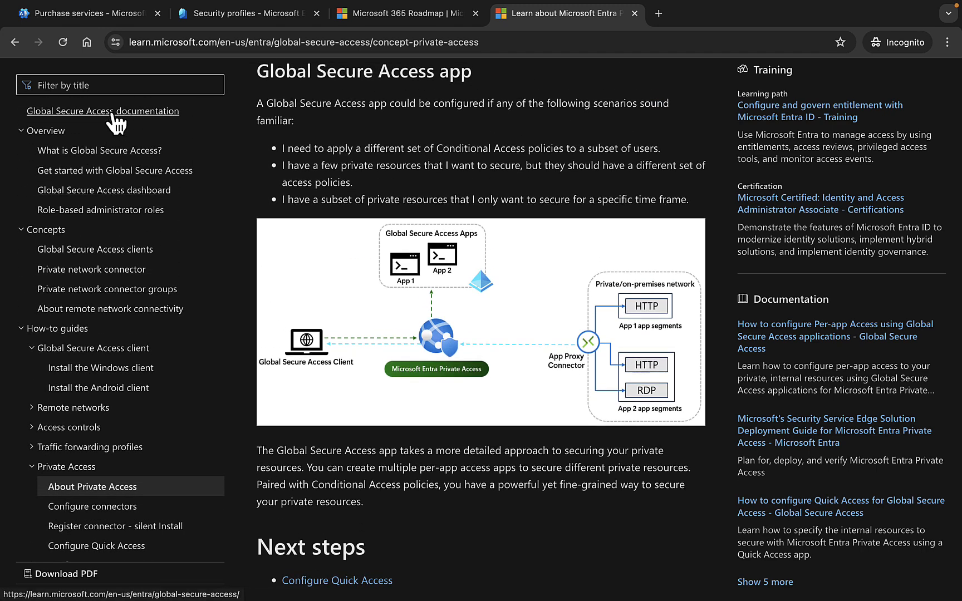
click(103, 111)
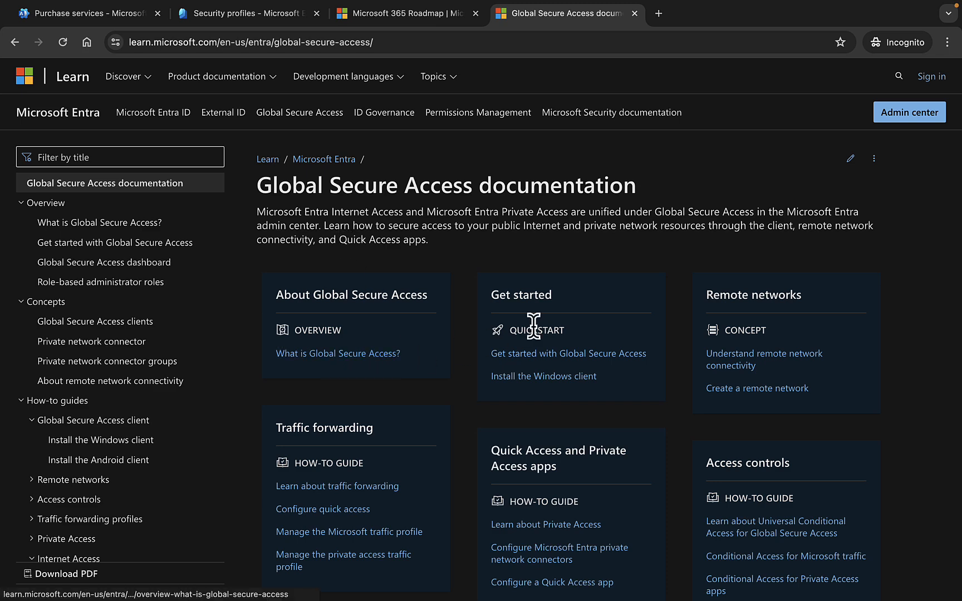
Scroll the Global Secure Access landing page to the traffic forwarding, app and monitoring guides.
scroll(down, 3)
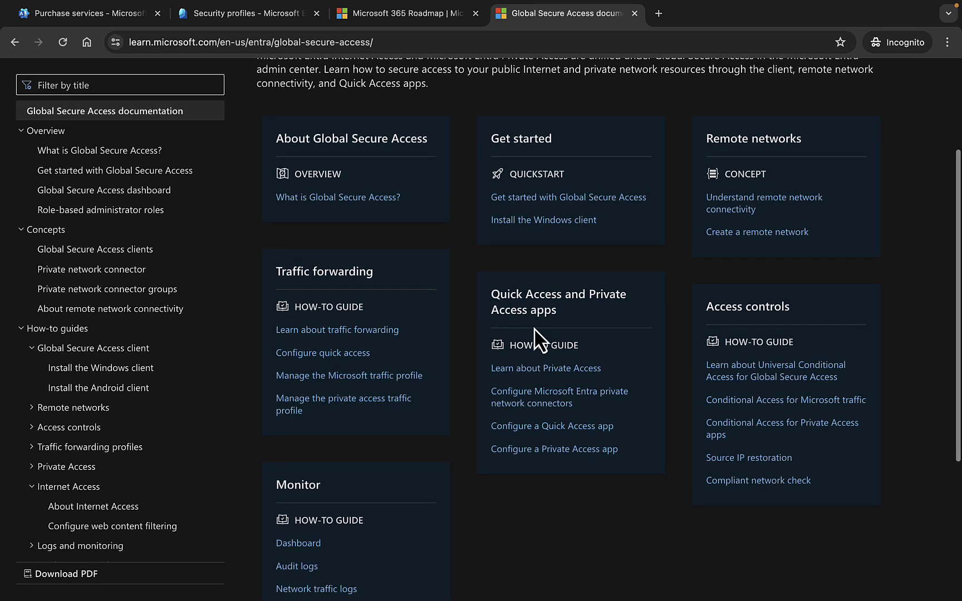
scroll(down, 3)
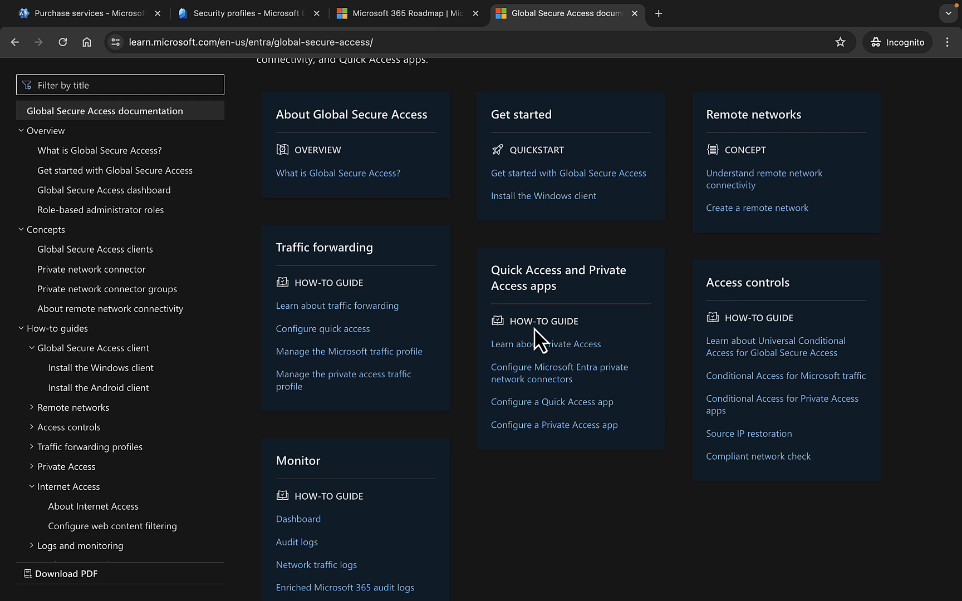
mouse_move(544, 491)
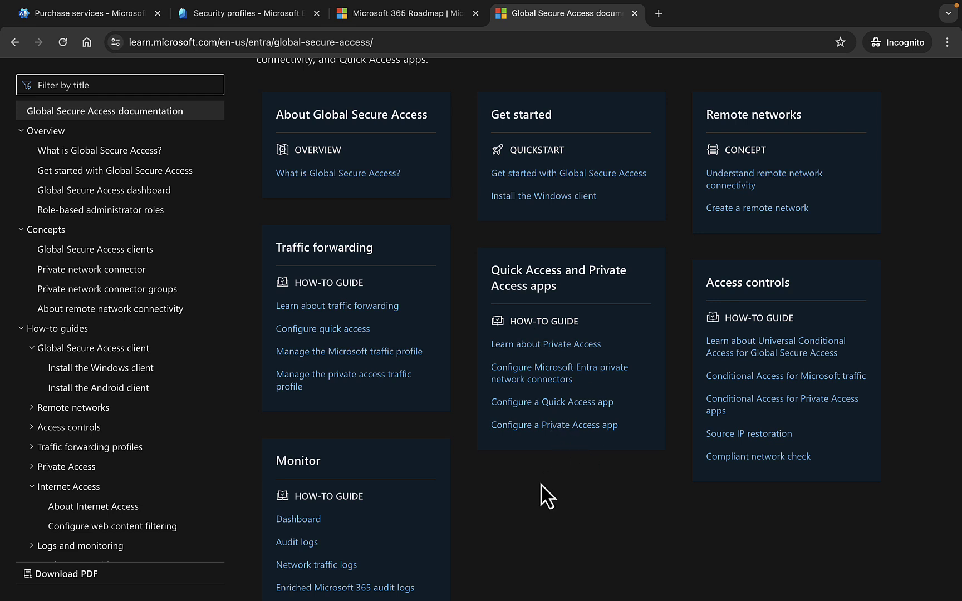